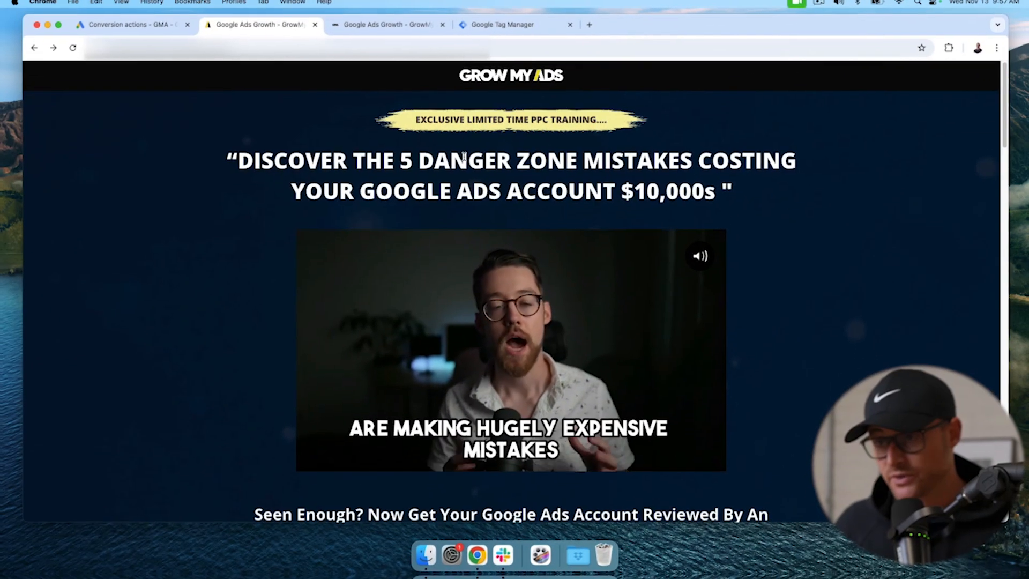
Follow the landing page's 'Upgrade My Google Ads Strategy Now' button to the account review survey
scroll("down", 3)
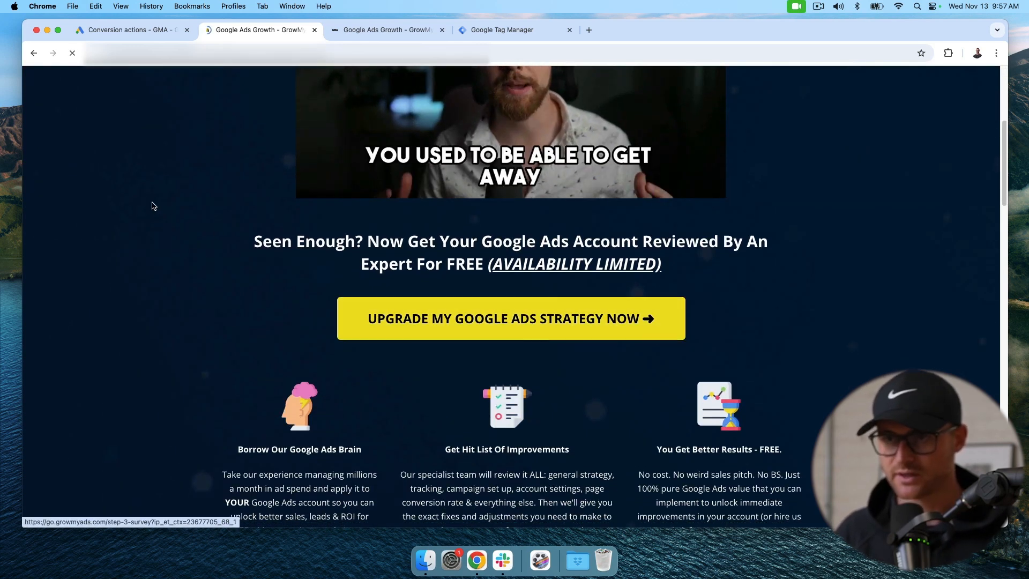
left_click(510, 318)
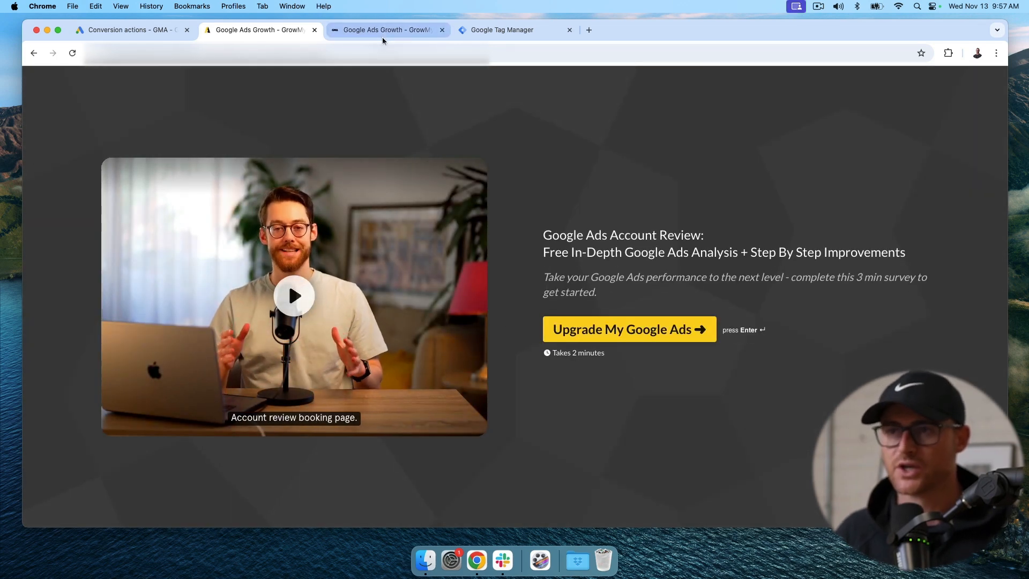
Switch to the Chrome tab showing the Grow My Ads thank-you confirmation page
left_click(387, 30)
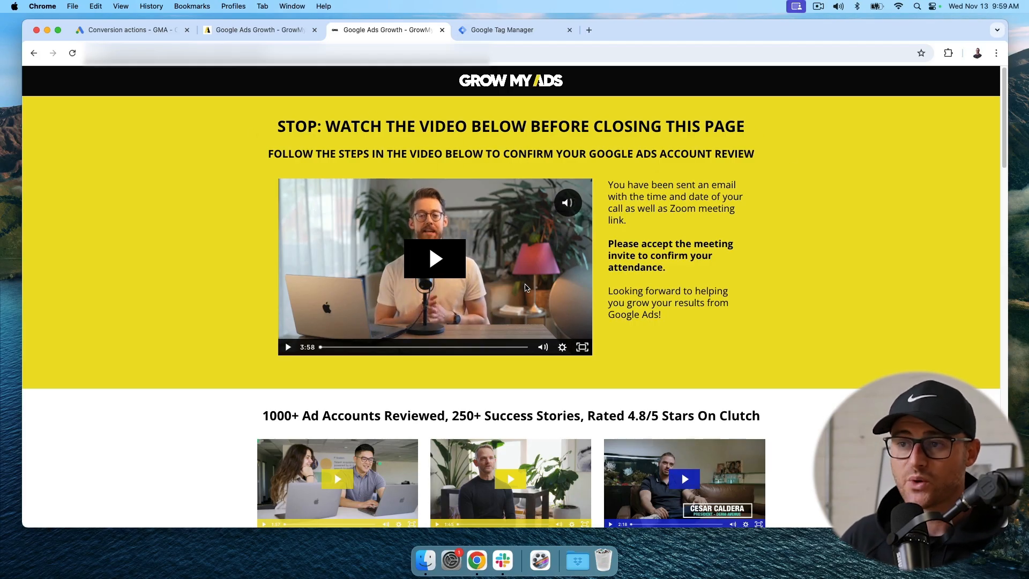
mouse_move(269, 172)
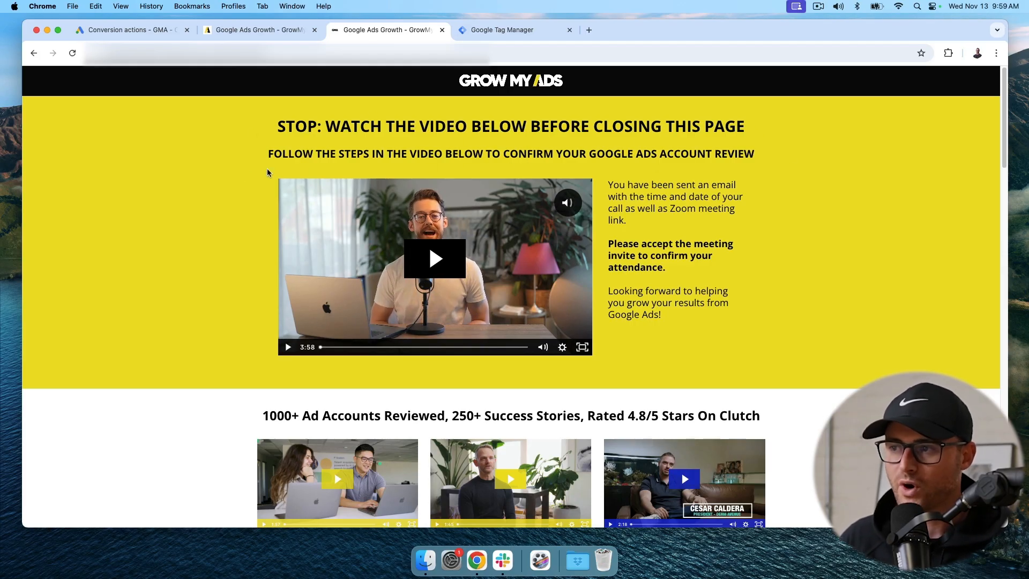
left_click_drag(609, 184, 690, 256)
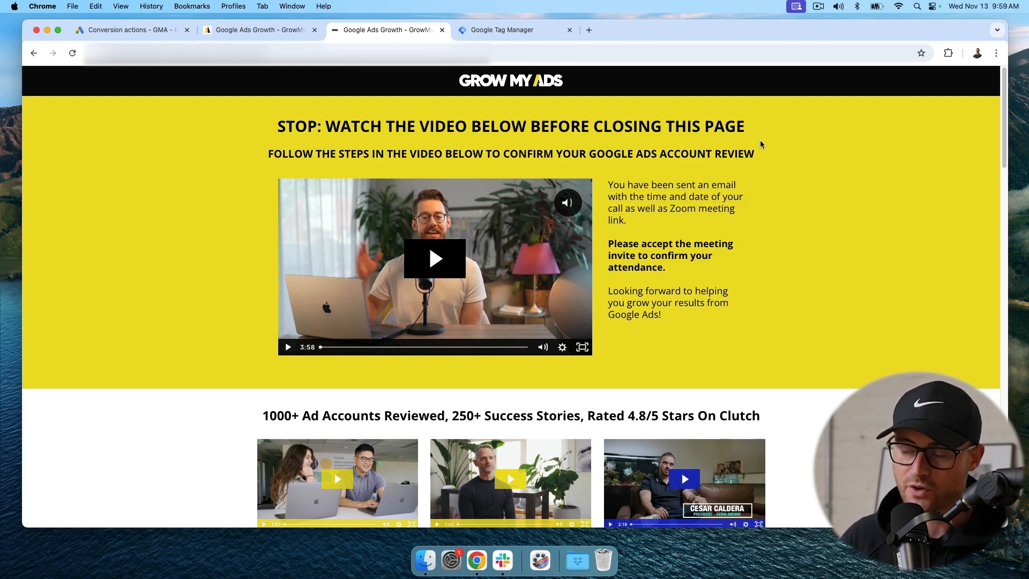
left_click_drag(277, 126, 754, 153)
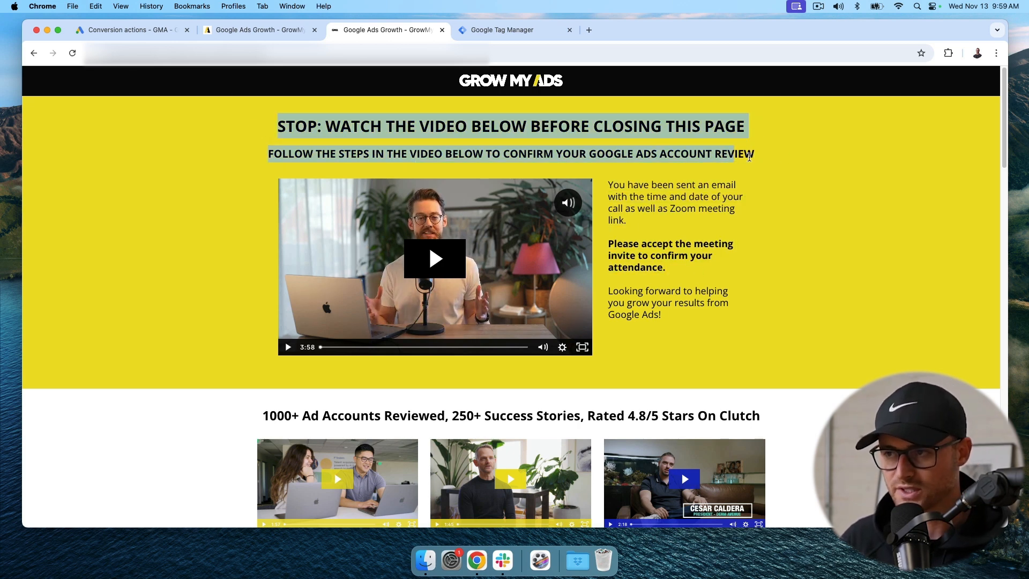
left_click(756, 161)
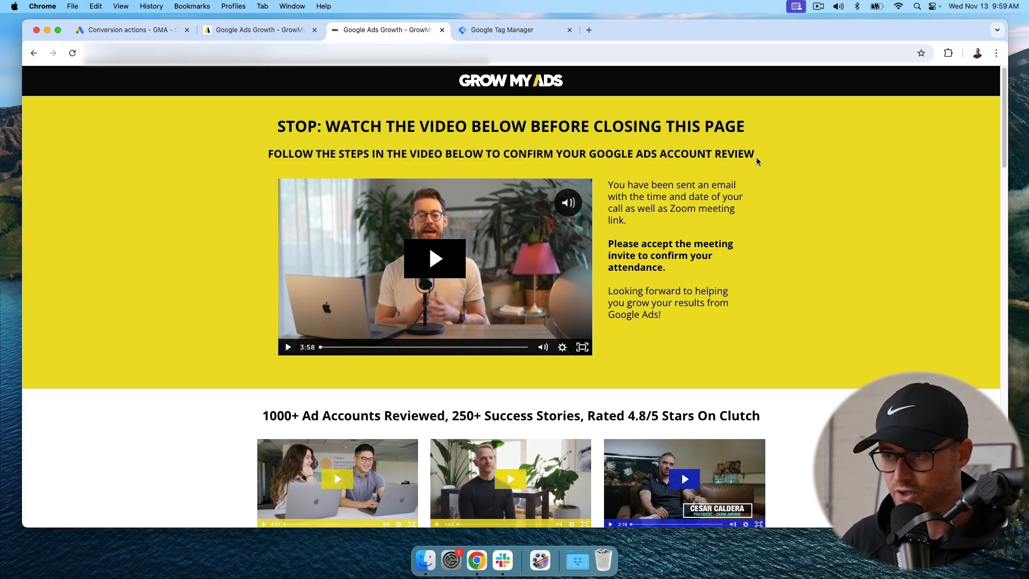
scroll("down", 3)
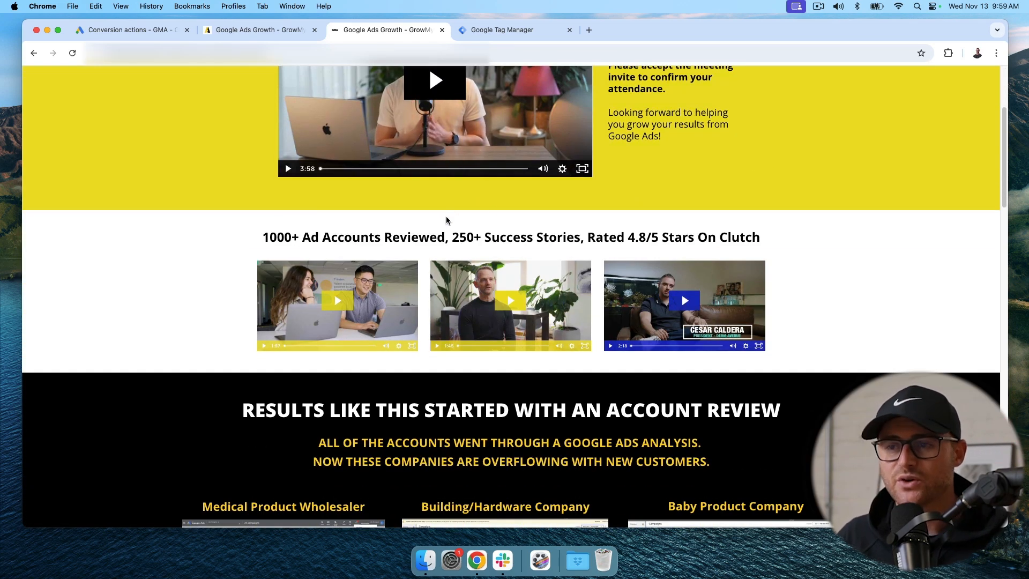
mouse_move(257, 241)
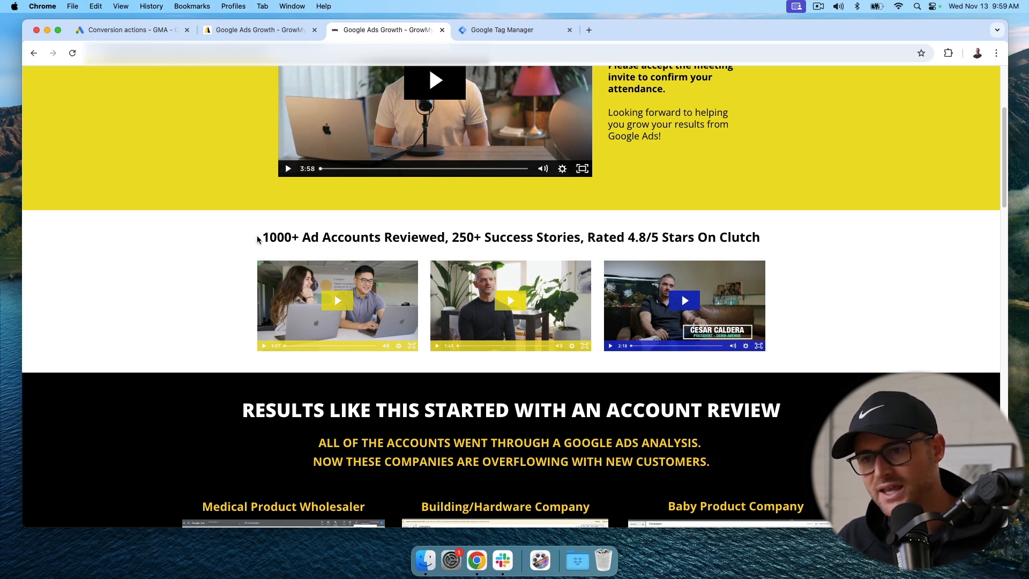
left_click_drag(262, 237, 759, 236)
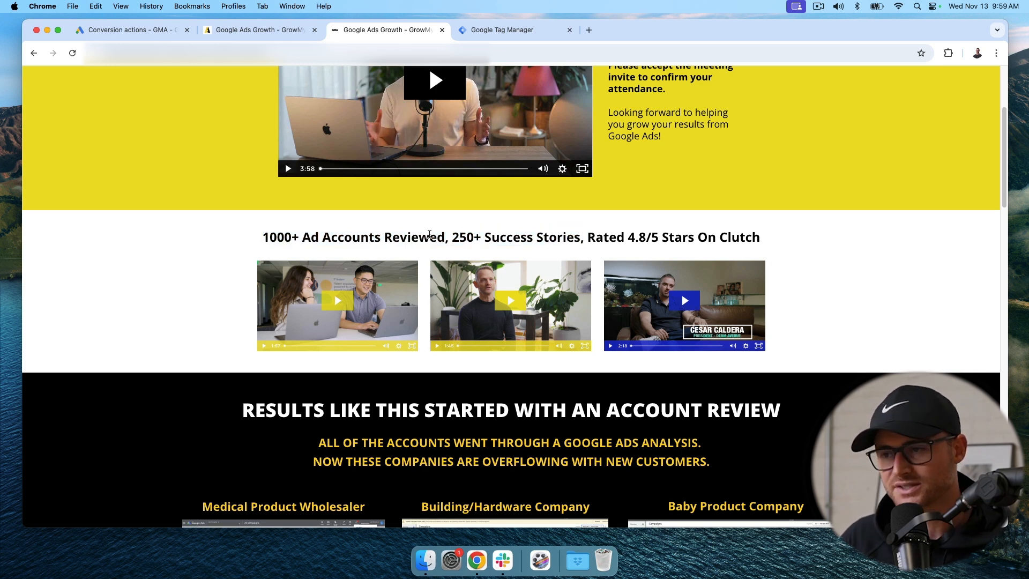
scroll("down", 3)
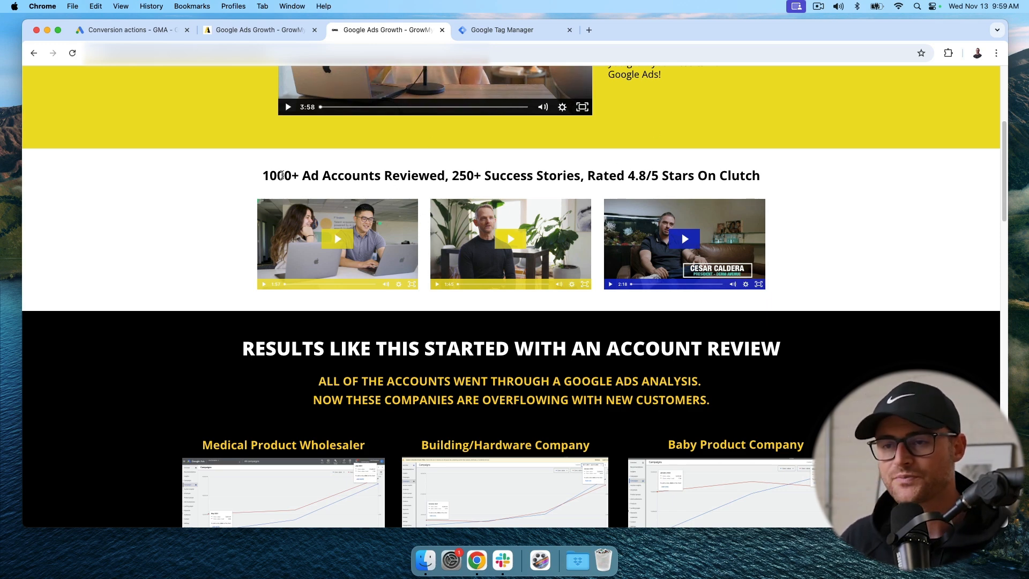
scroll("down", 3)
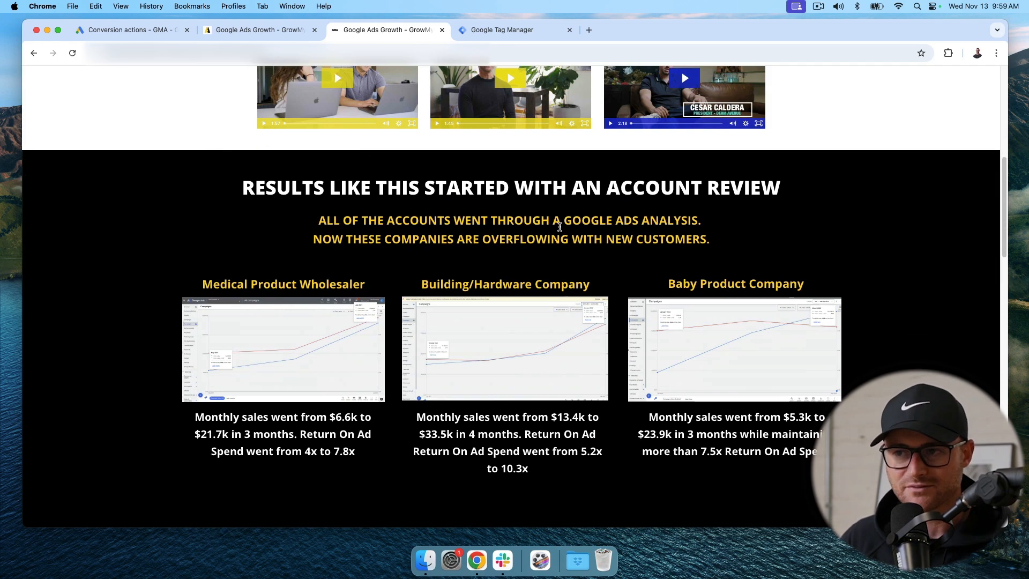
left_click(129, 30)
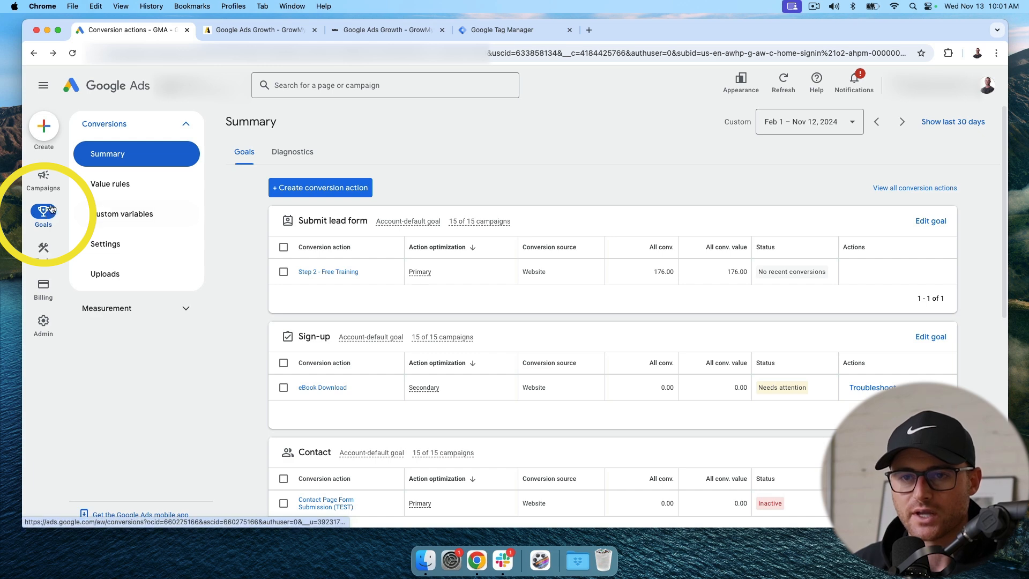
mouse_move(438, 191)
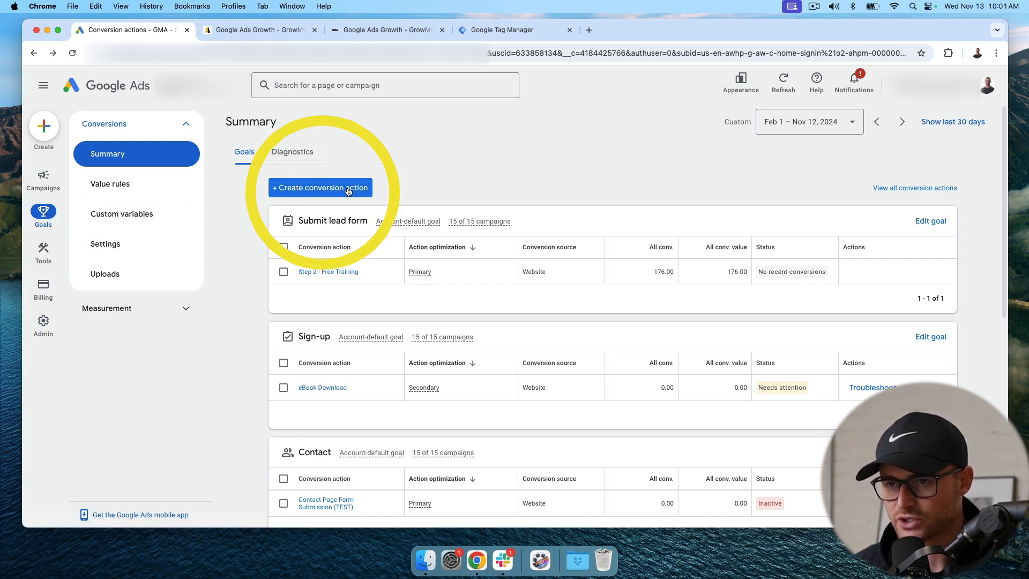
Create a Website conversion action and scan growmyads.com for suggested conversions
left_click(321, 187)
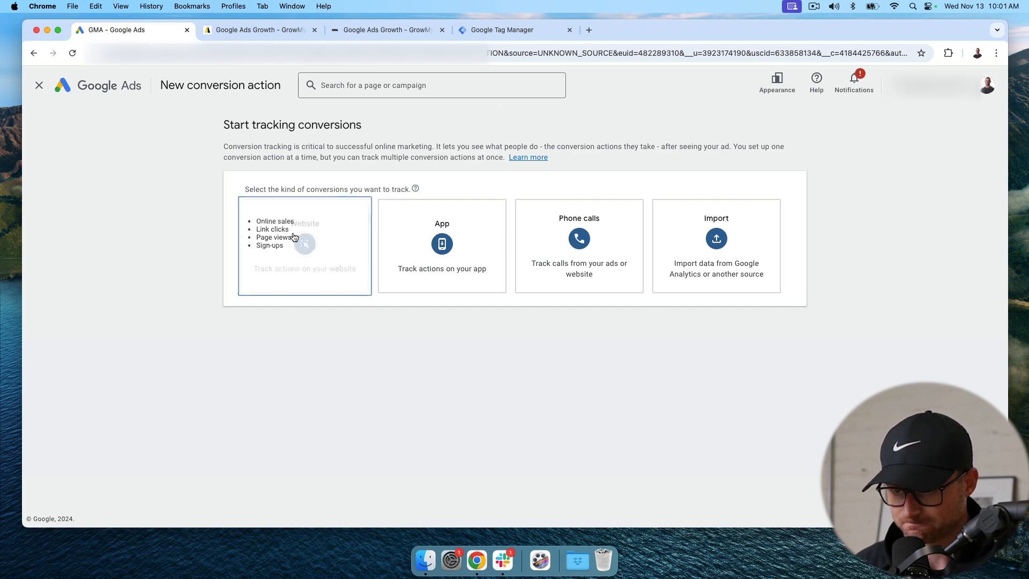
left_click(296, 244)
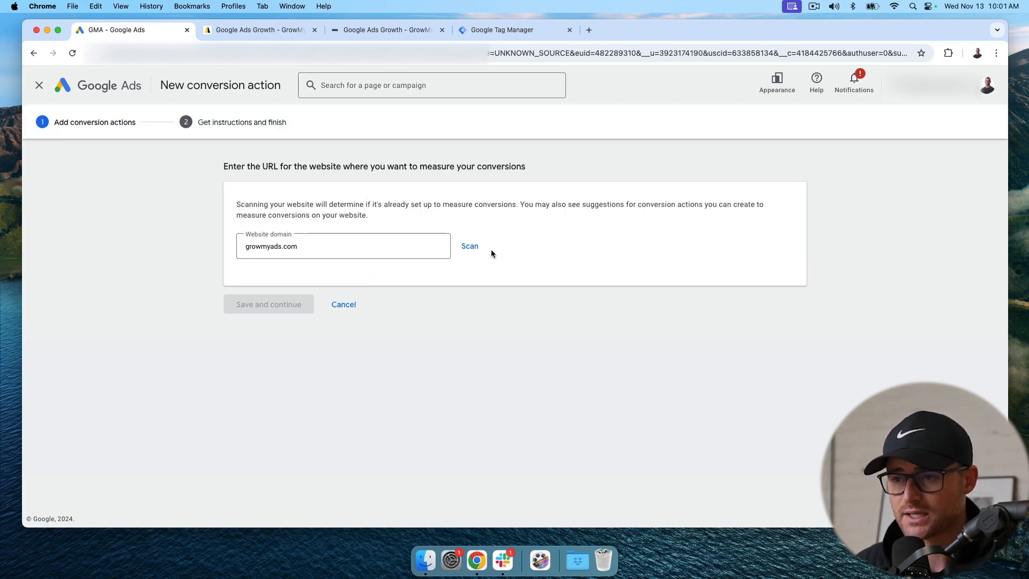
left_click(469, 247)
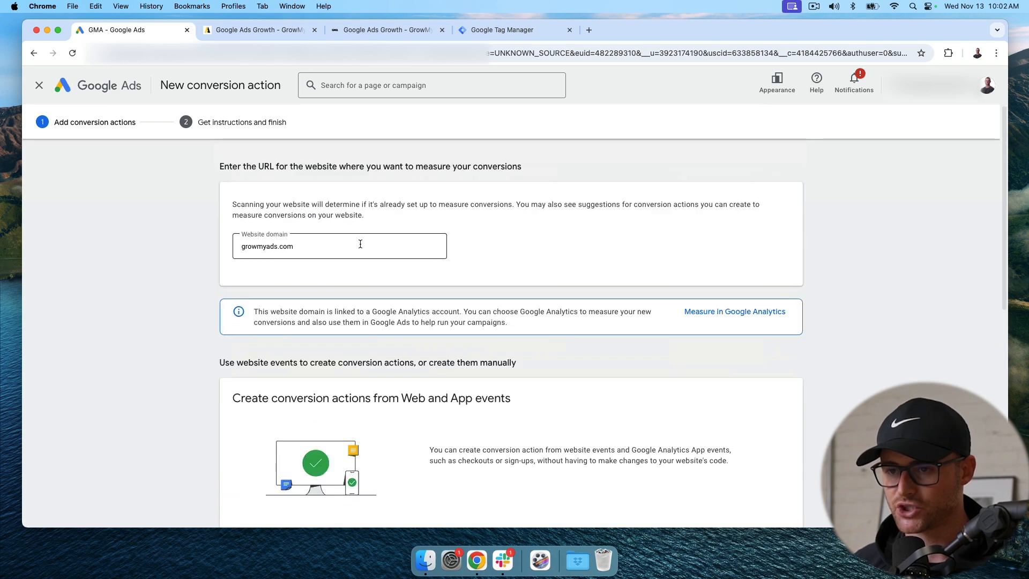
scroll("down", 3)
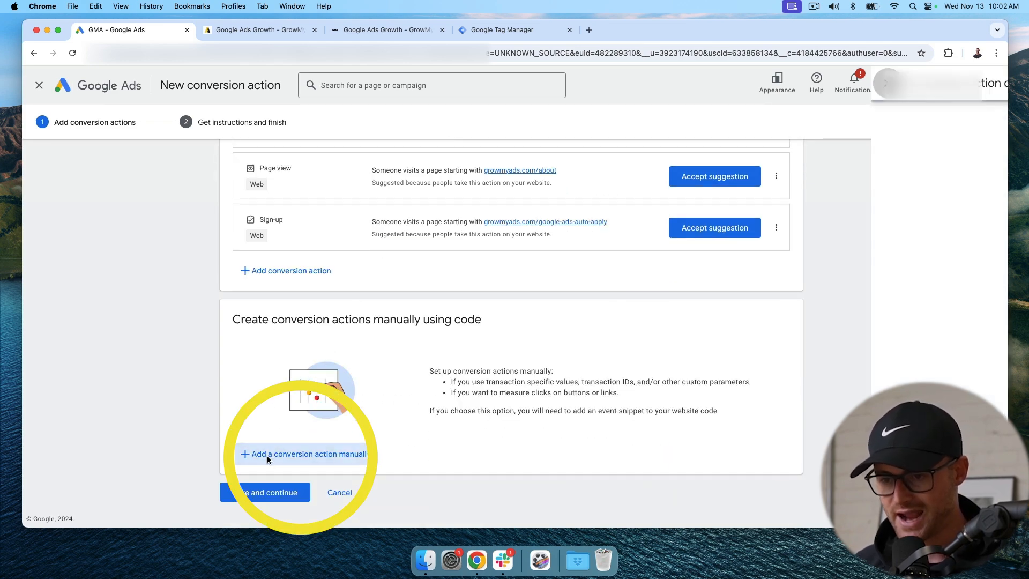
Choose manual setup with code, keep goal Submit lead form as a primary action, and focus the Conversion name field
left_click(304, 454)
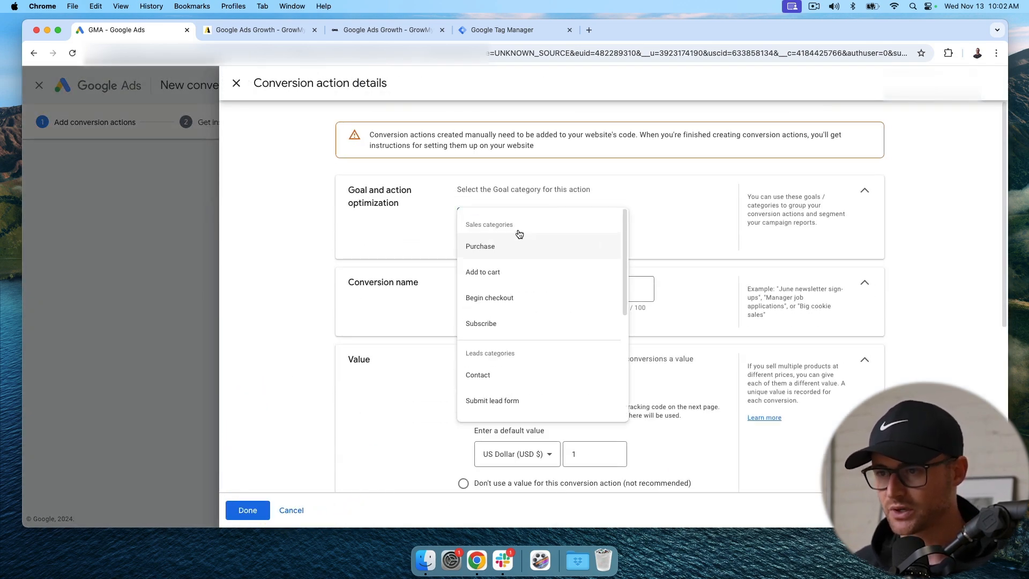
scroll("down", 3)
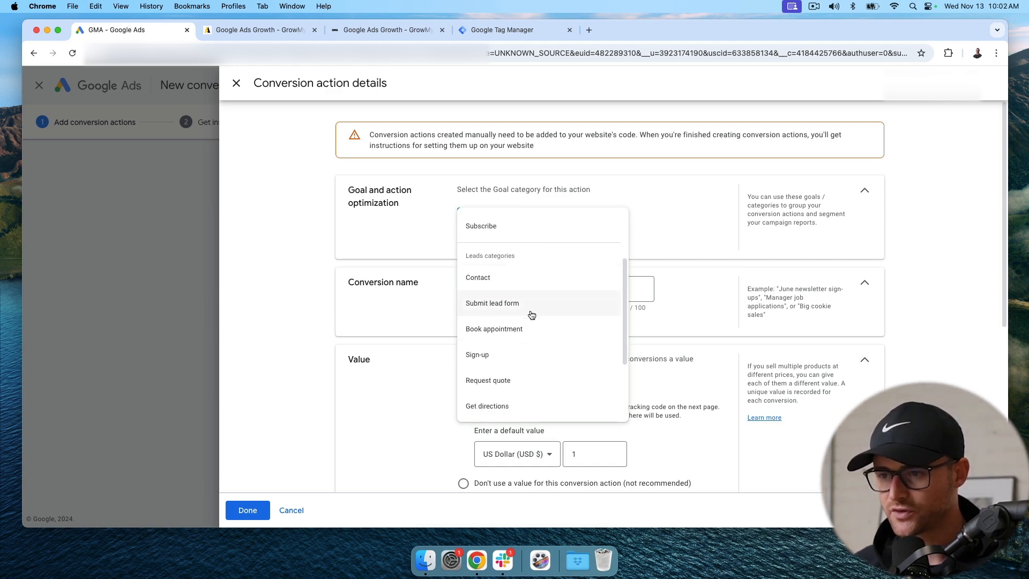
scroll("down", 3)
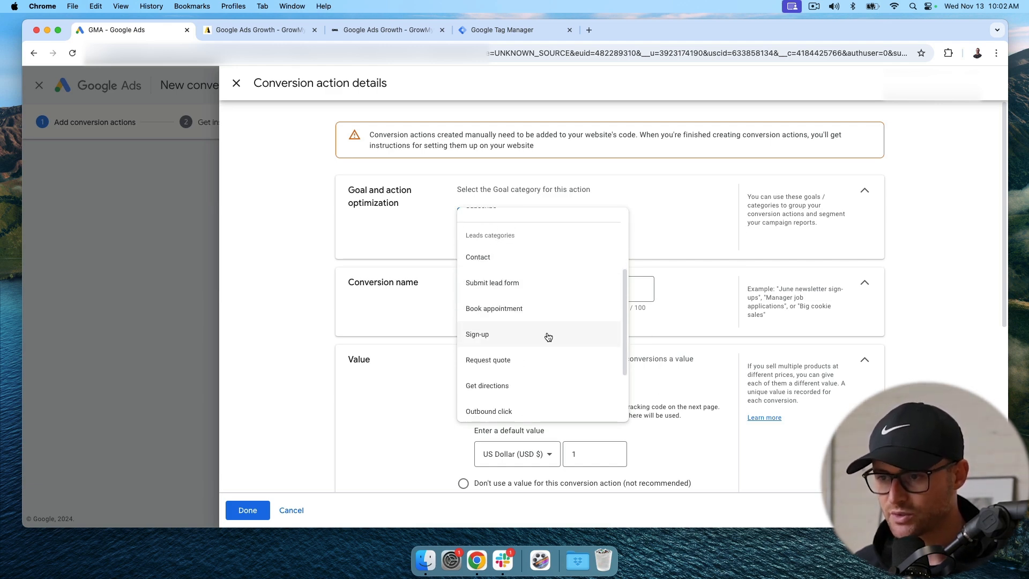
mouse_move(518, 289)
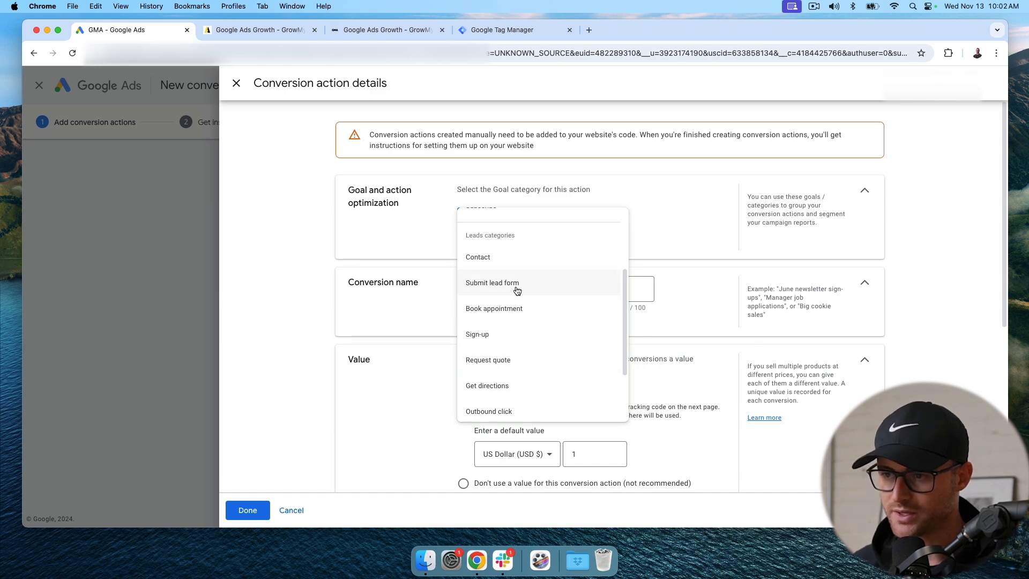
mouse_move(536, 305)
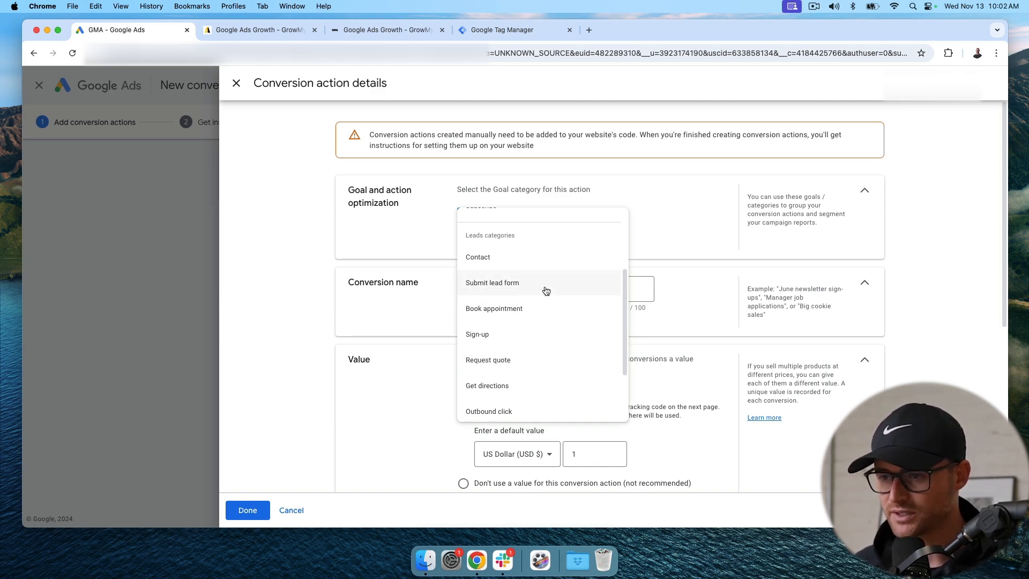
left_click(492, 283)
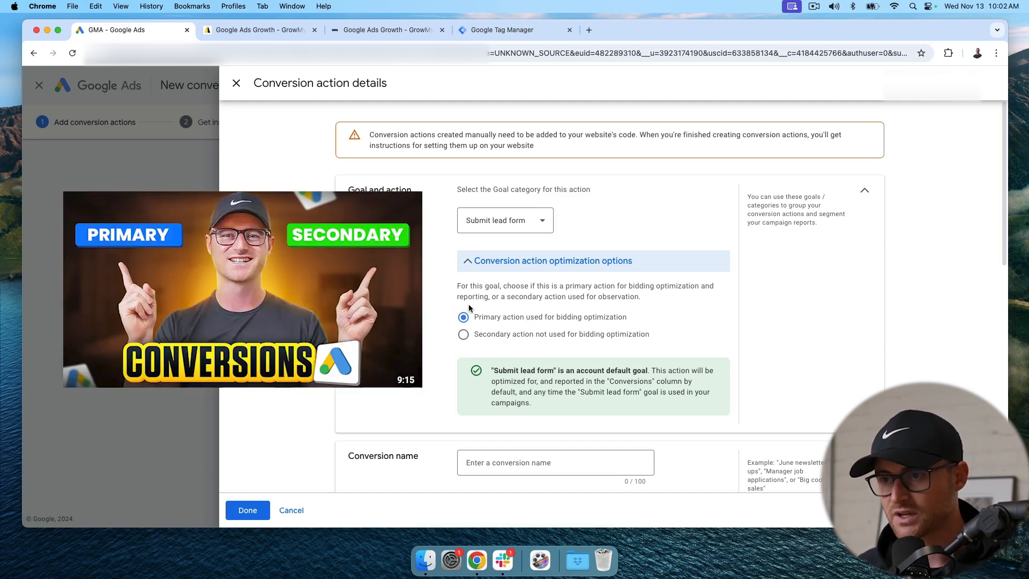
mouse_move(501, 339)
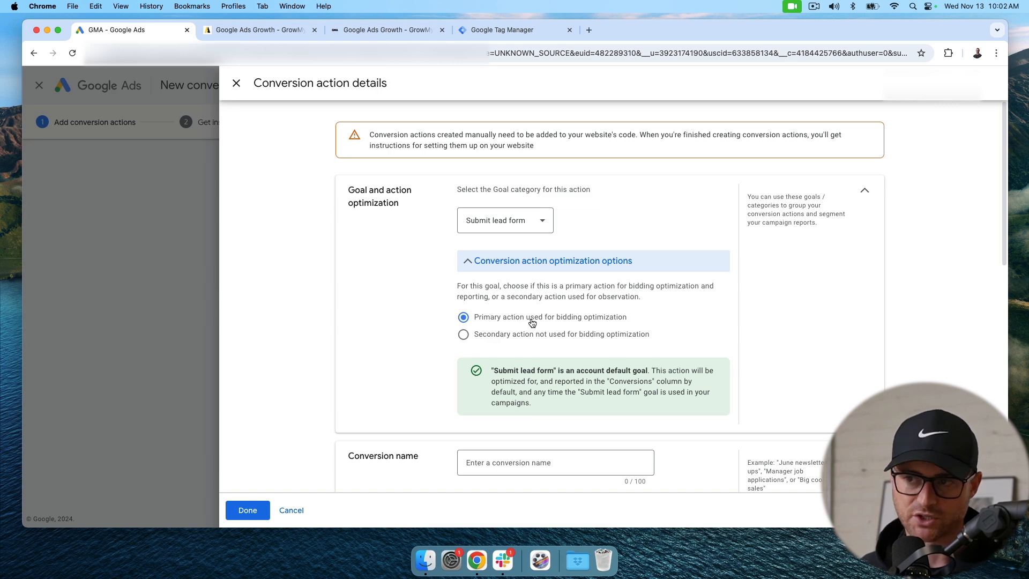
left_click(463, 334)
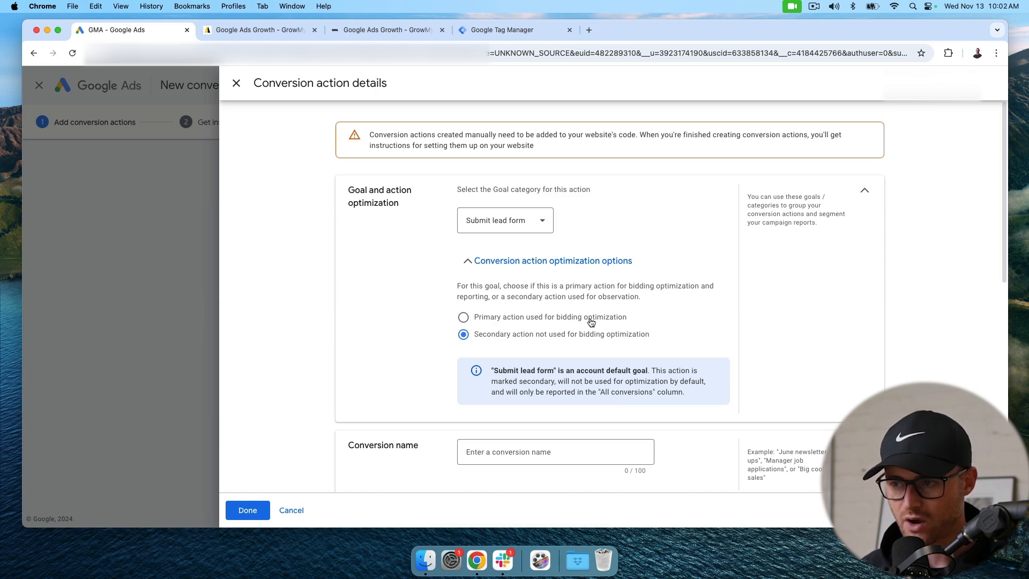
left_click(463, 316)
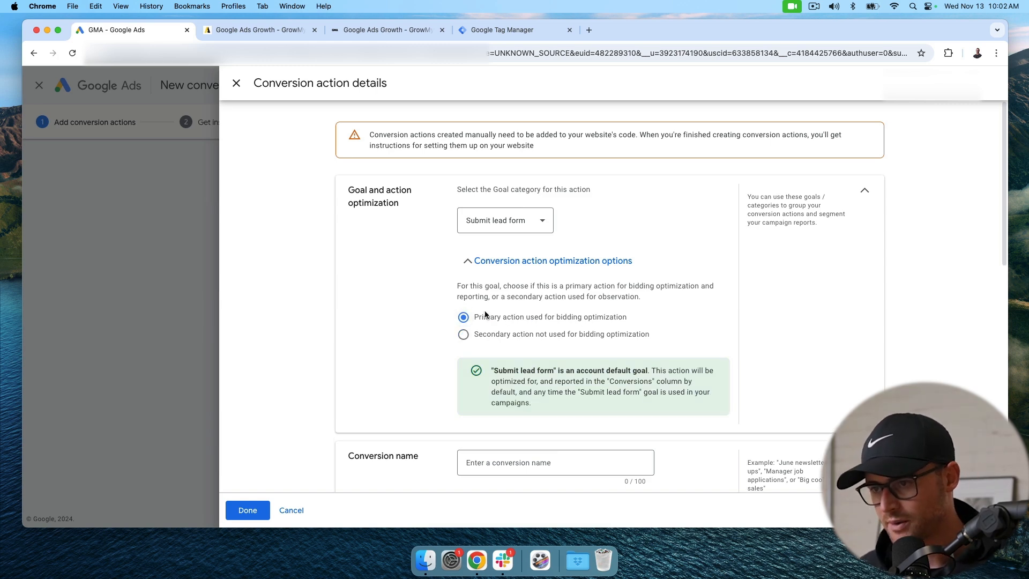
left_click(553, 261)
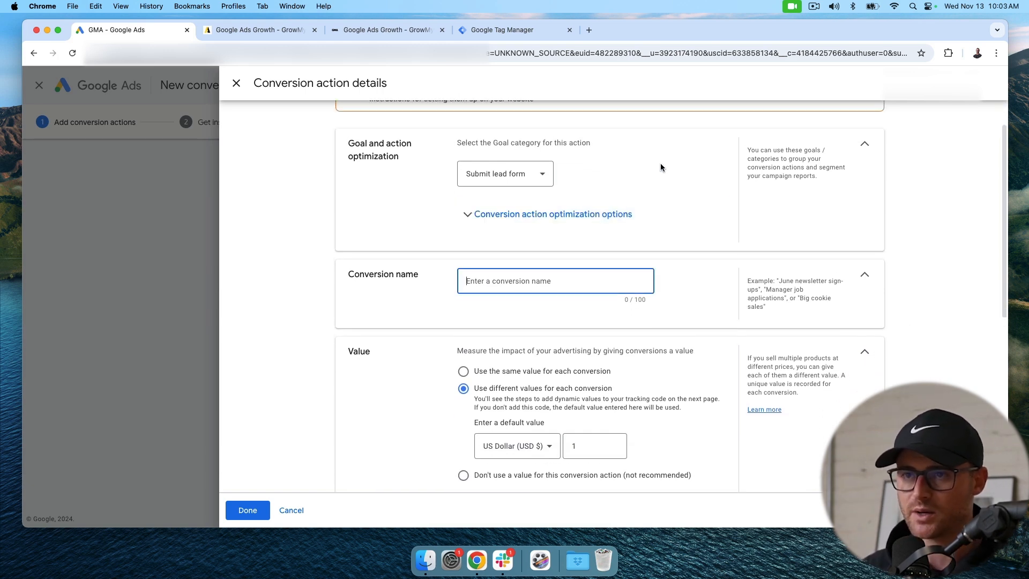
Enter the conversion name 'Account Review Form Submission (YT)', replacing 'Success' with 'Form'
type("Account Review")
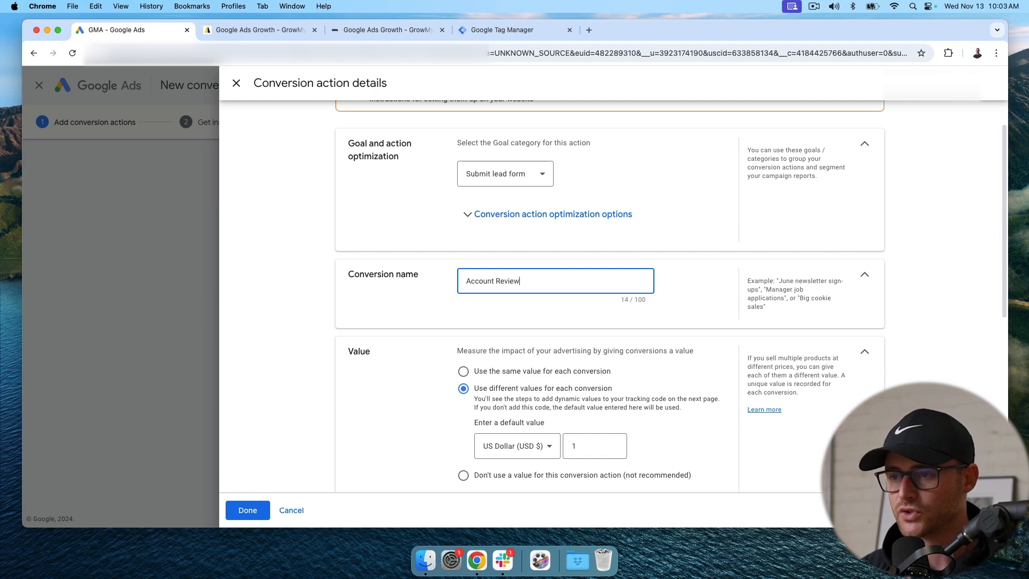
type("Success")
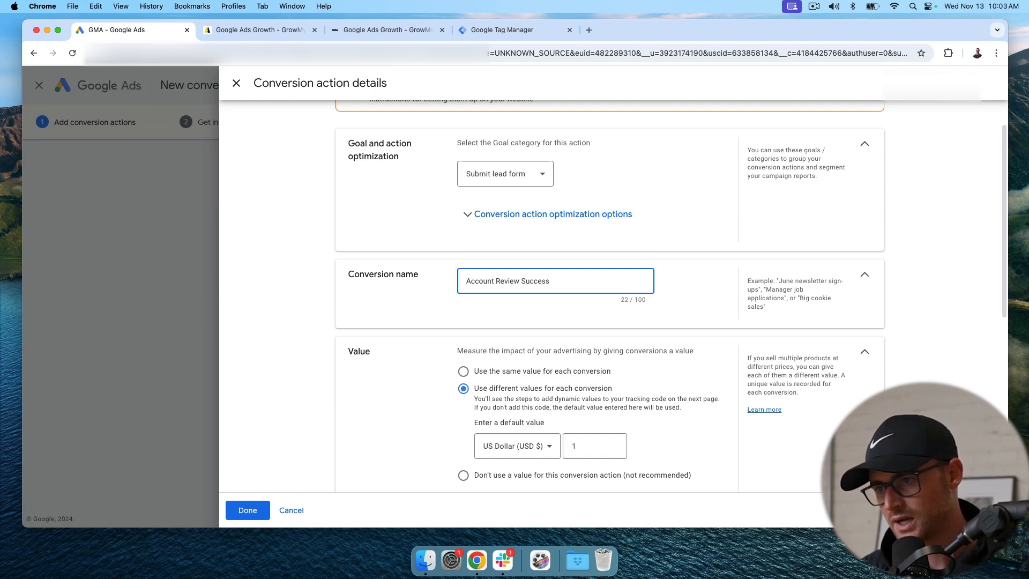
type("\" \"")
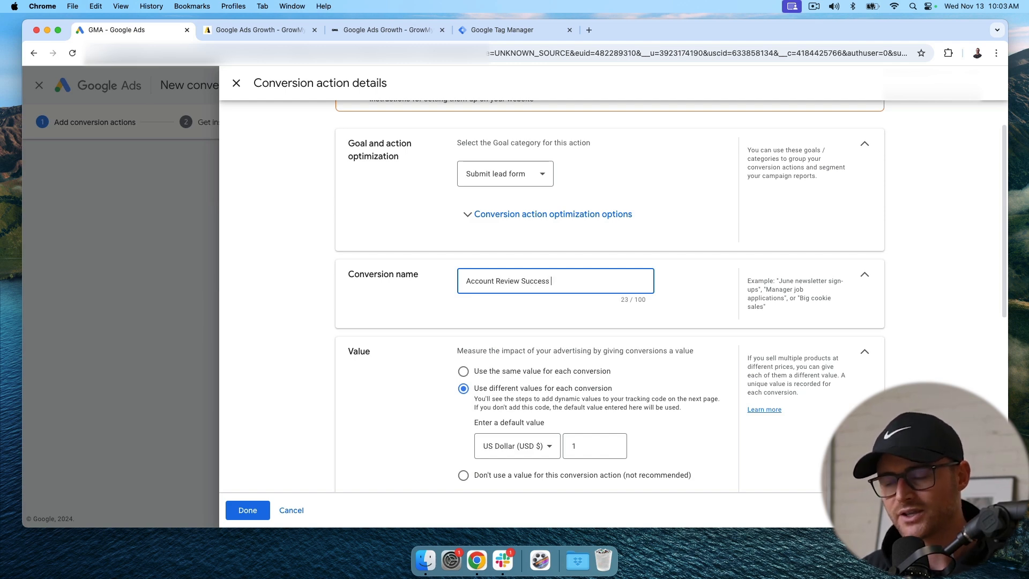
key("Backspace")
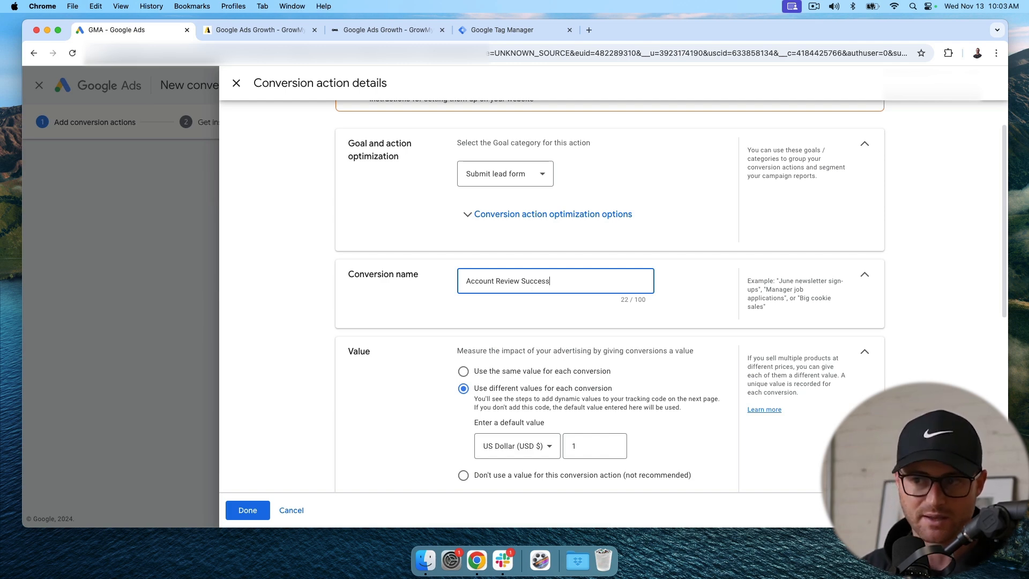
key("Backspace")
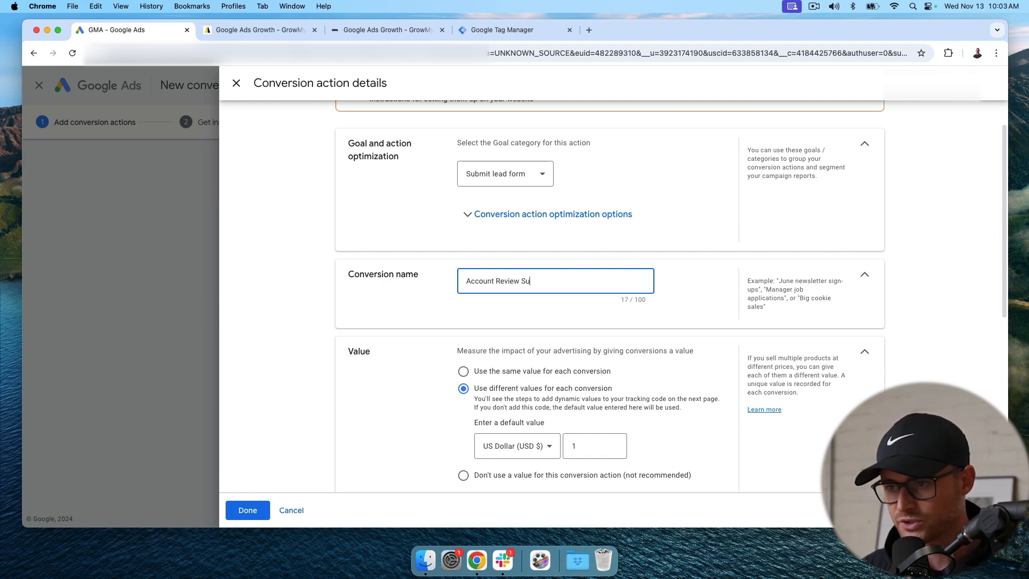
type("Form Submission (T")
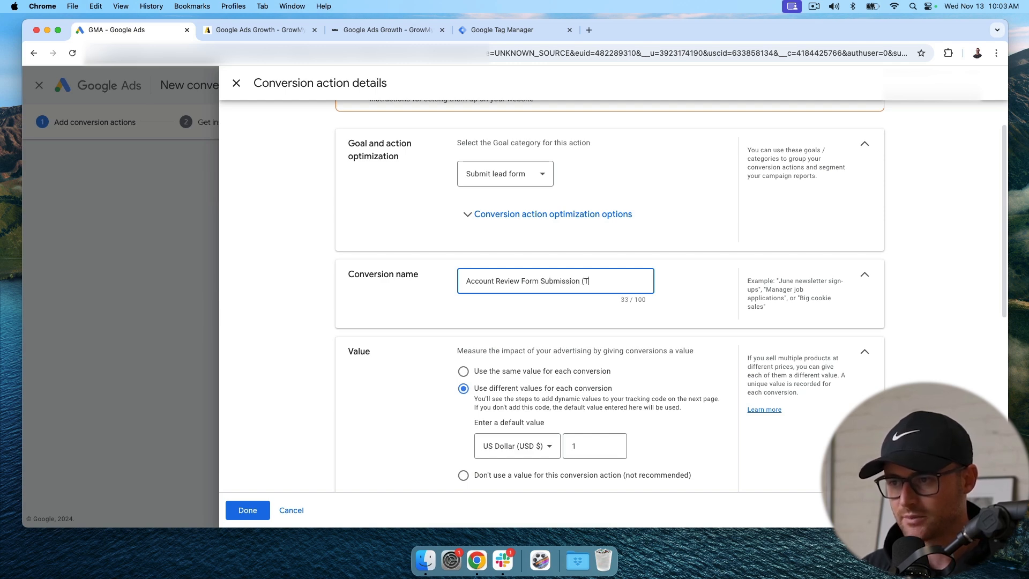
type("YT)")
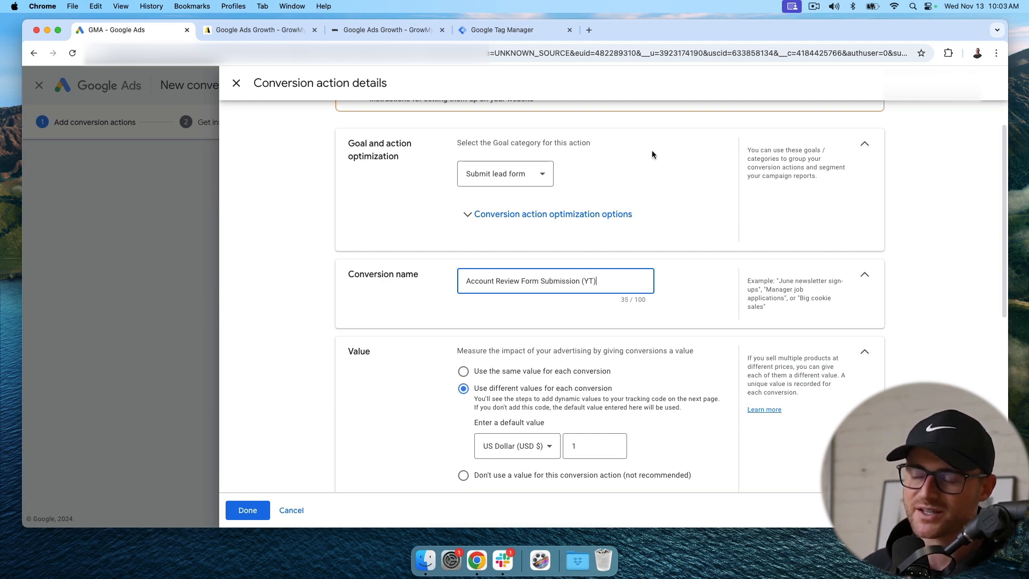
double_click(590, 281)
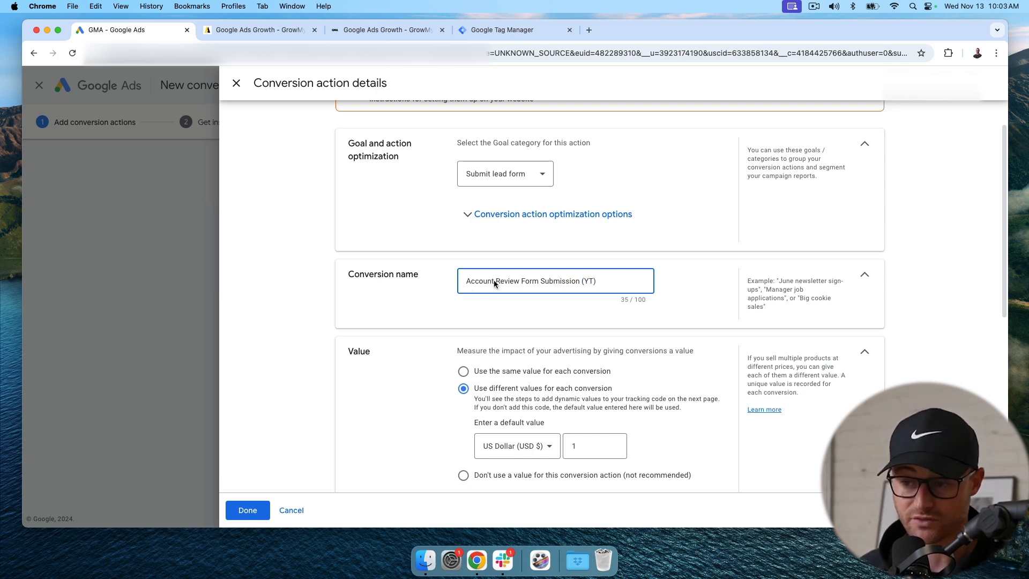
scroll("down", 3)
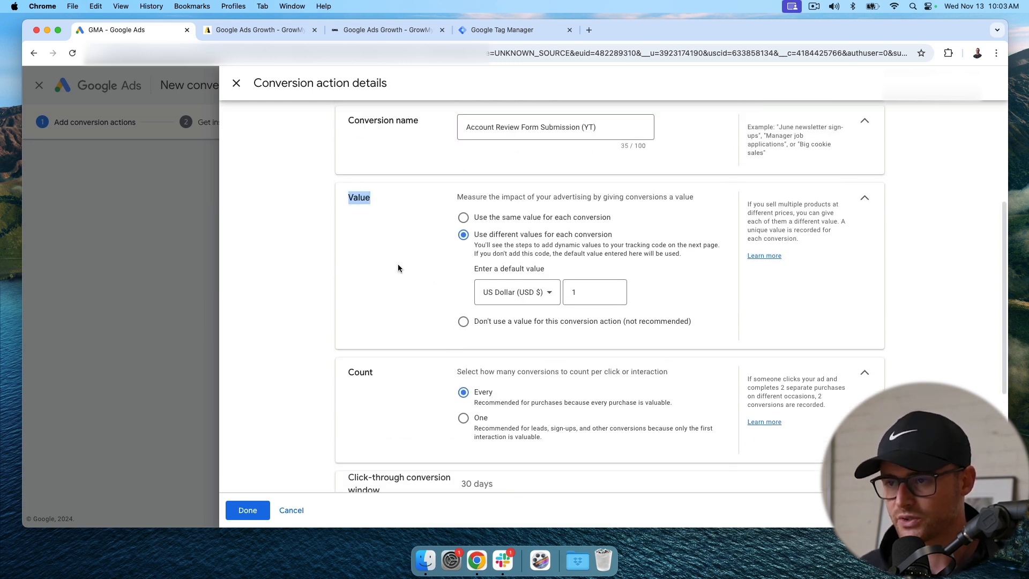
mouse_move(525, 232)
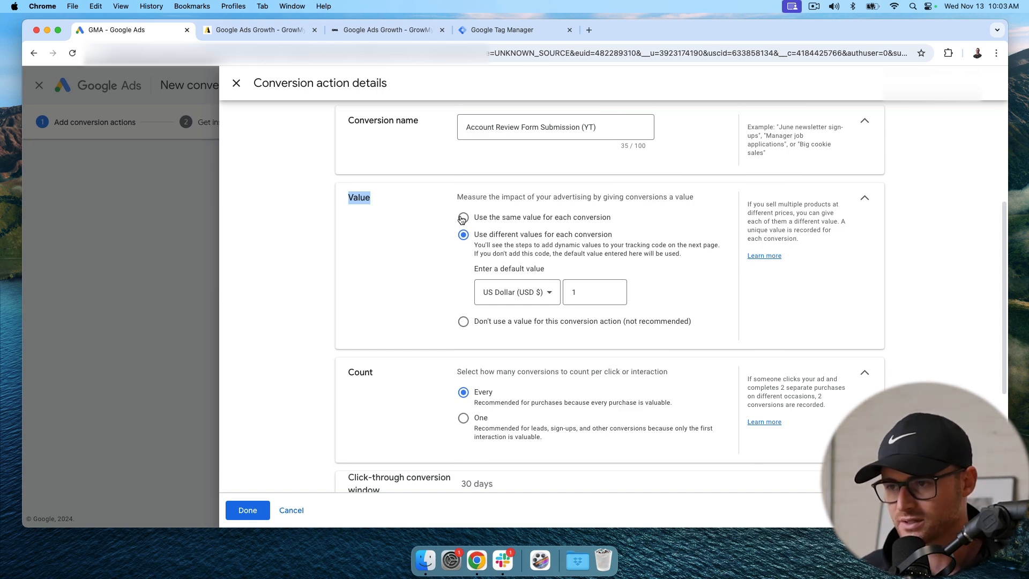
Set the value to 'Use the same value for each conversion' at 1 USD
left_click(463, 216)
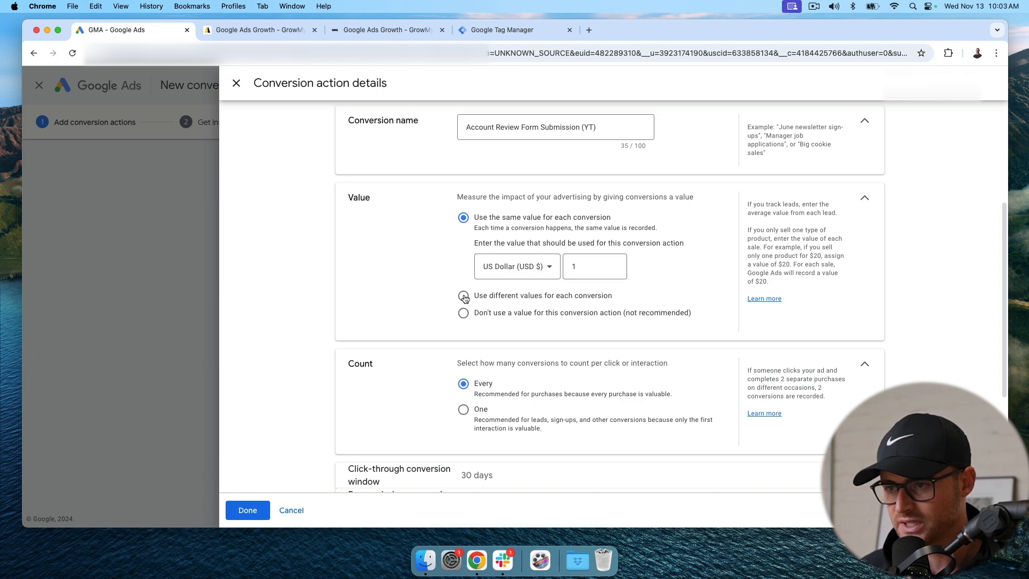
left_click(463, 296)
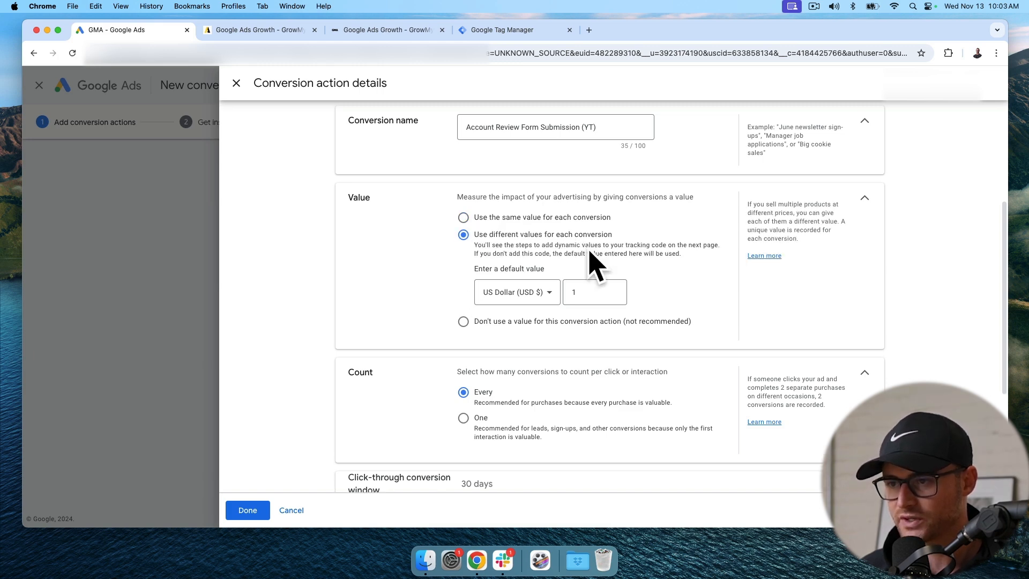
mouse_move(578, 266)
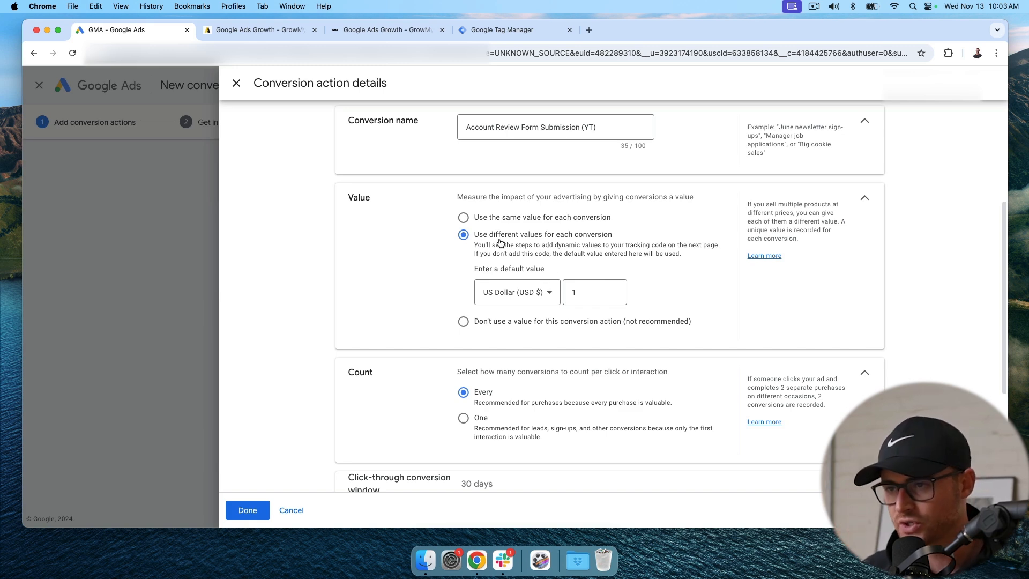
left_click(595, 291)
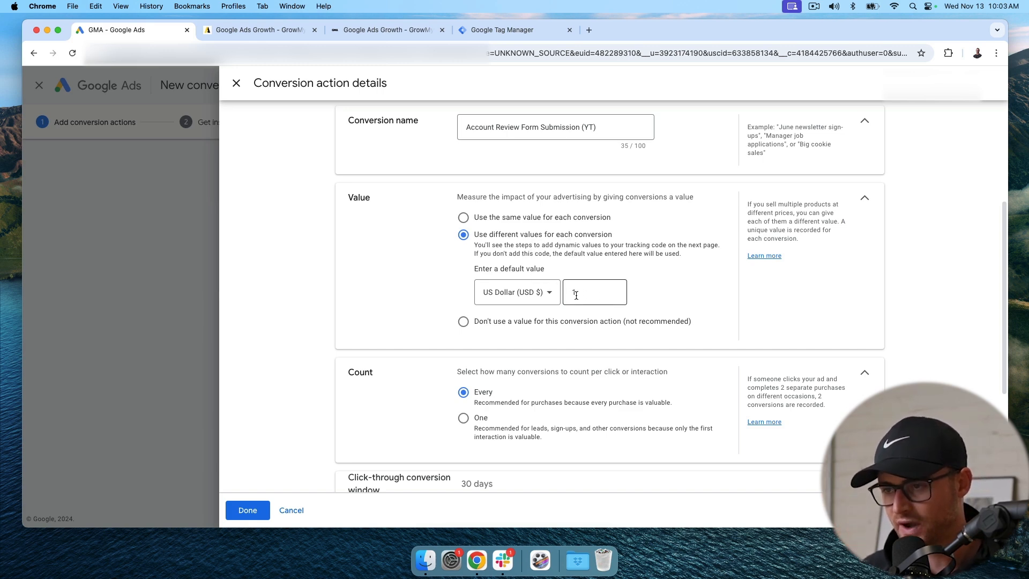
type("1")
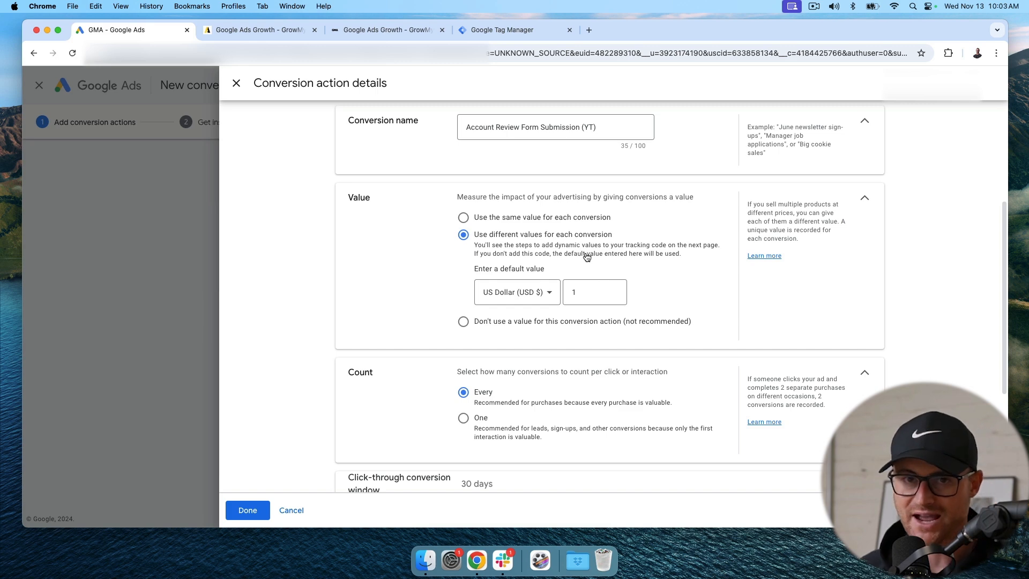
left_click(463, 217)
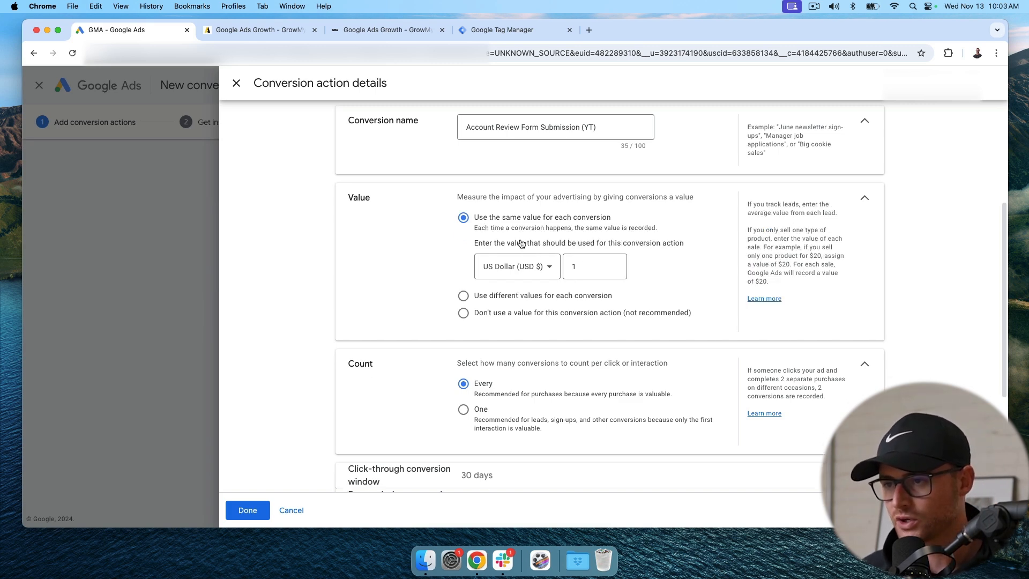
scroll("down", 3)
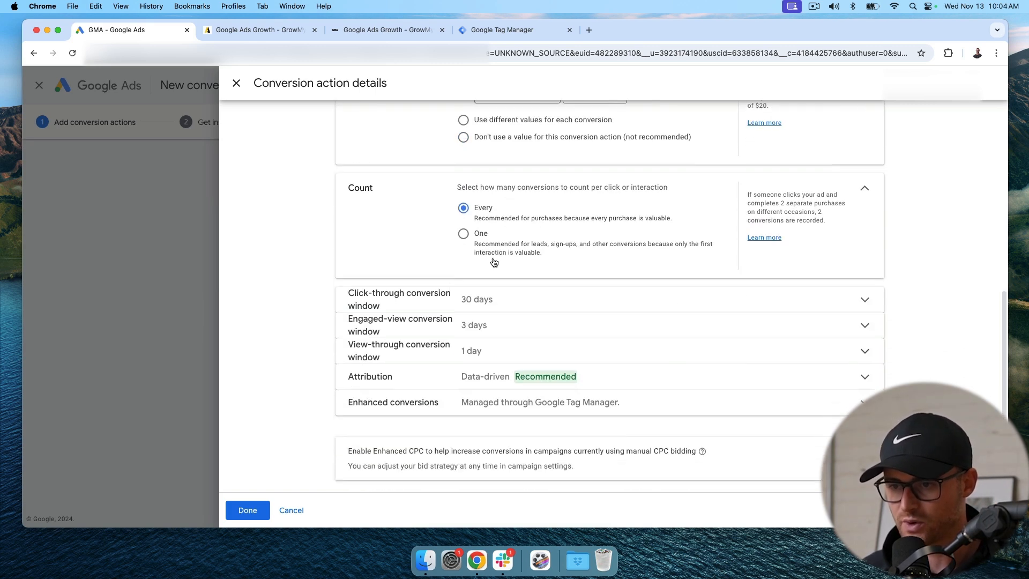
Set Count to One conversion per interaction and return to the Google Ads tab
left_click(463, 233)
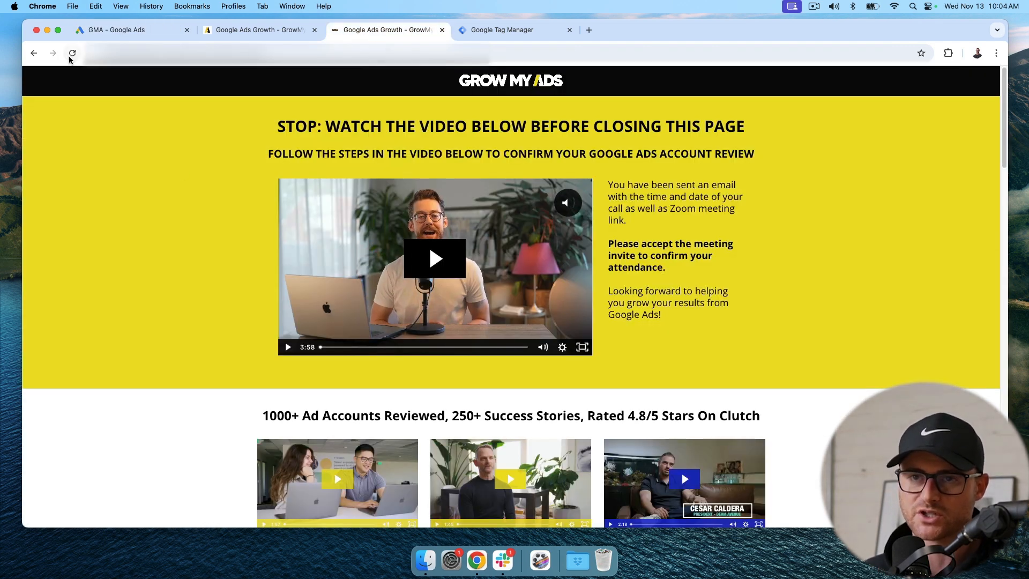
mouse_move(75, 56)
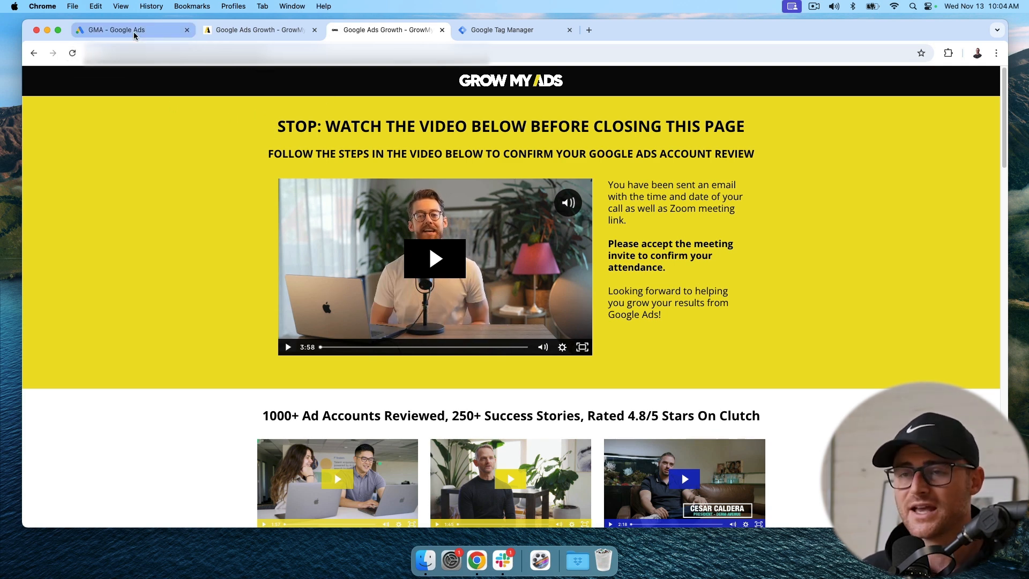
left_click(134, 30)
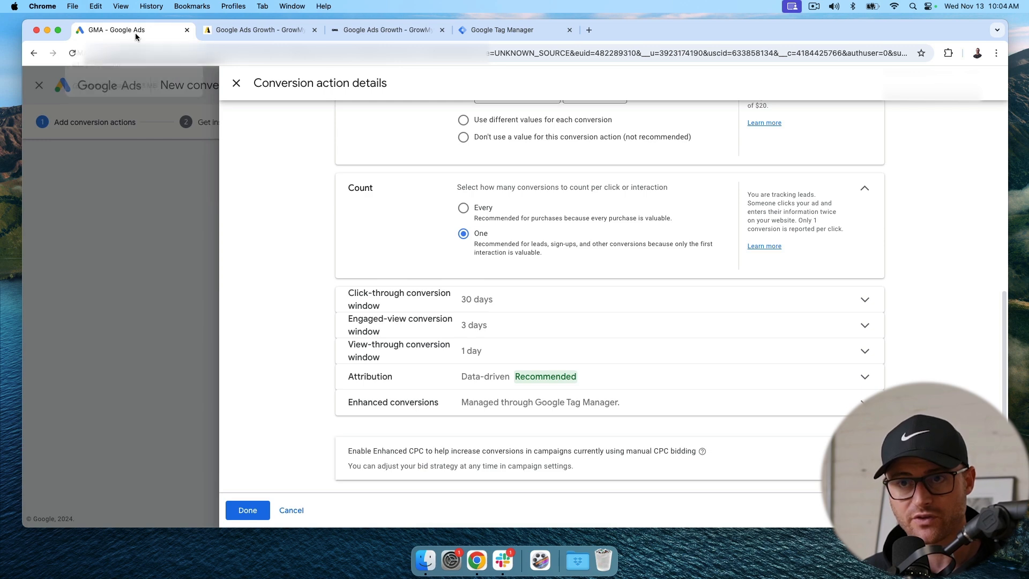
mouse_move(474, 212)
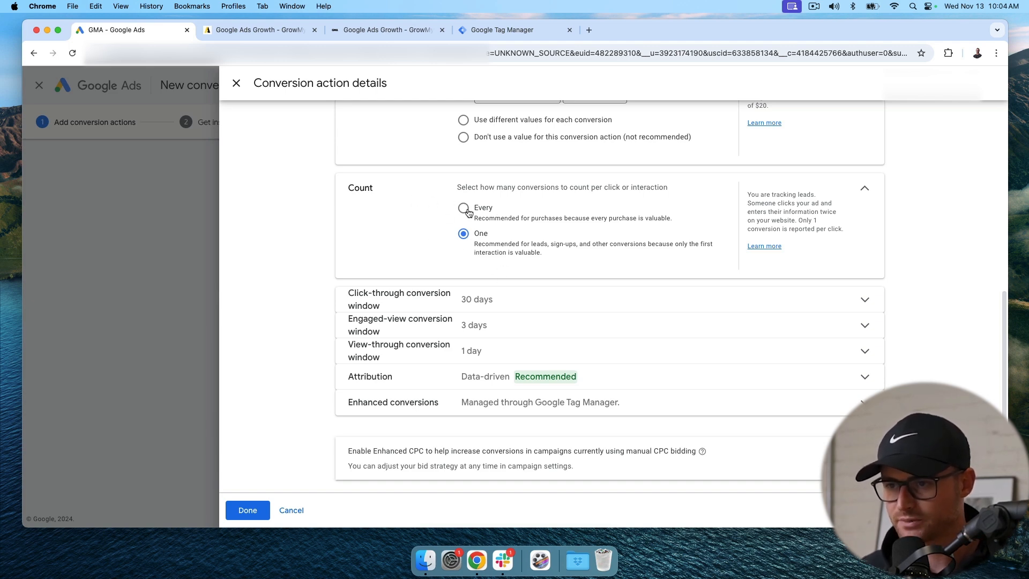
scroll("down", 3)
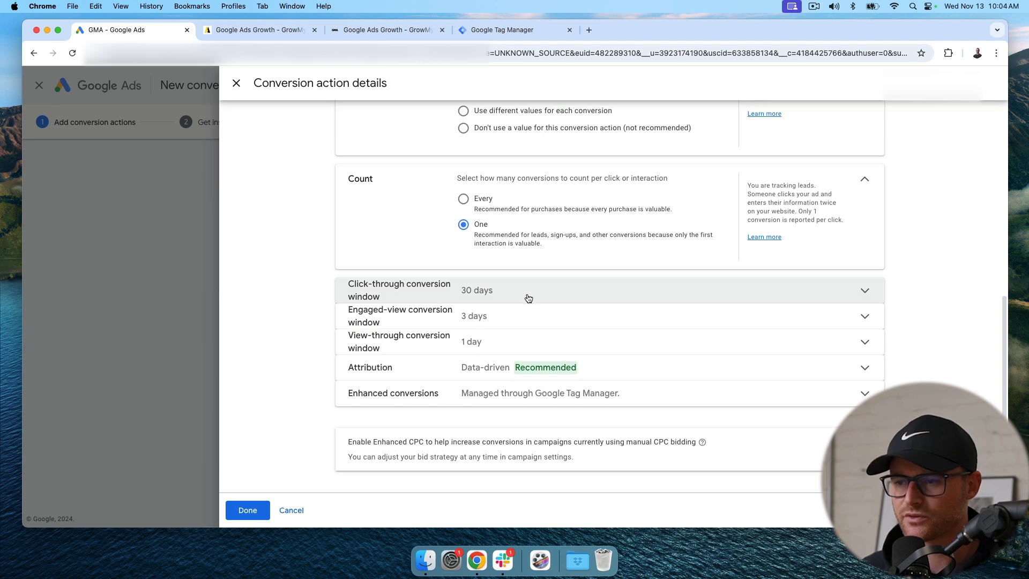
mouse_move(438, 288)
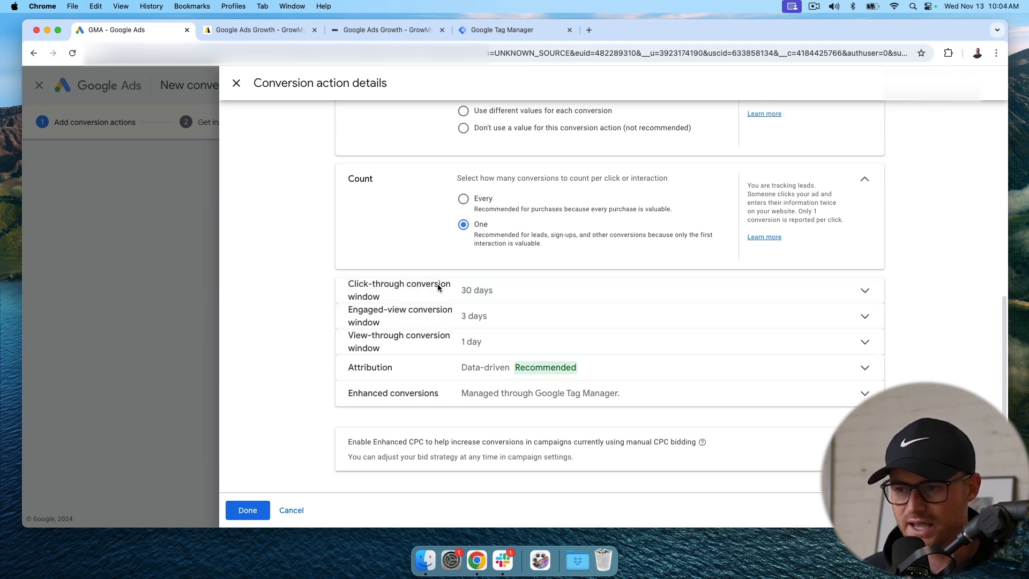
mouse_move(539, 303)
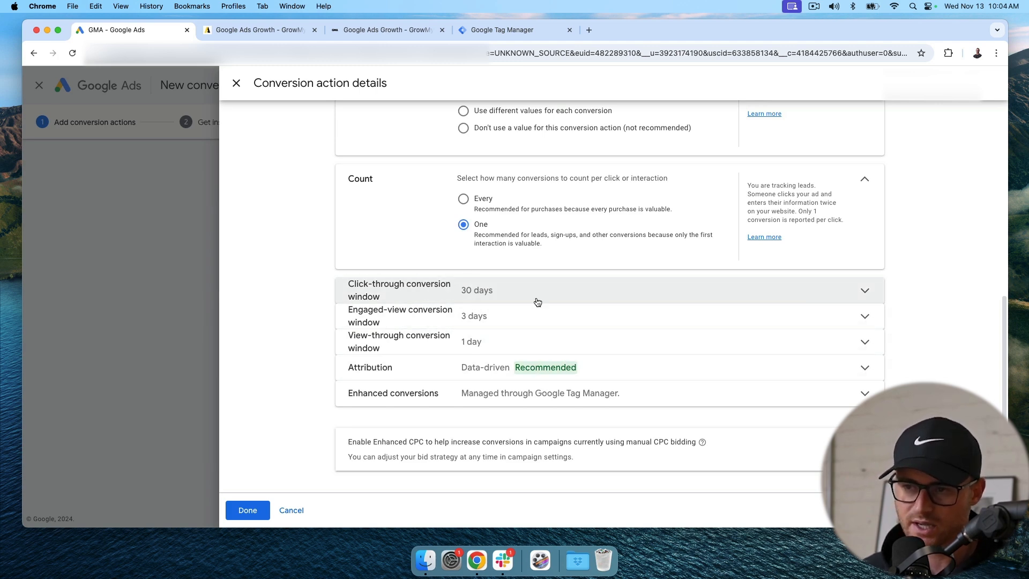
mouse_move(541, 300)
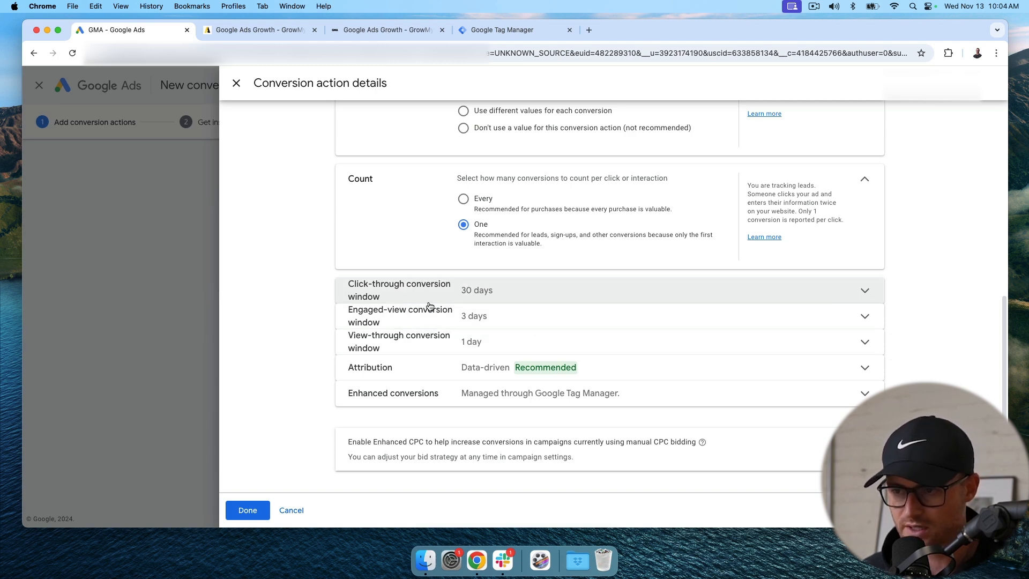
mouse_move(433, 378)
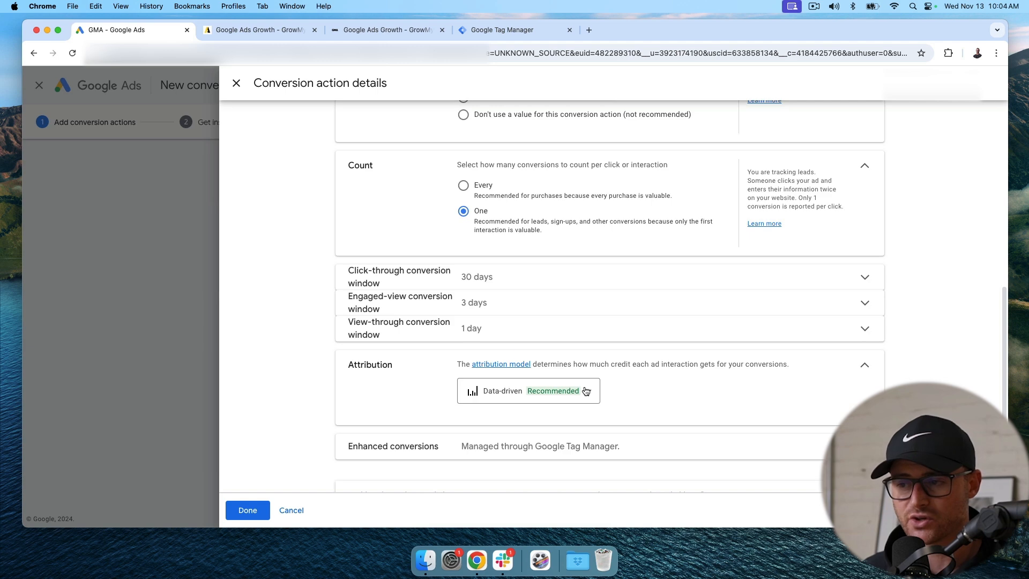
left_click(528, 391)
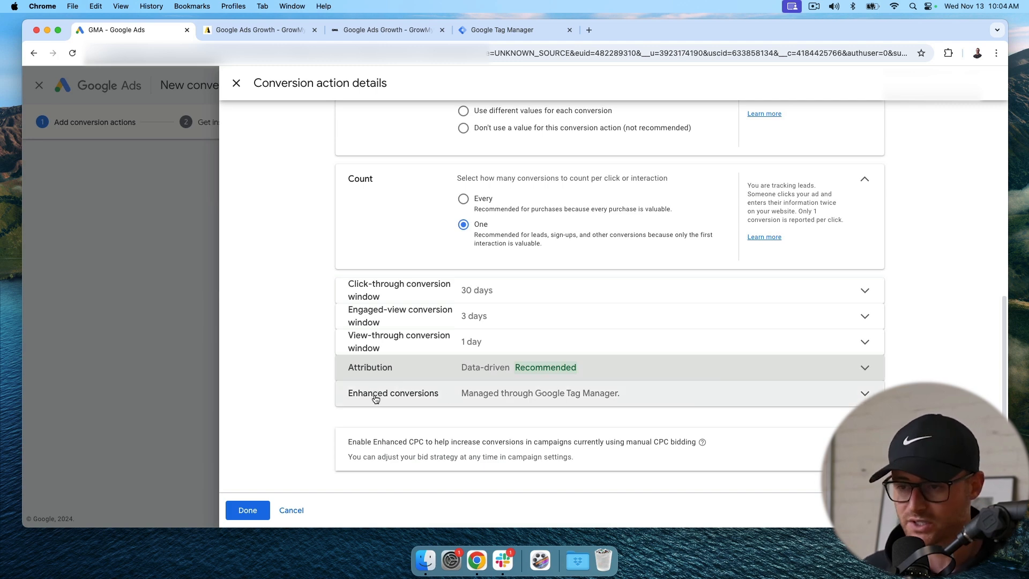
Expand Enhanced conversions, confirming it is managed through Google Tag Manager with Count left at One
left_click(392, 393)
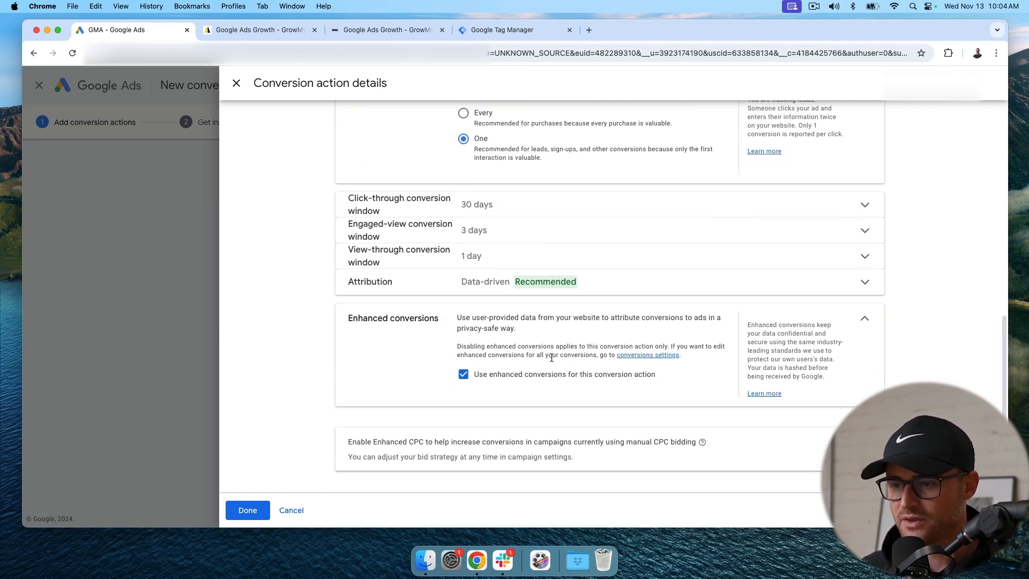
double_click(392, 317)
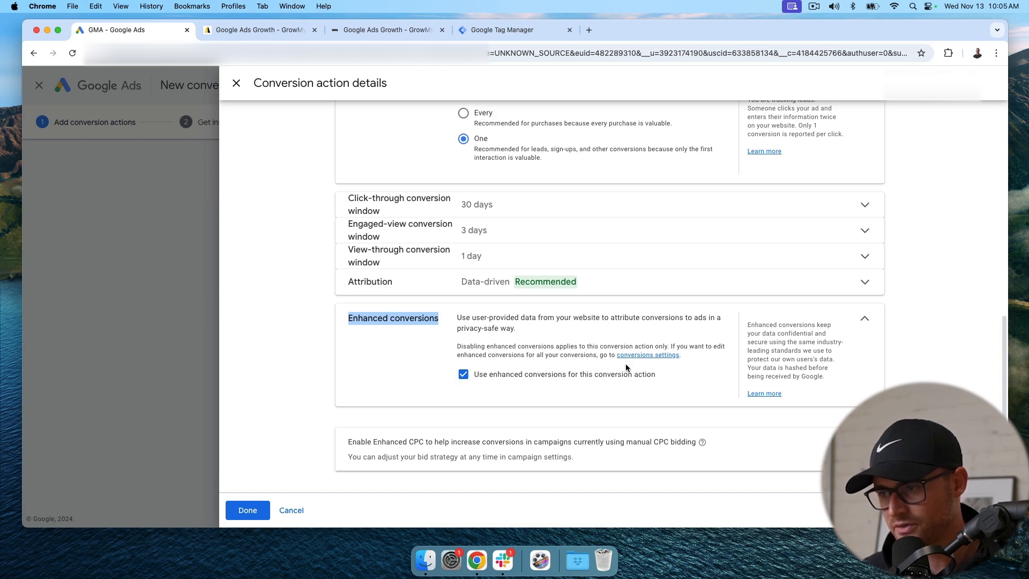
mouse_move(866, 325)
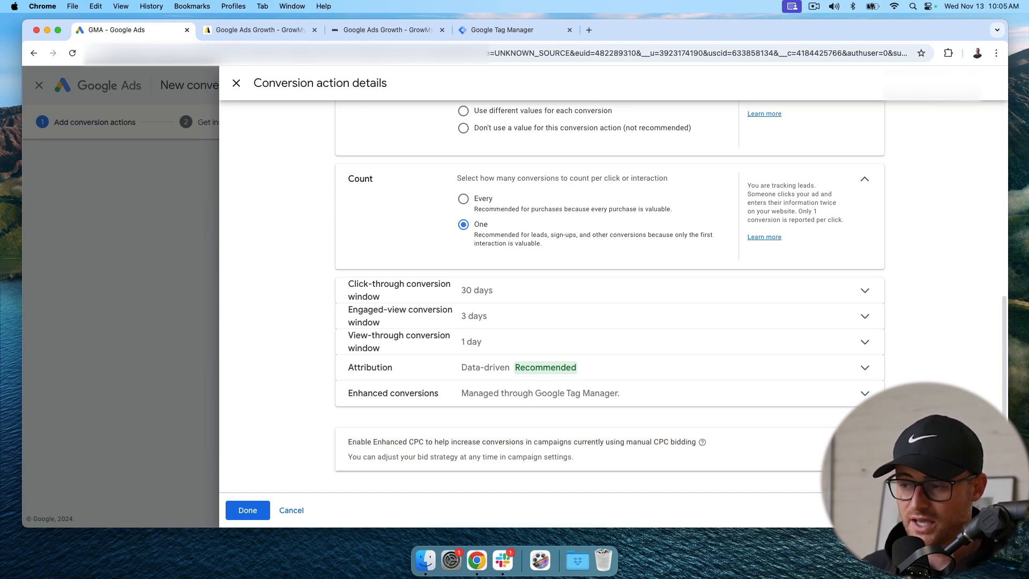
mouse_move(346, 446)
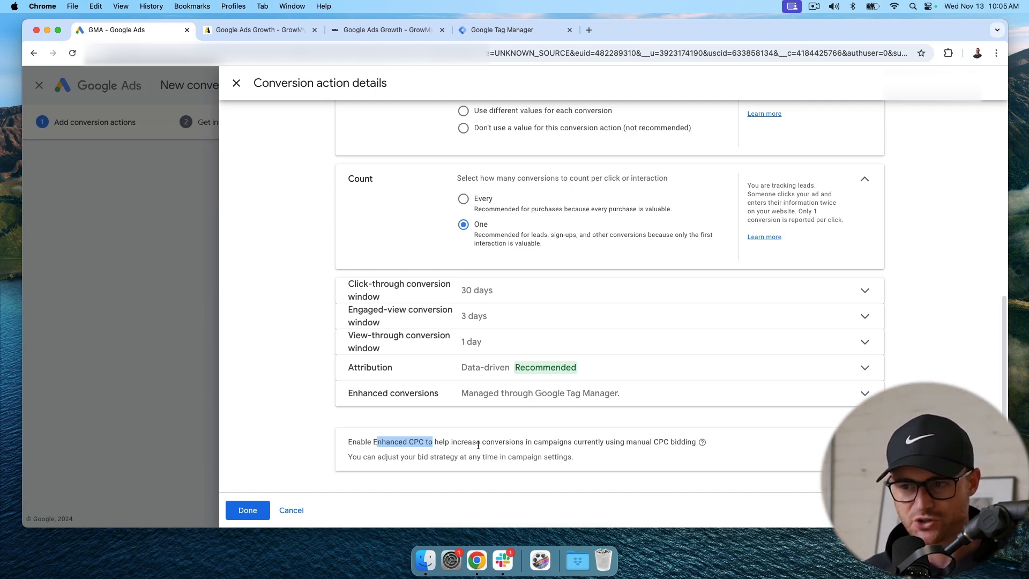
mouse_move(502, 438)
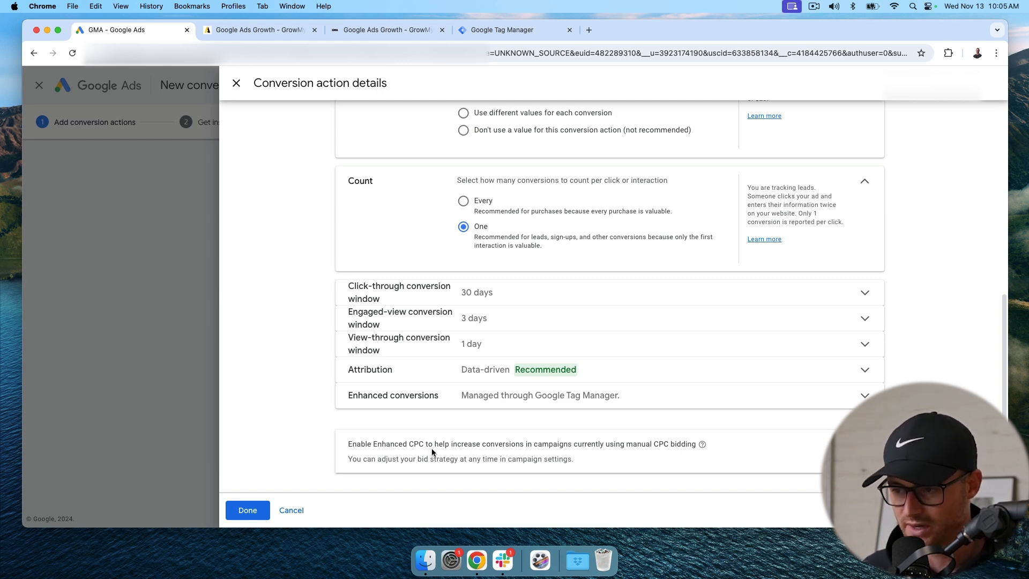
mouse_move(236, 502)
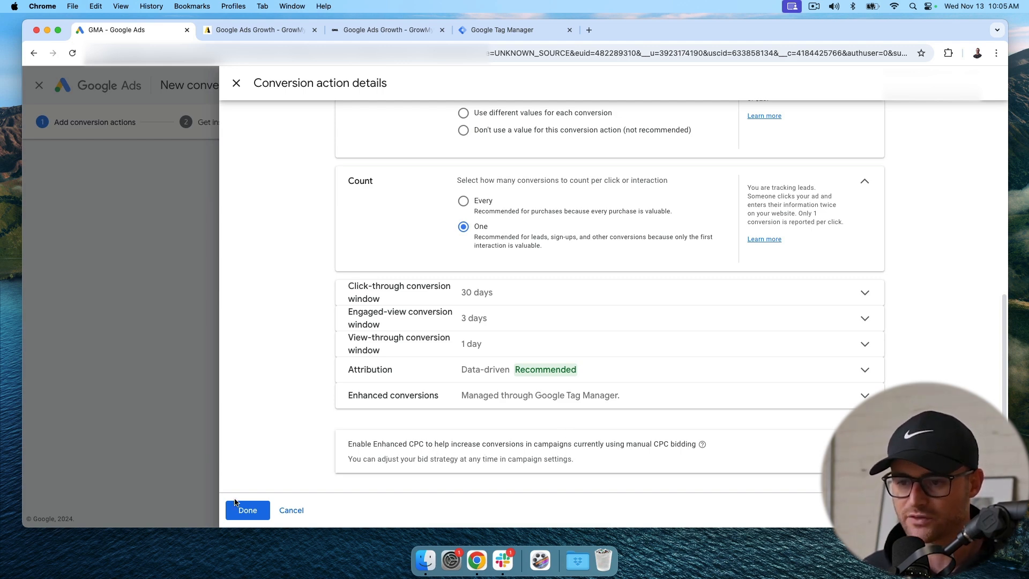
Finish the details with Done and save the conversion action with Save and continue
left_click(246, 510)
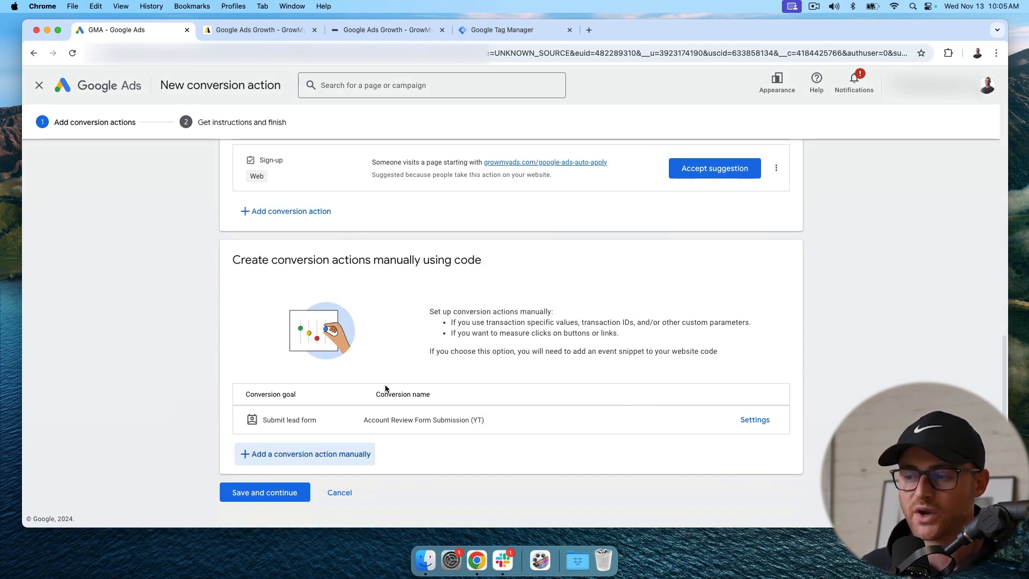
mouse_move(362, 420)
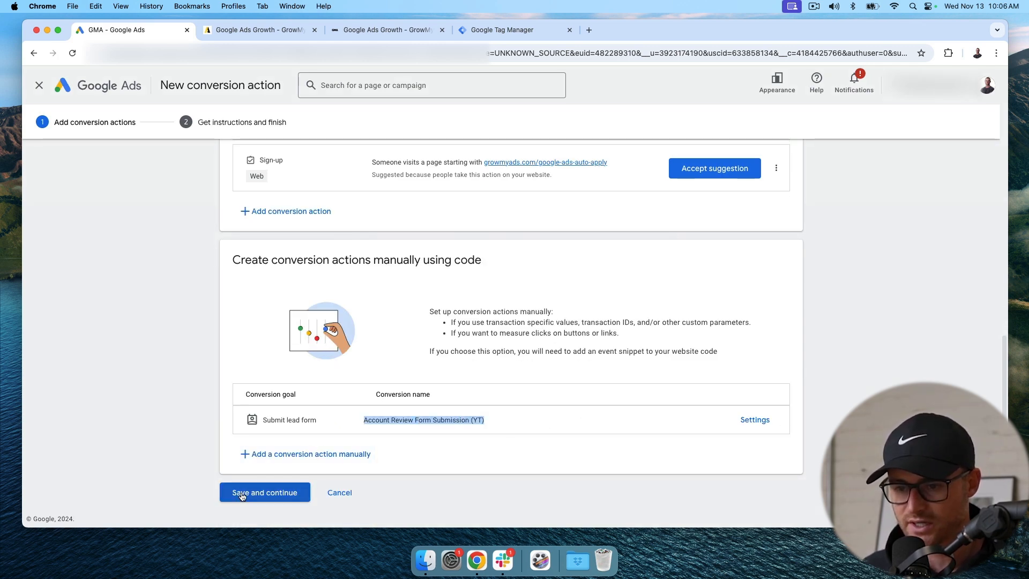
left_click(265, 492)
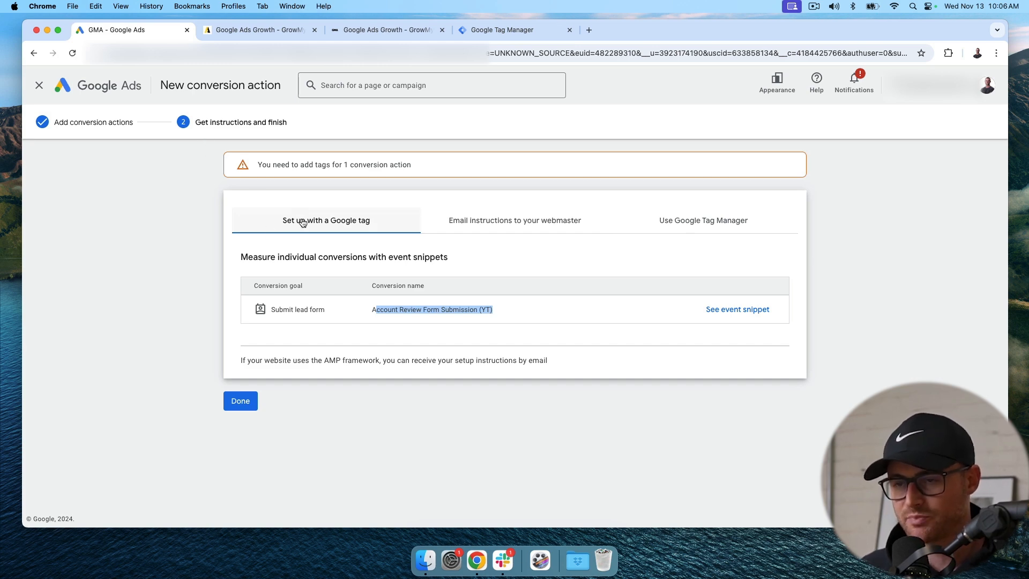
mouse_move(500, 261)
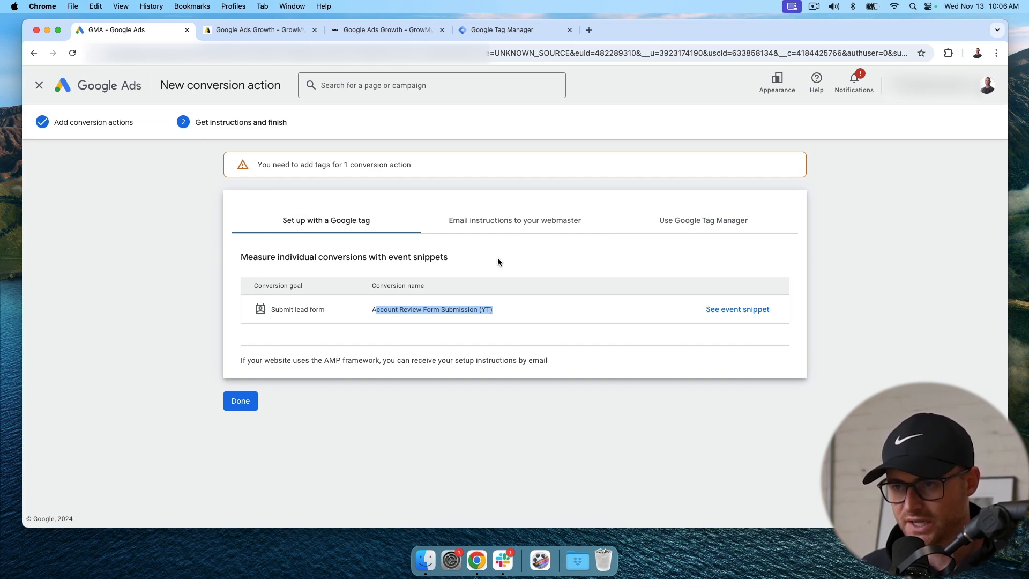
View the webmaster email instructions, then the Use Google Tag Manager details with conversion ID 414009162 and label
left_click(514, 221)
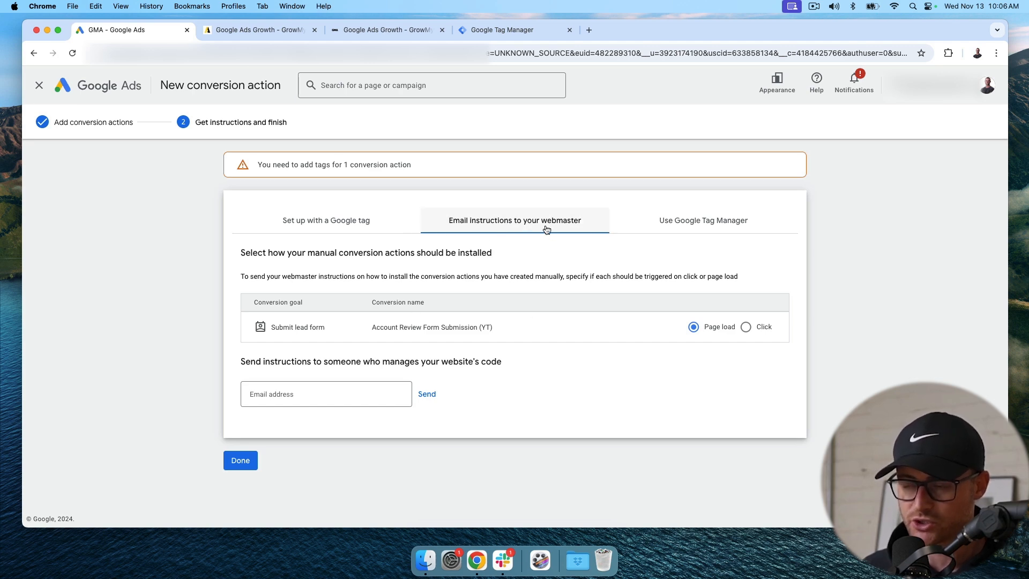
mouse_move(555, 253)
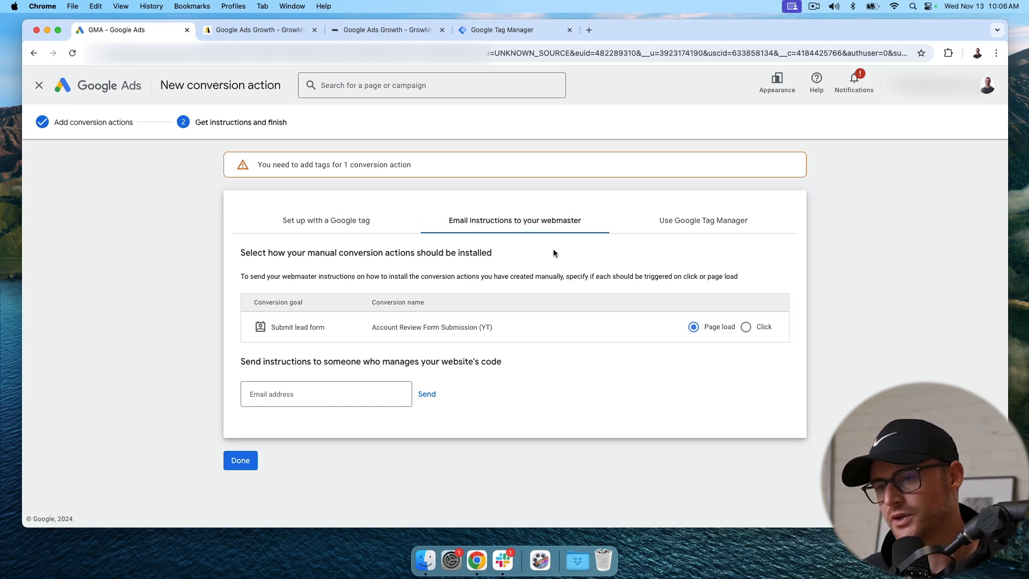
mouse_move(685, 228)
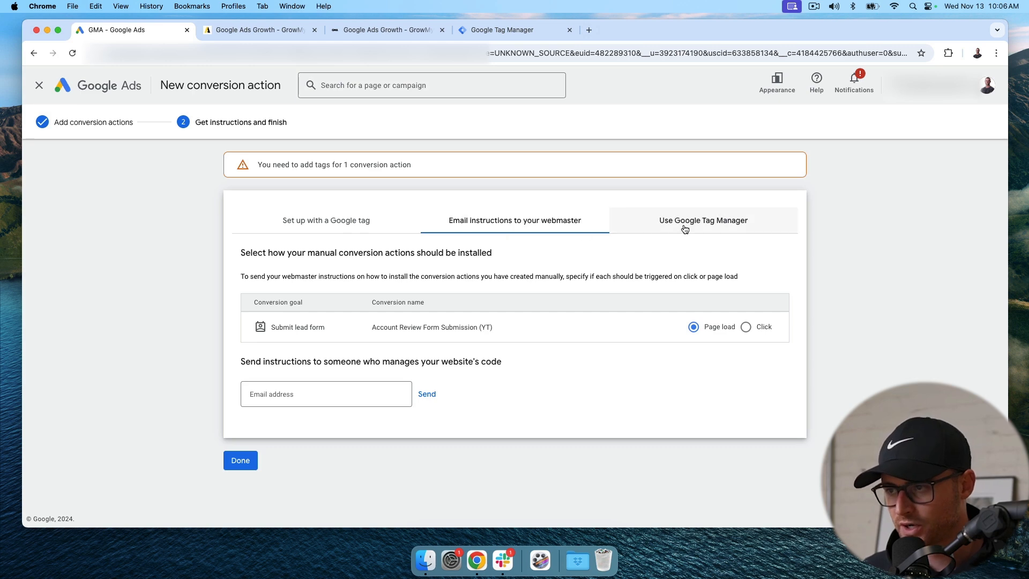
left_click(683, 221)
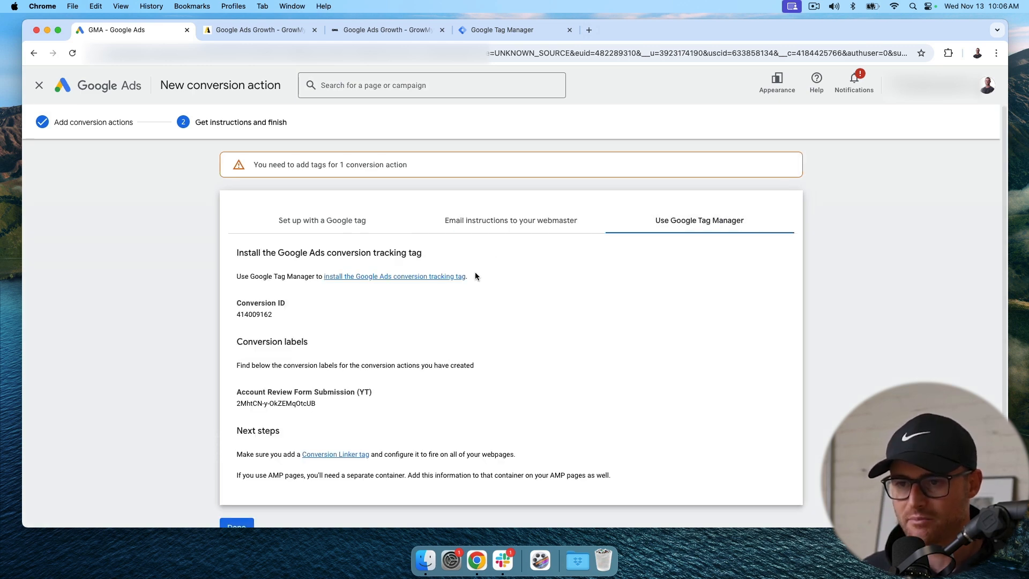
mouse_move(485, 271)
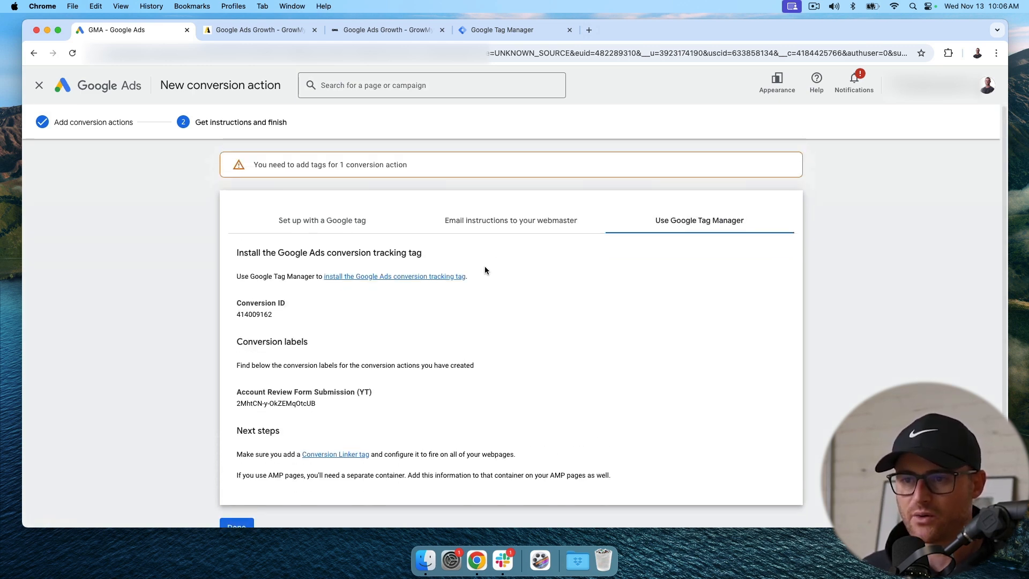
mouse_move(445, 251)
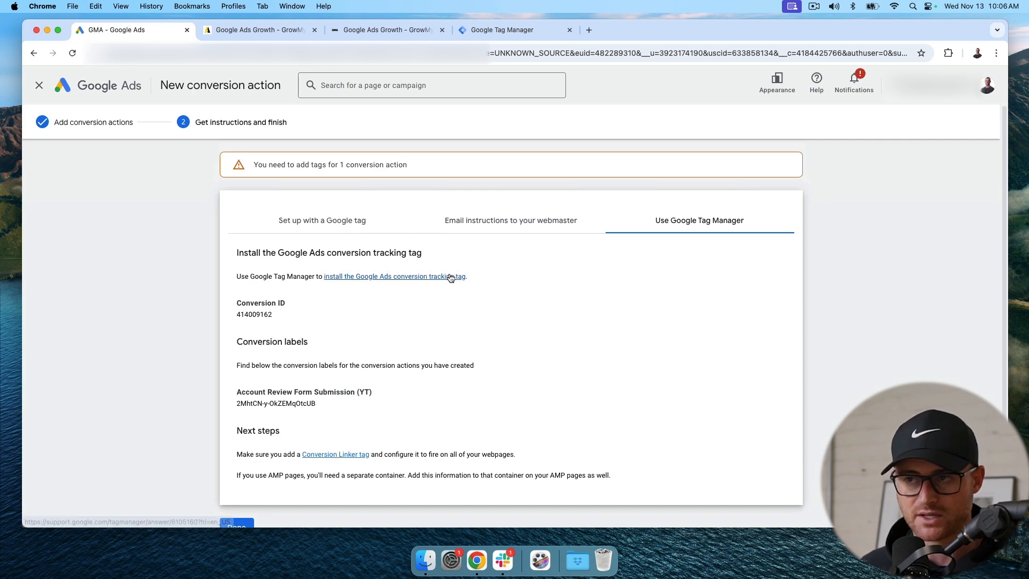
mouse_move(449, 300)
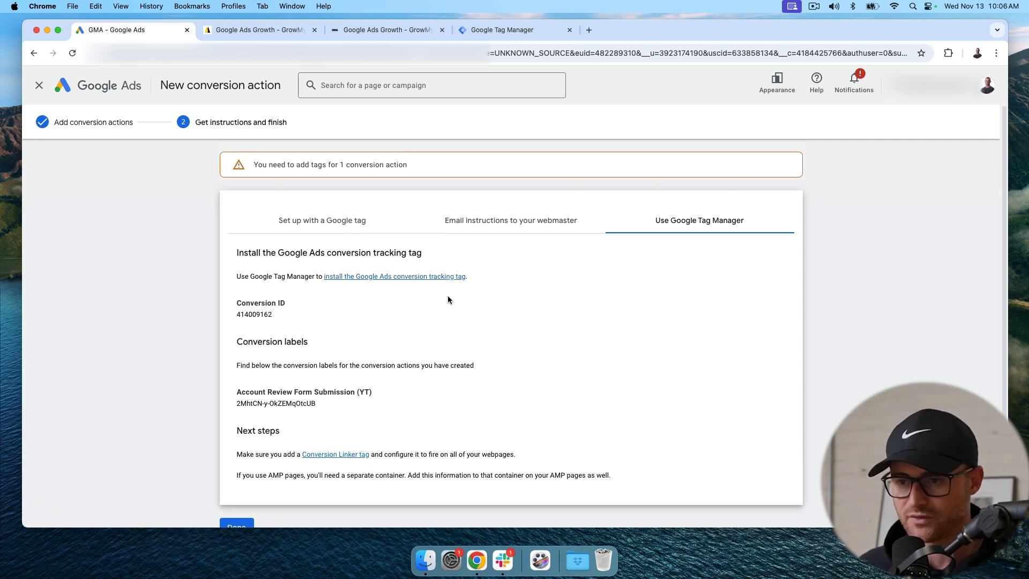
scroll("down", 3)
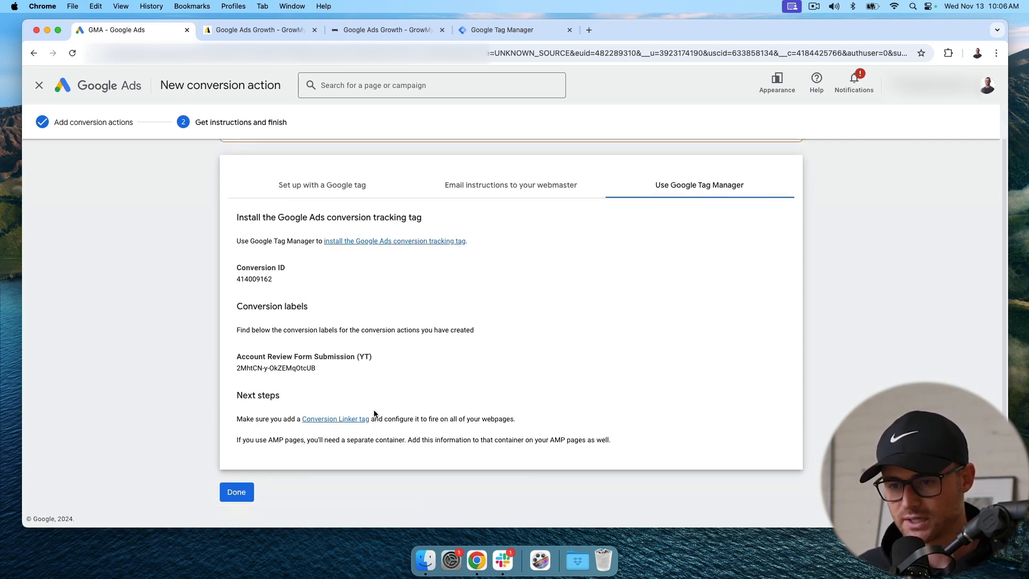
mouse_move(338, 422)
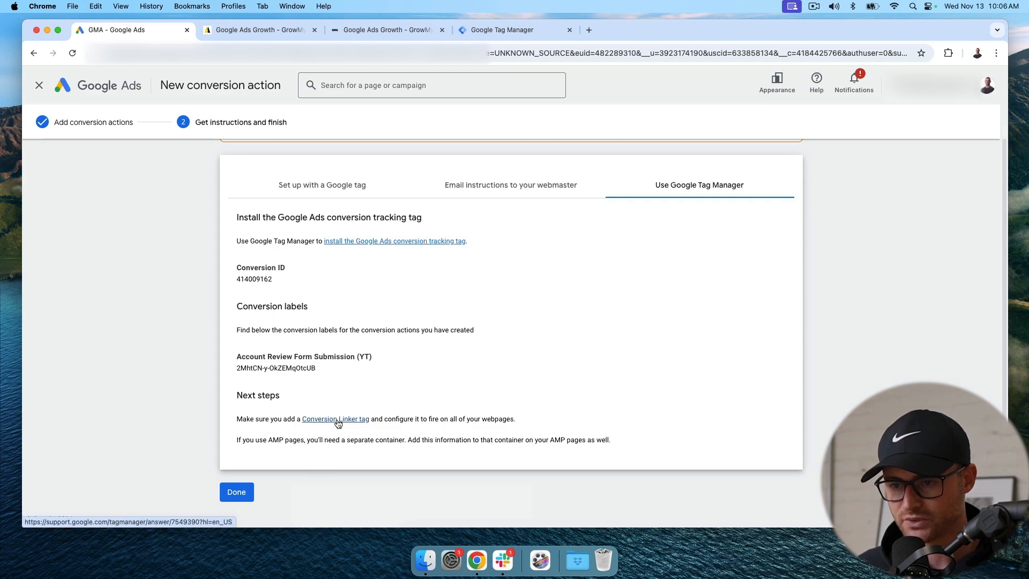
Read the Conversion Linker help article and highlight the passage about a conversion tag firing
left_click(336, 418)
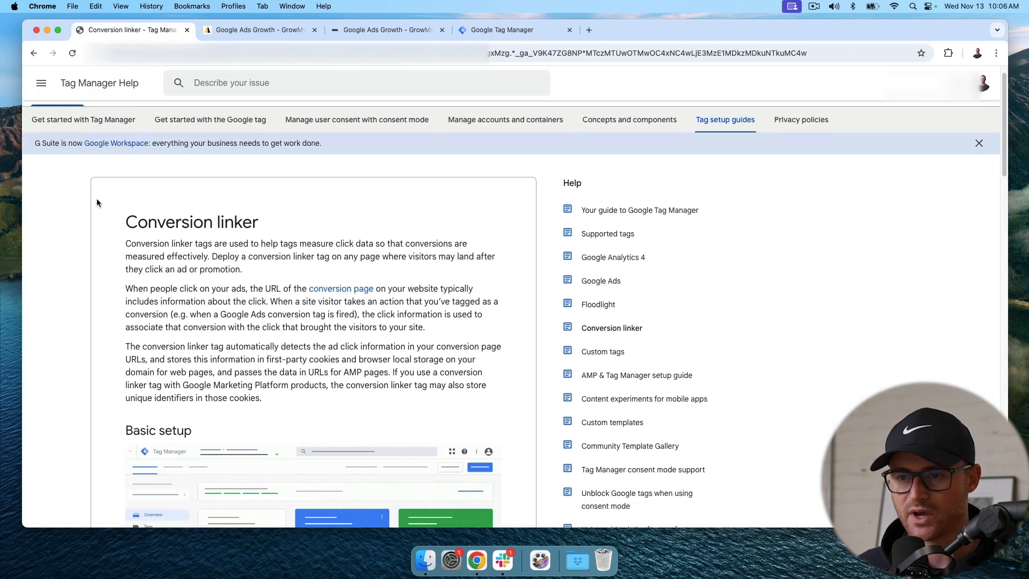
scroll("down", 3)
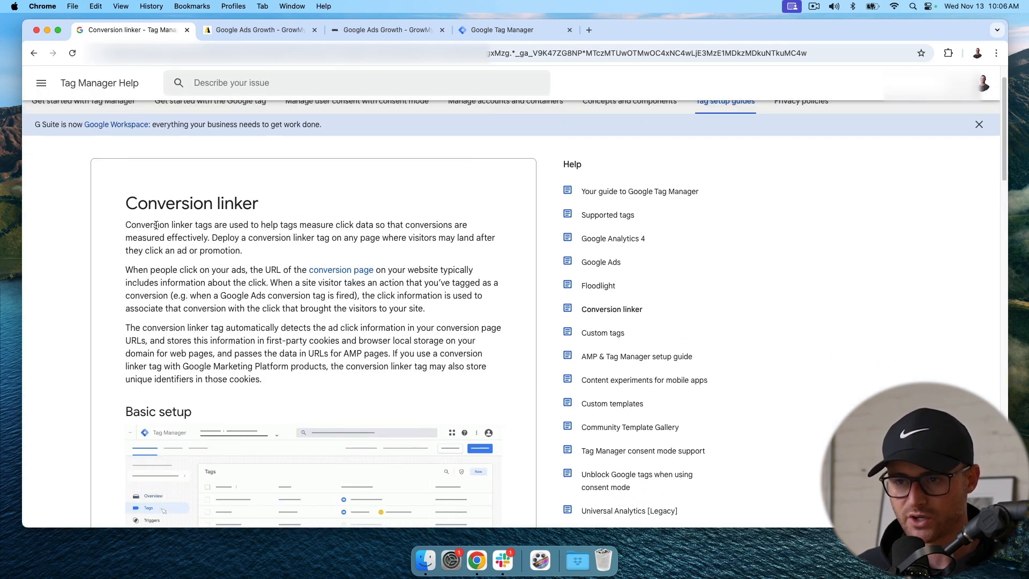
scroll("down", 3)
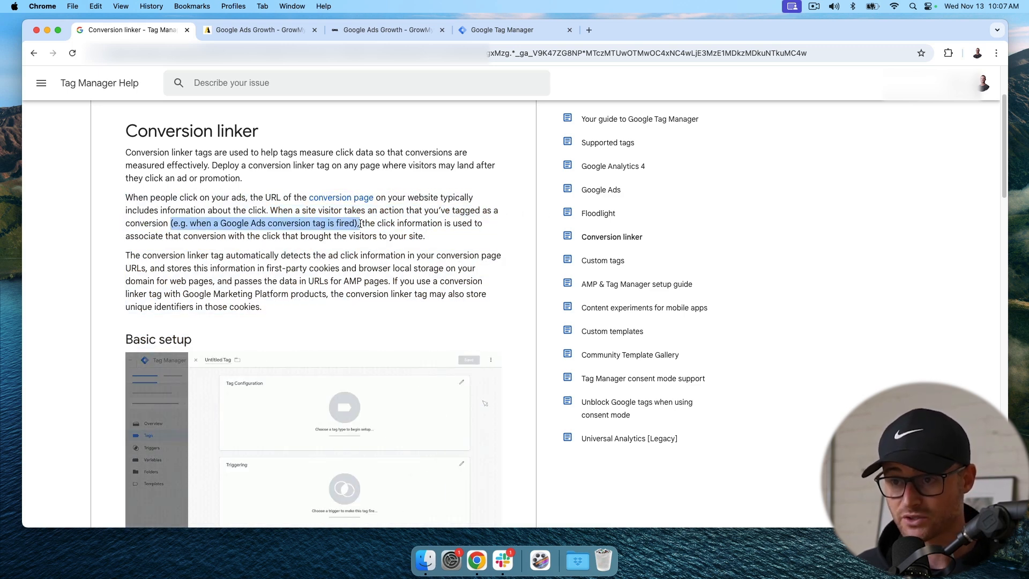
left_click_drag(362, 223, 482, 223)
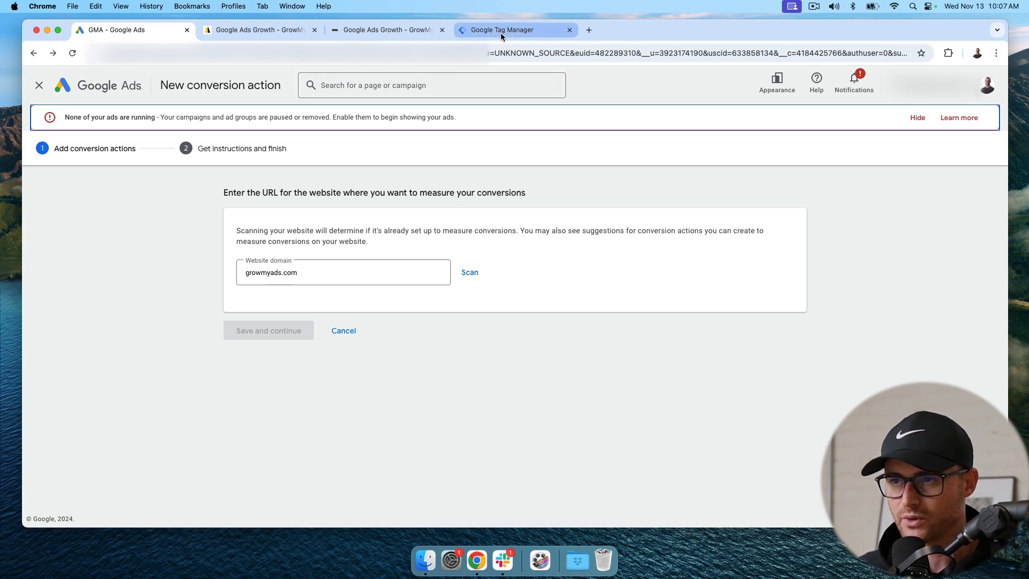
Create a Conversion Linker tag named 'Google Ads - Con...' in the workspace
left_click(509, 30)
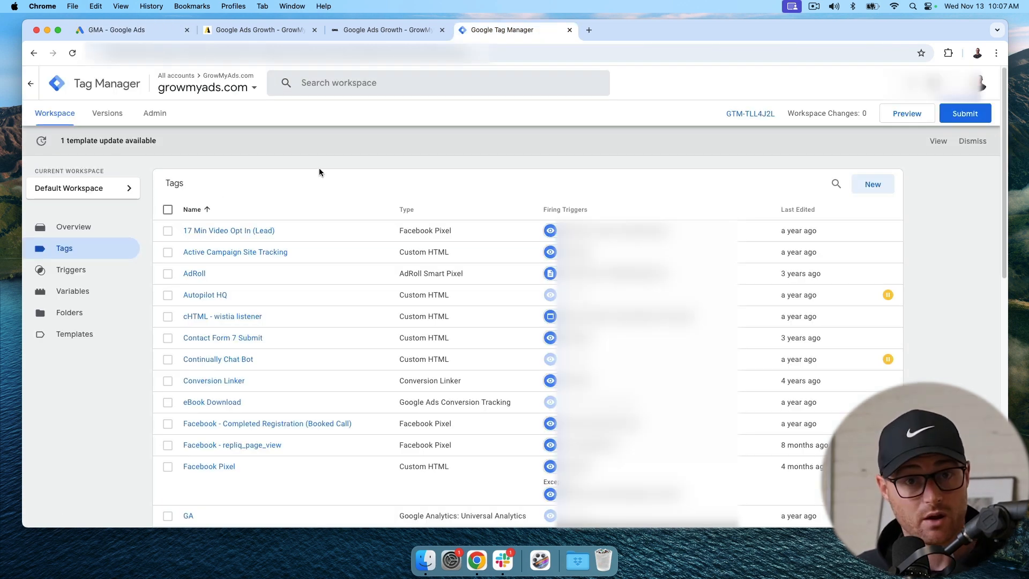
mouse_move(705, 203)
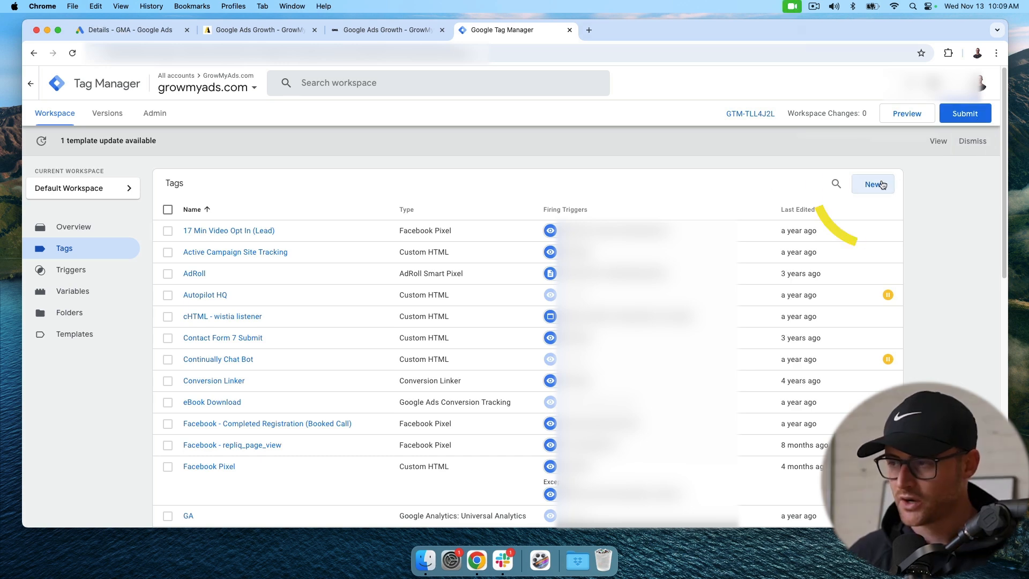
left_click(873, 184)
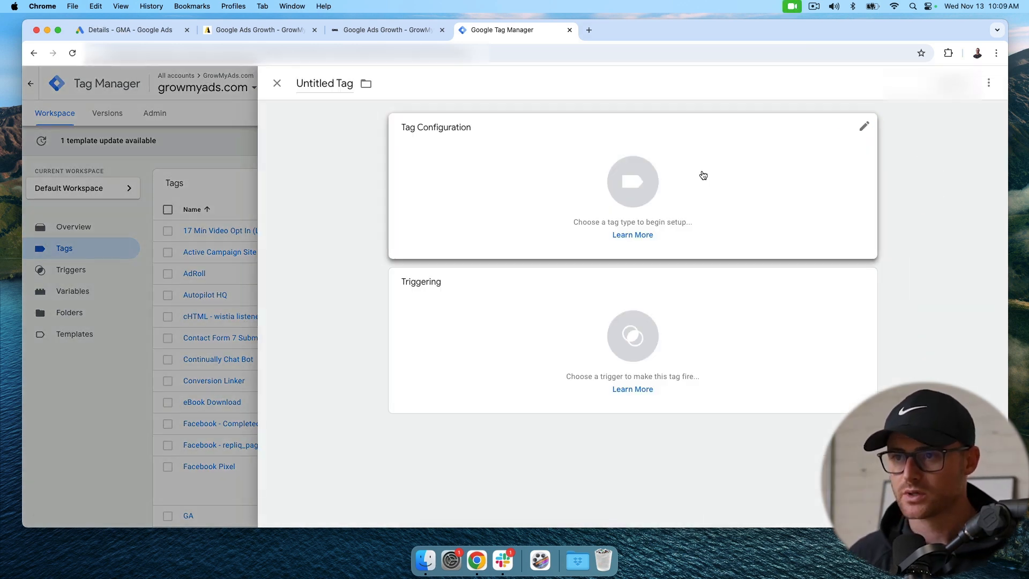
left_click(632, 182)
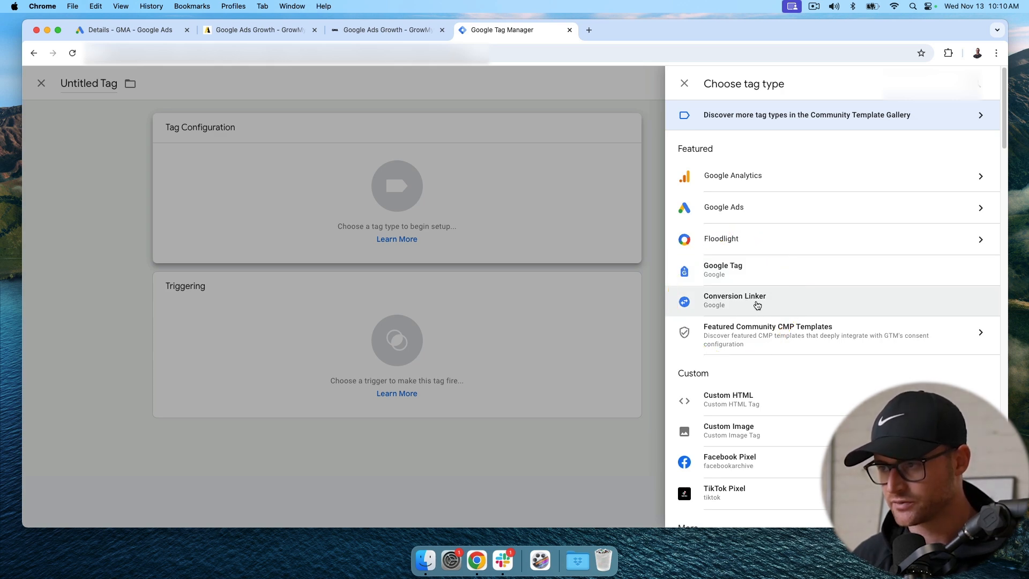
left_click(757, 300)
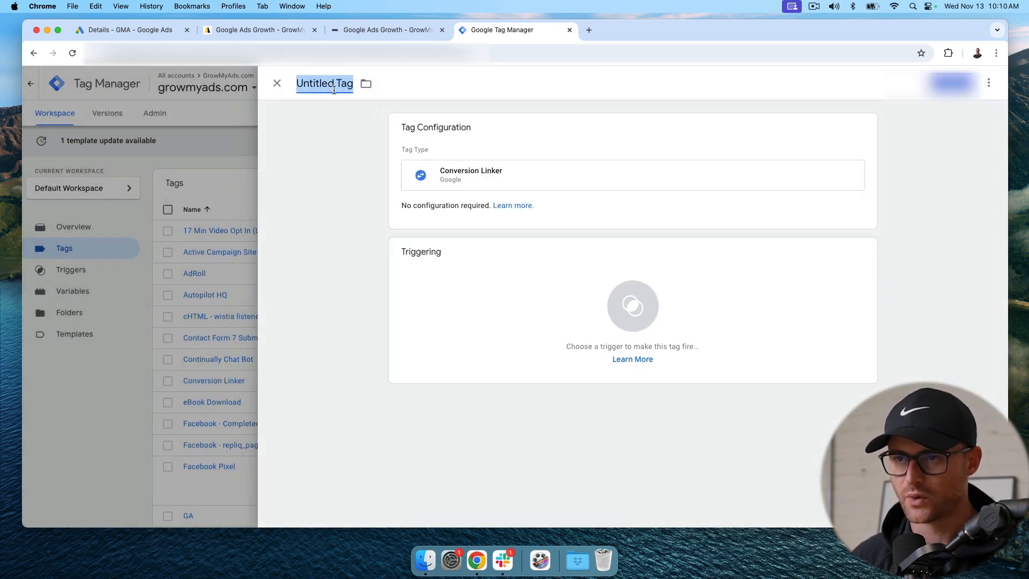
type("Google Ads - Conversion Linker")
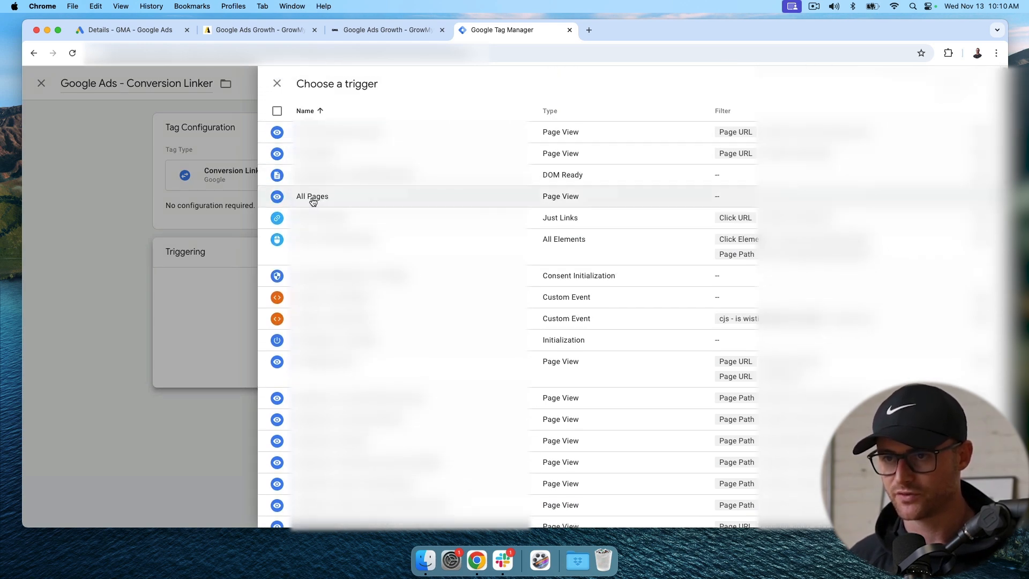
Set the Conversion Linker to fire on All Pages and close it, returning to the Tags list
left_click(312, 196)
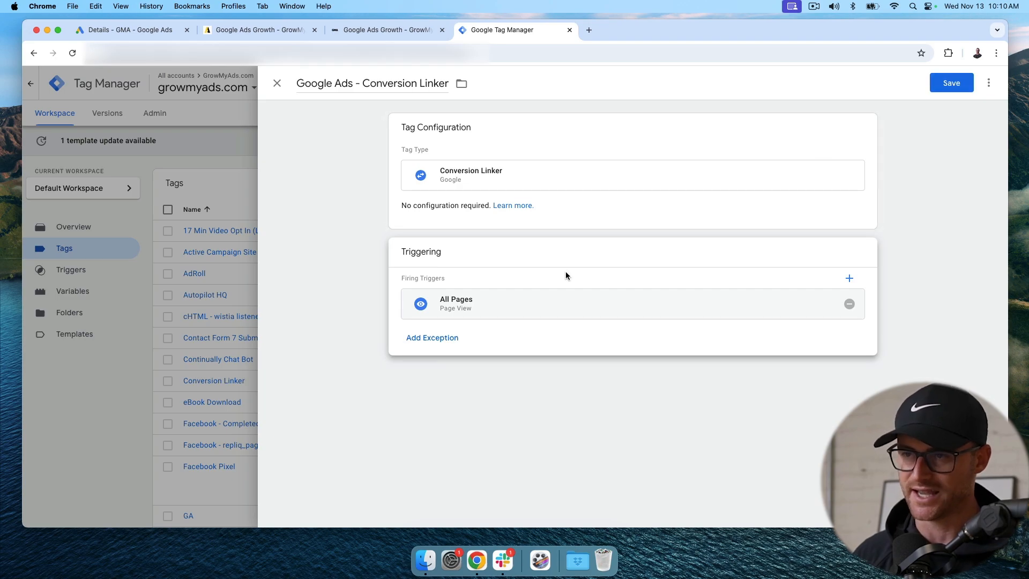
left_click(277, 84)
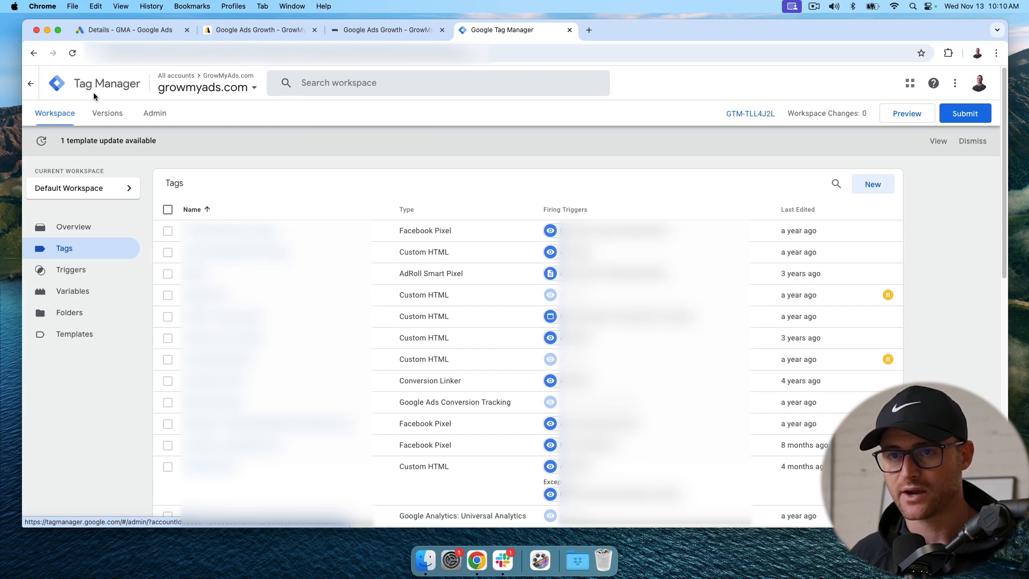
Start a new tag named 'Google Ads - Account Review Form Submission (YT)'
left_click(872, 184)
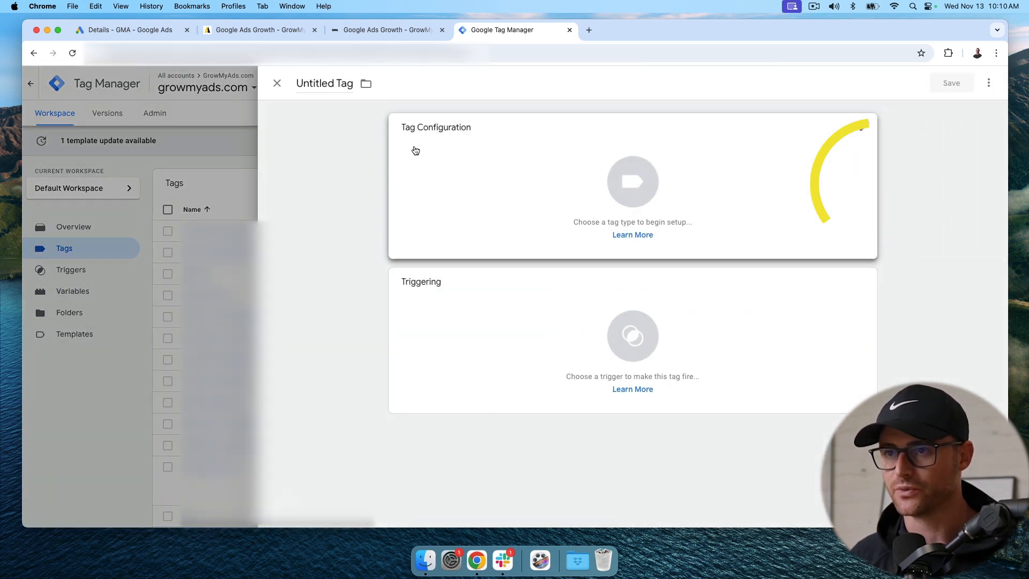
double_click(314, 84)
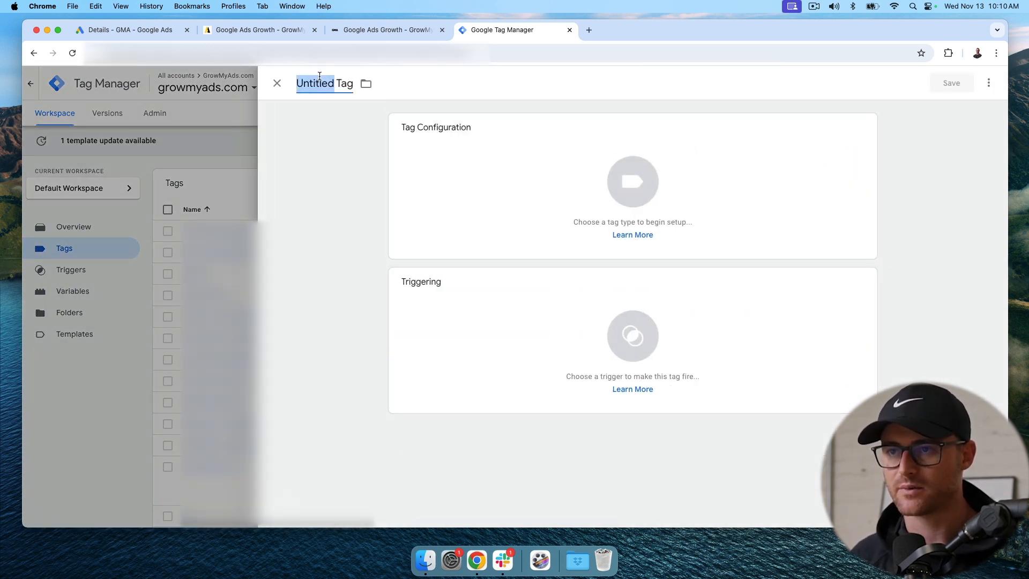
type("Account Review Form Submission (YT)")
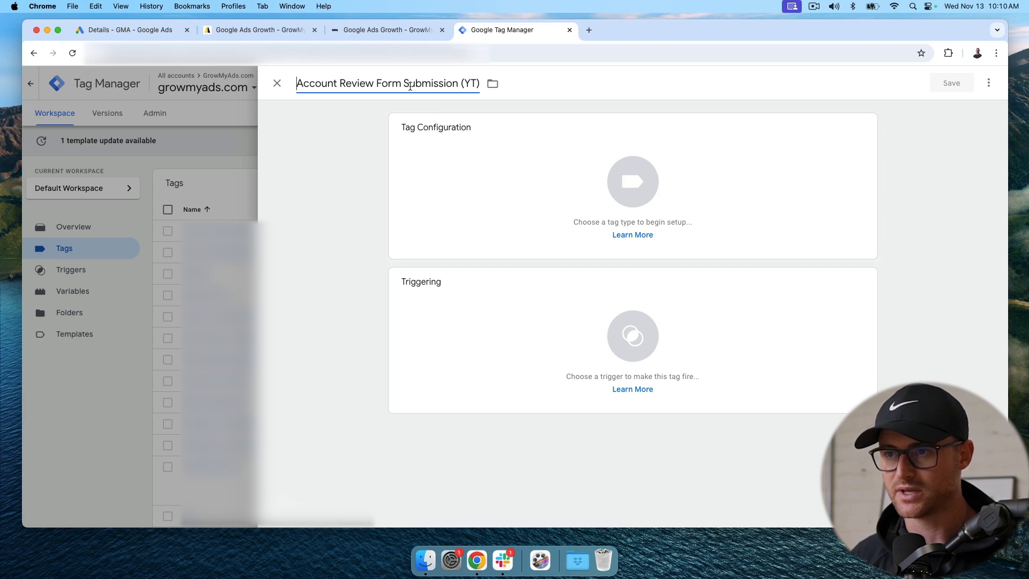
type("Google Ads -")
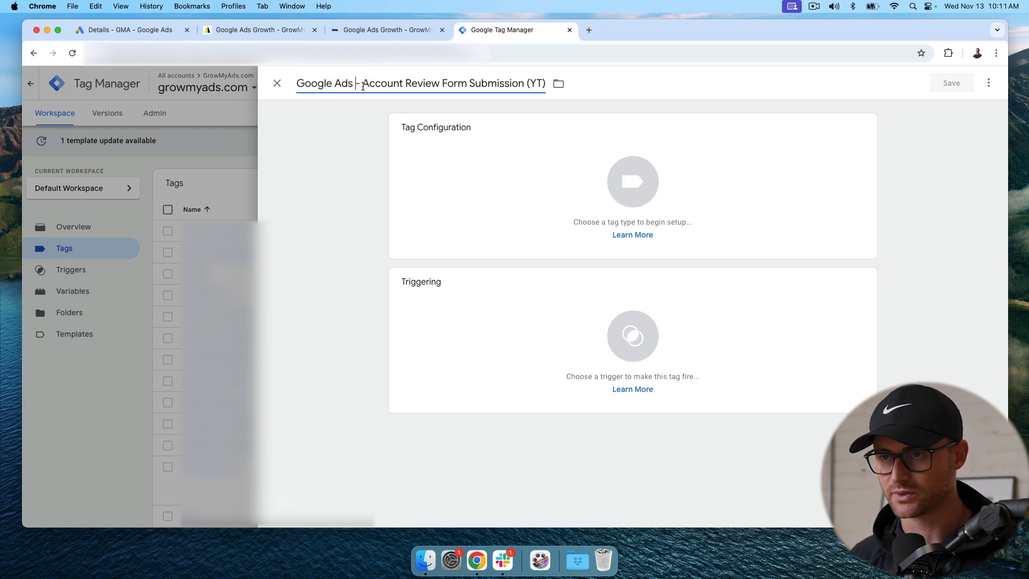
left_click(349, 207)
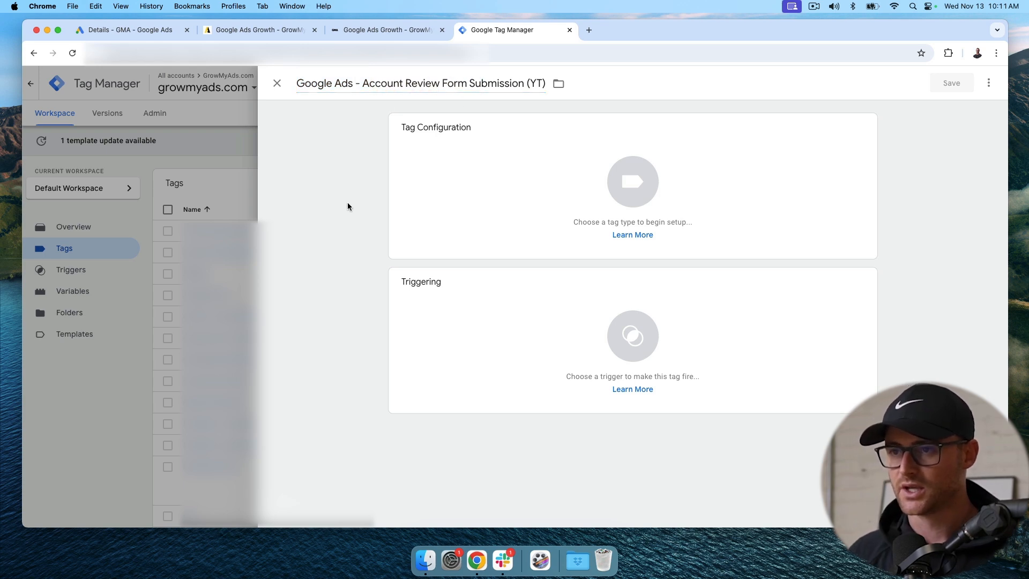
Make the tag a Google Ads Conversion Tracking type, then head to the Google Ads conversion action
left_click(633, 182)
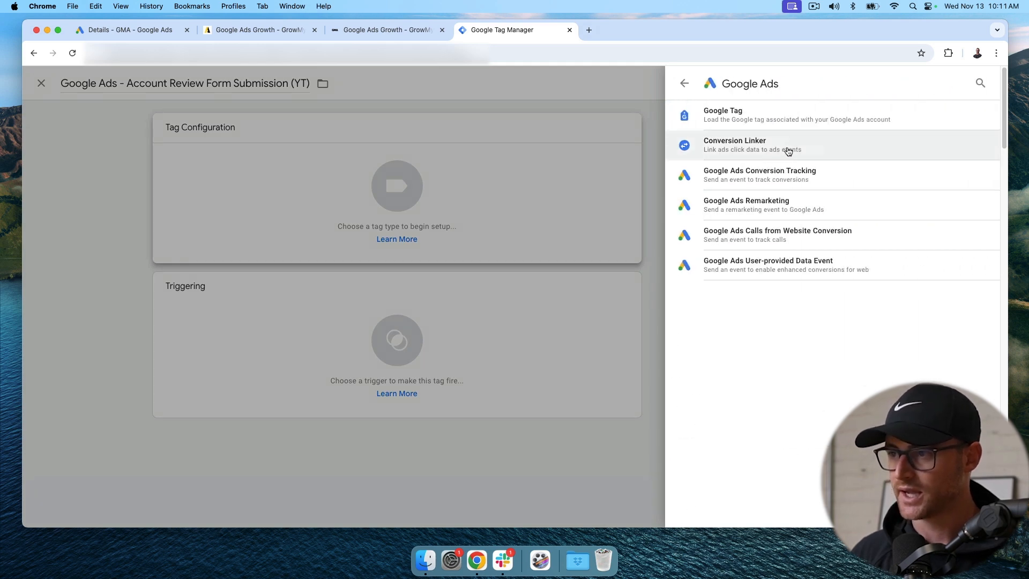
mouse_move(787, 175)
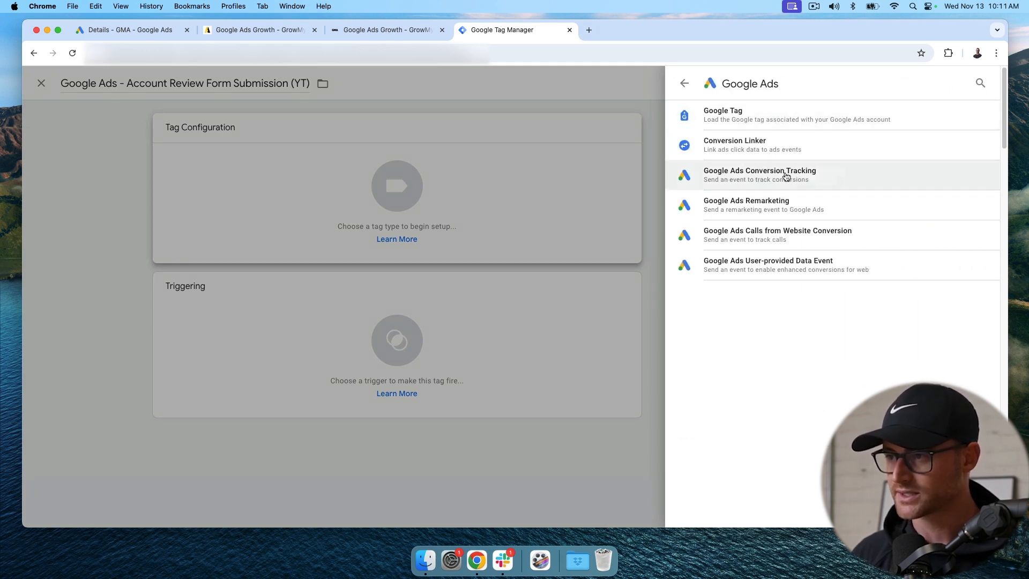
left_click(760, 174)
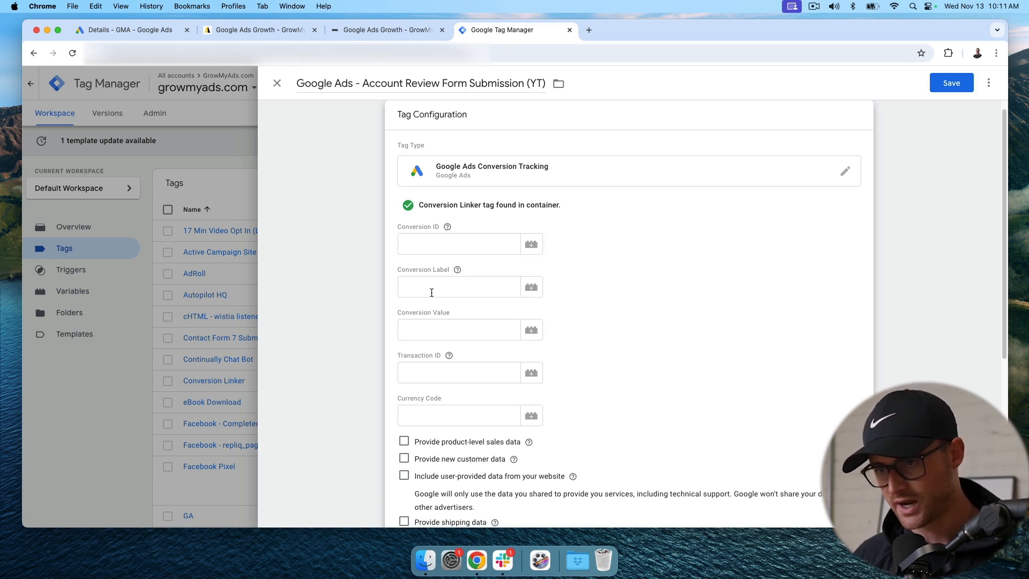
left_click(132, 30)
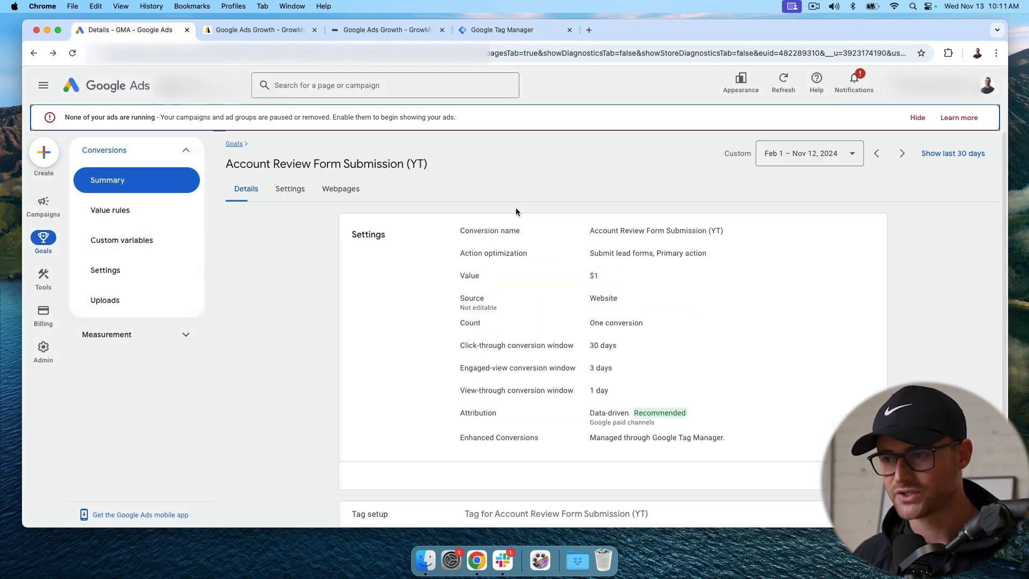
Copy the Conversion ID and Conversion Label from Google Ads into the GTM tag fields
scroll("down", 3)
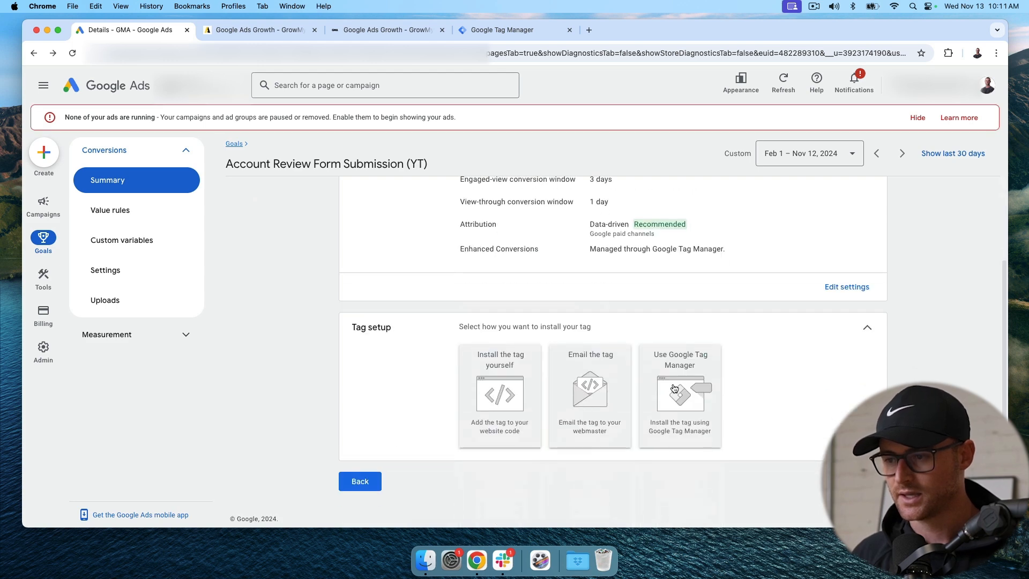
left_click(680, 394)
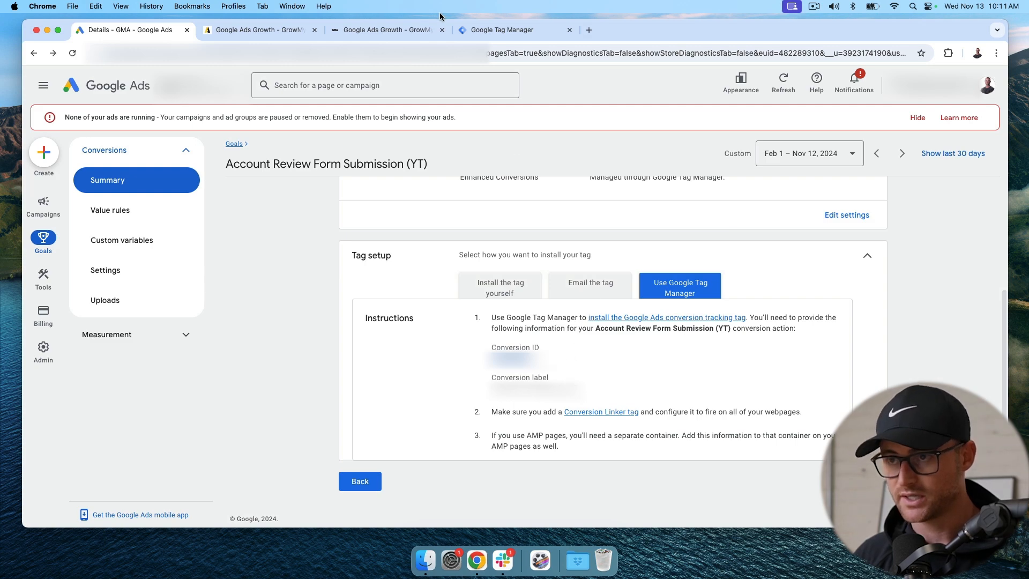
left_click(505, 30)
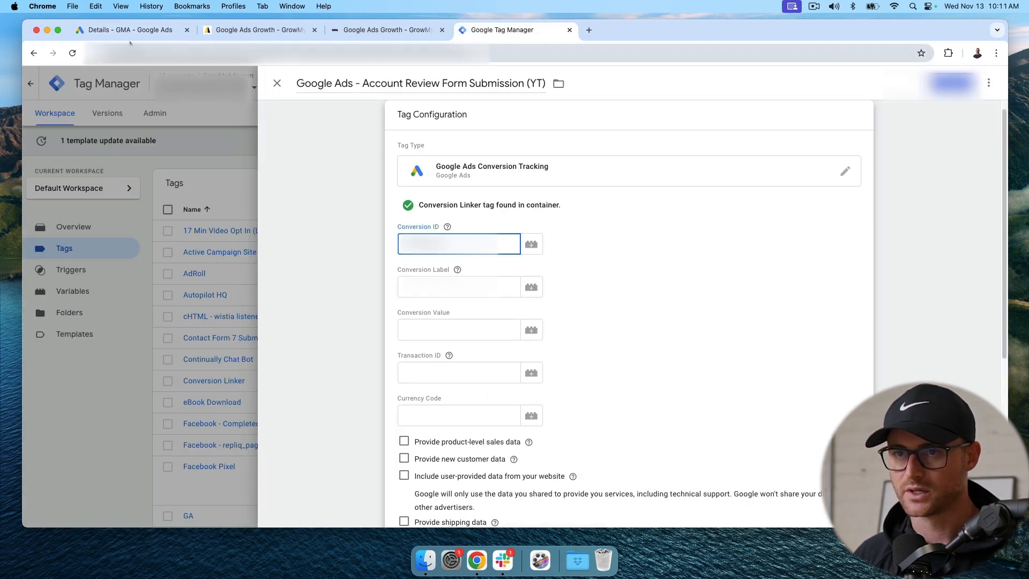
left_click(126, 30)
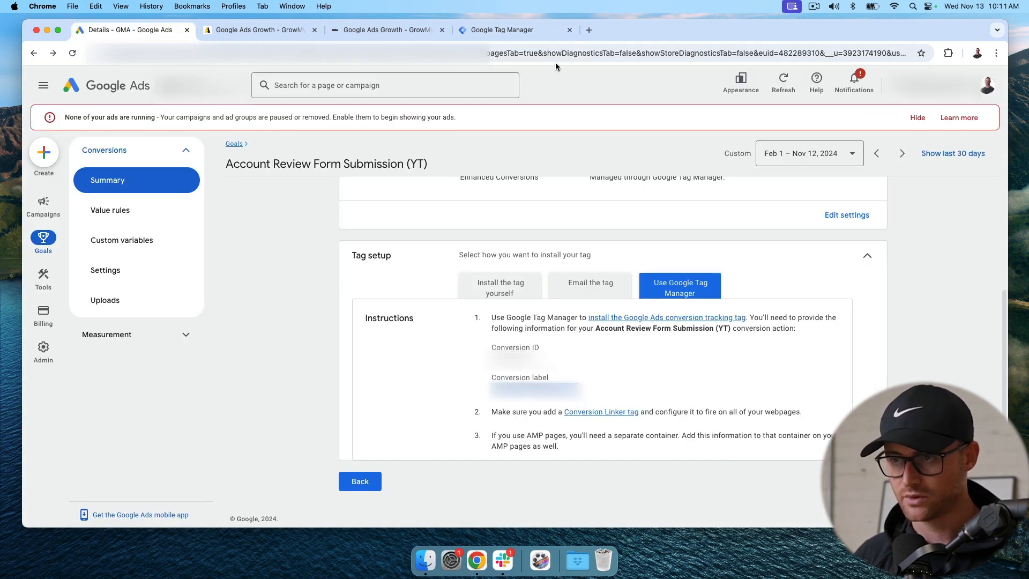
left_click(499, 30)
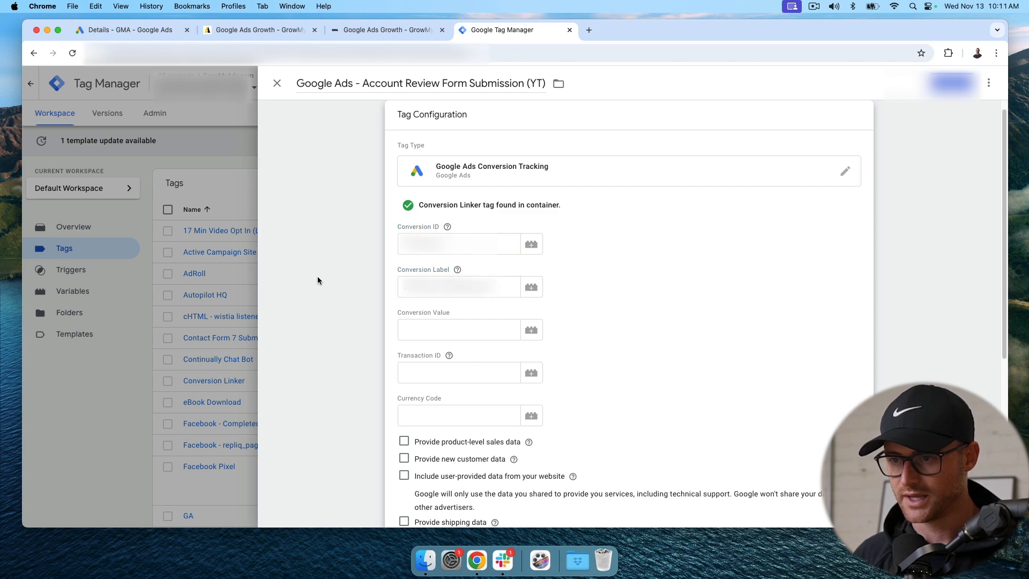
Highlight the 'Conversion Linker found' notice further down the tag editor
scroll("down", 3)
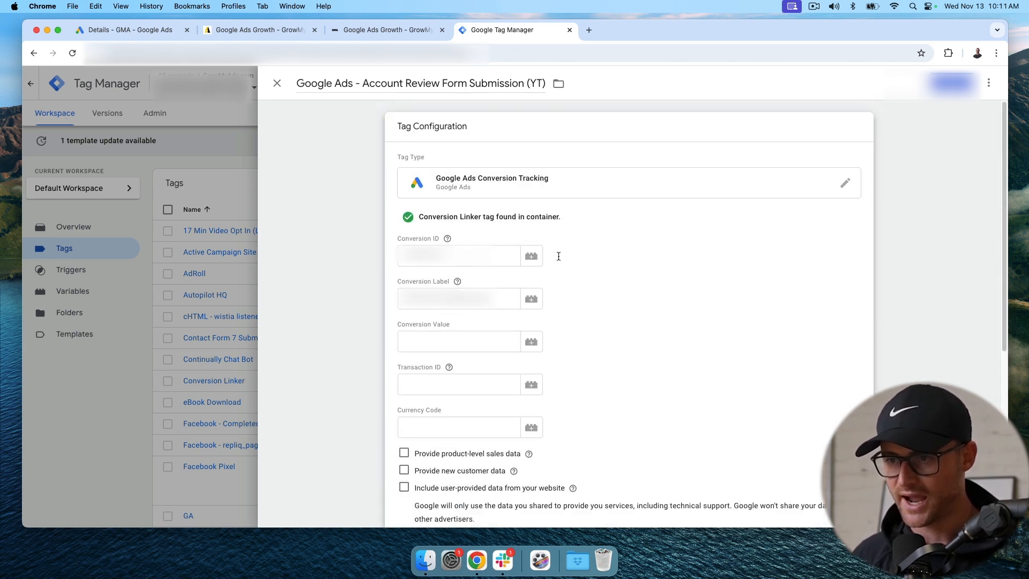
scroll("down", 3)
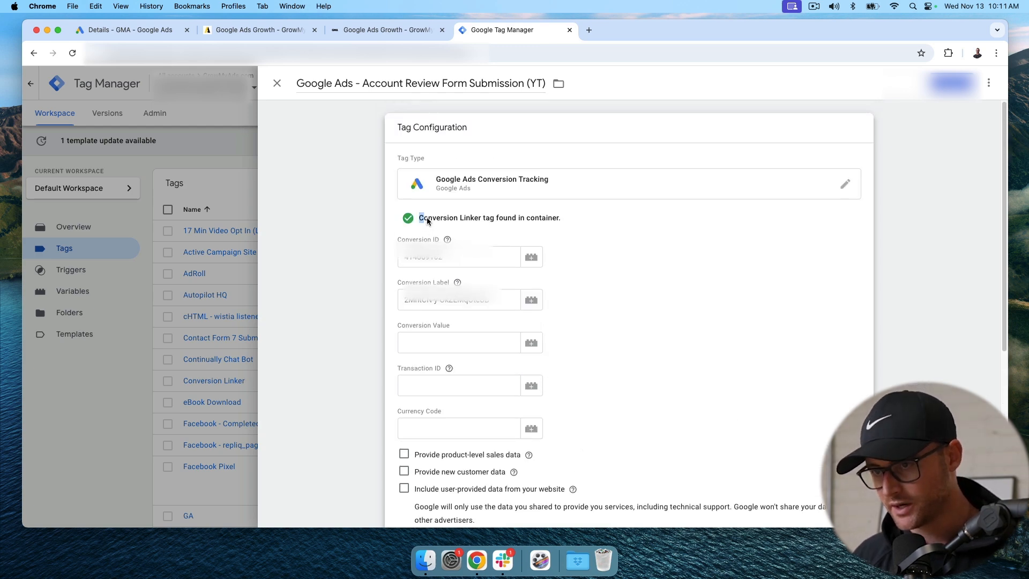
left_click_drag(419, 218, 560, 217)
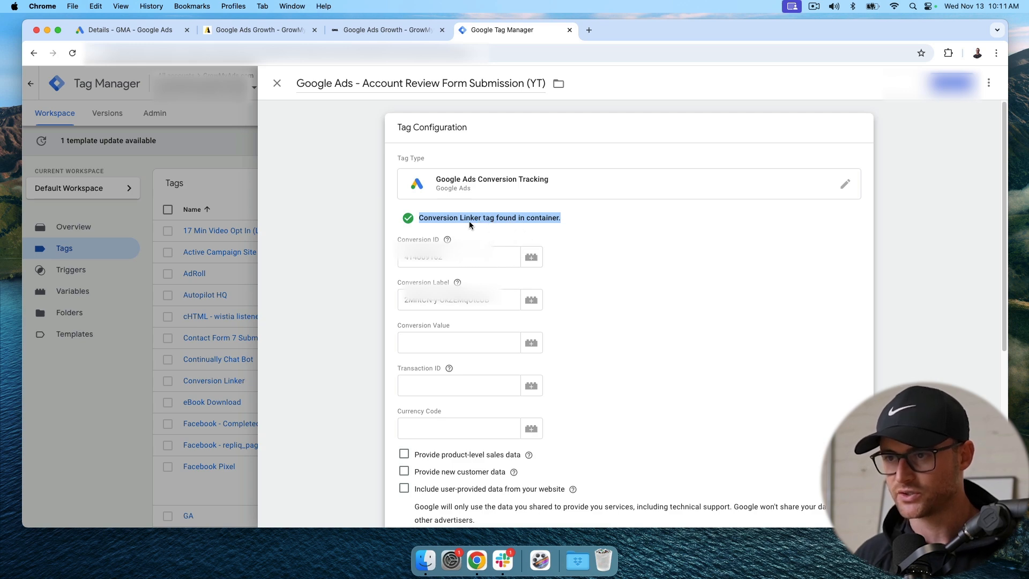
mouse_move(566, 212)
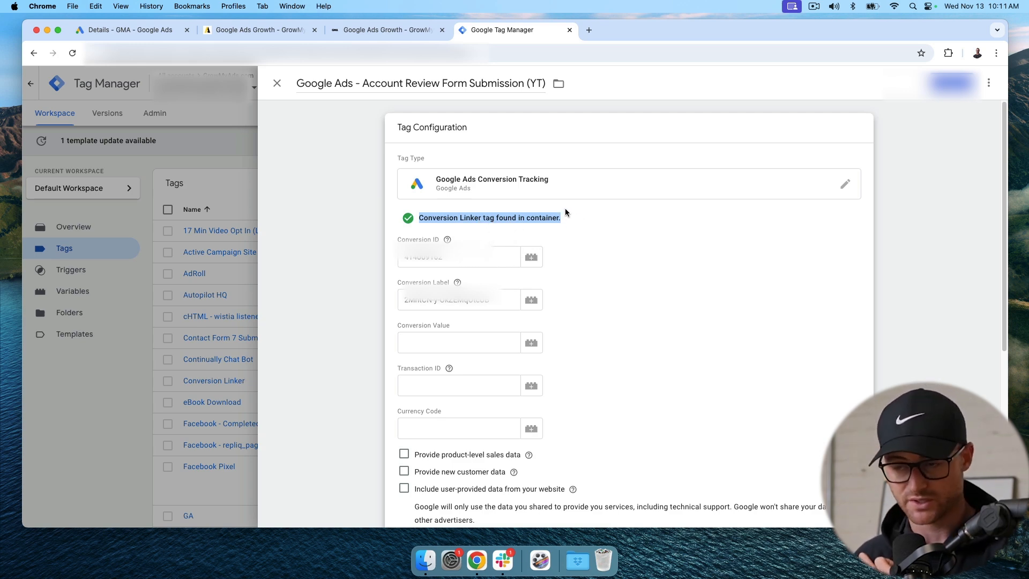
Open the Choose a trigger picker from the tag's Triggering section
scroll("down", 3)
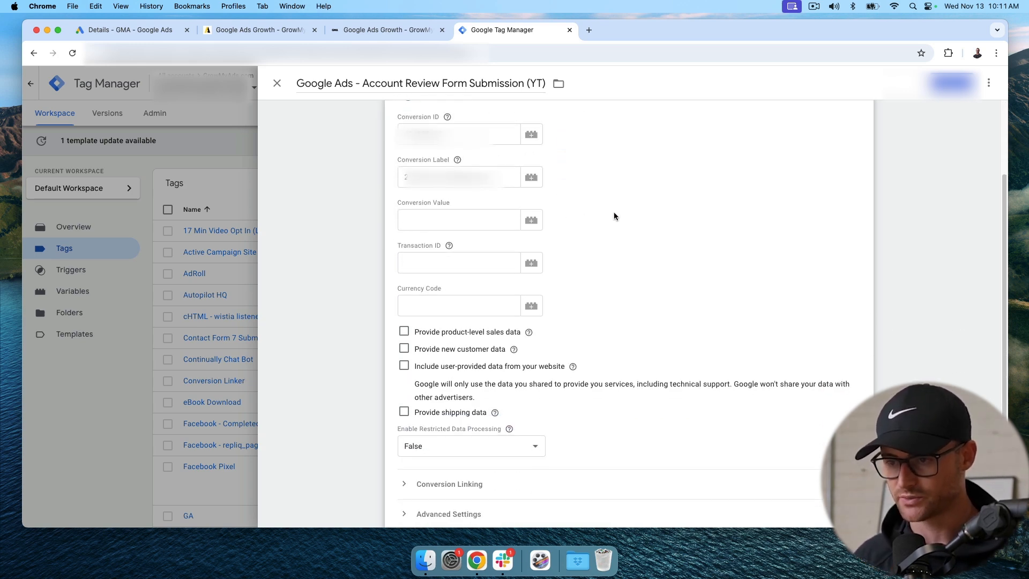
mouse_move(727, 205)
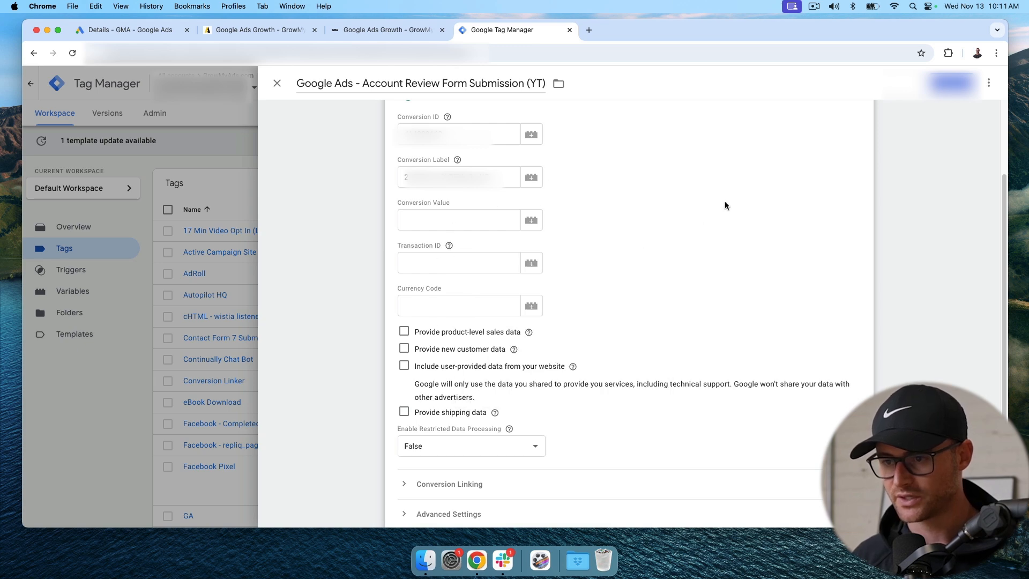
scroll("down", 3)
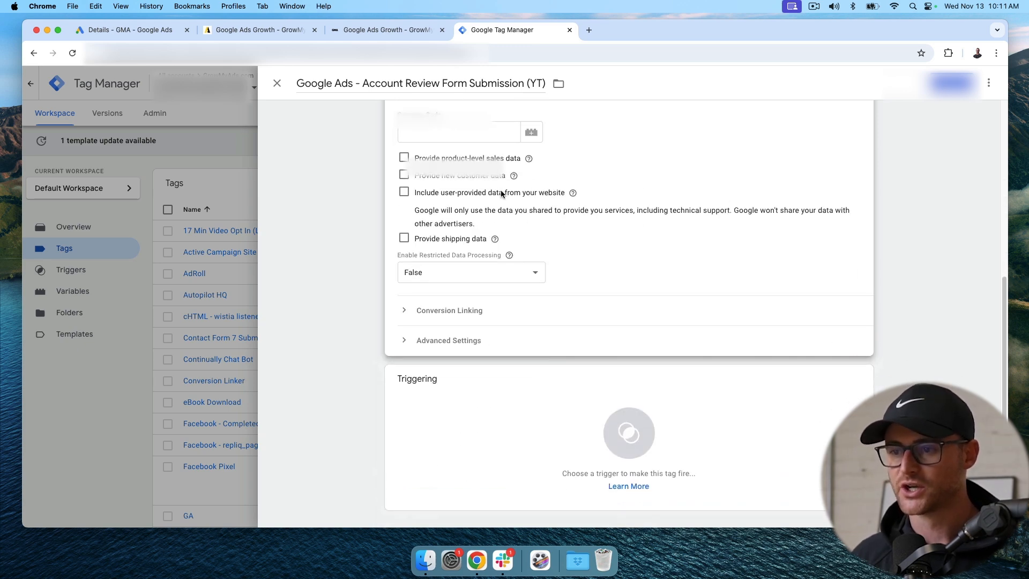
left_click(628, 432)
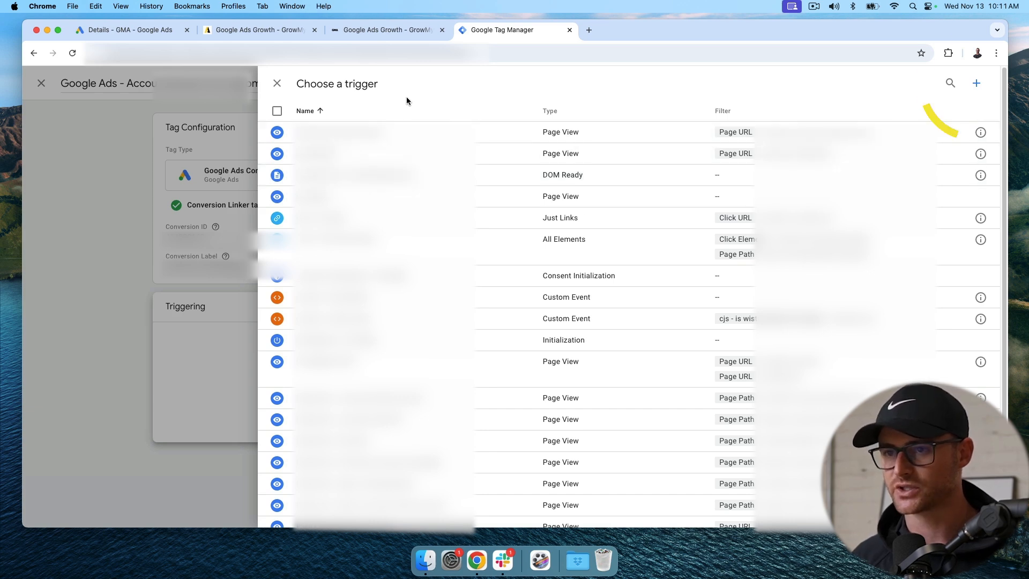
Create a new trigger of type Page View
left_click(969, 83)
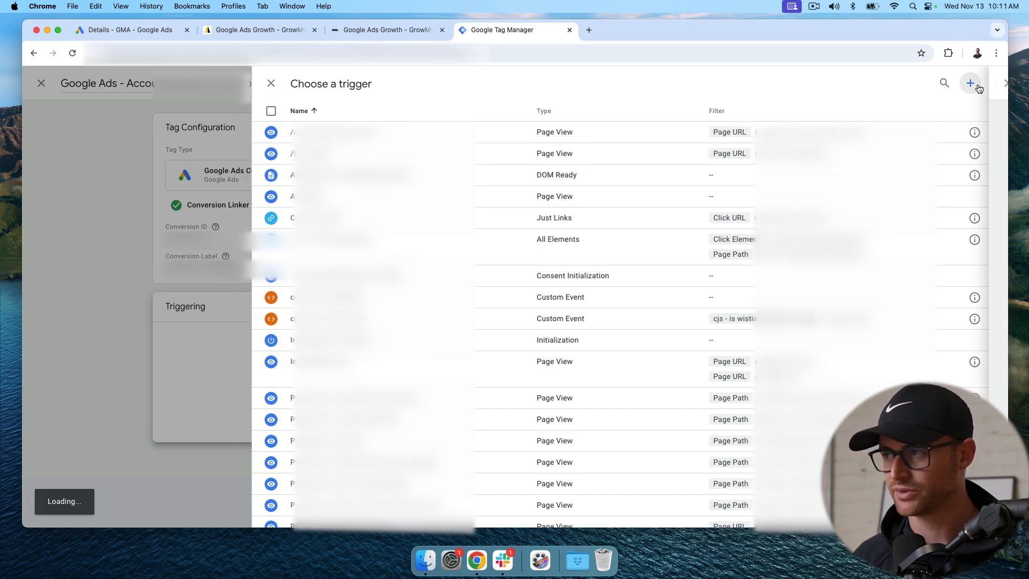
left_click(971, 83)
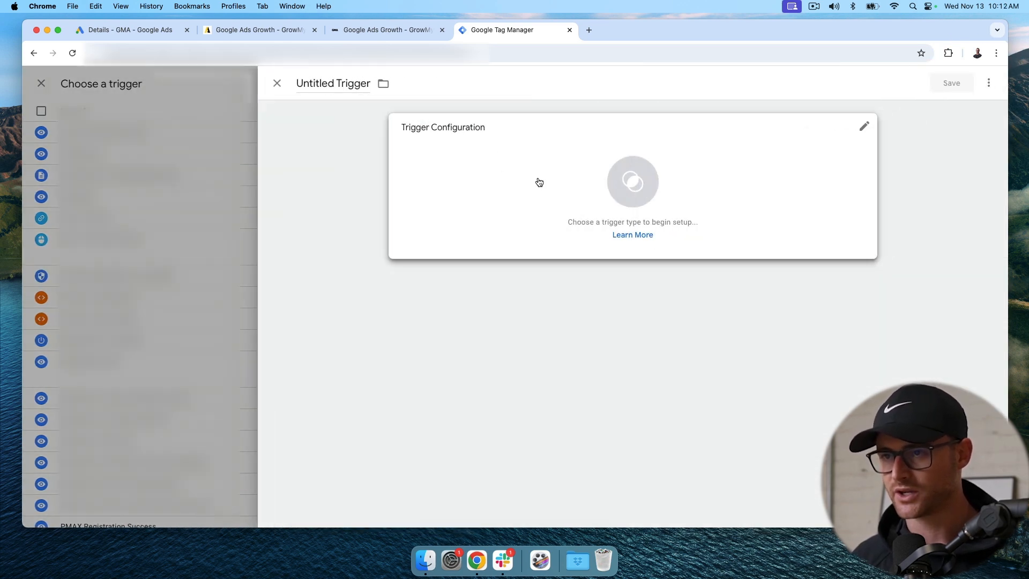
left_click(864, 127)
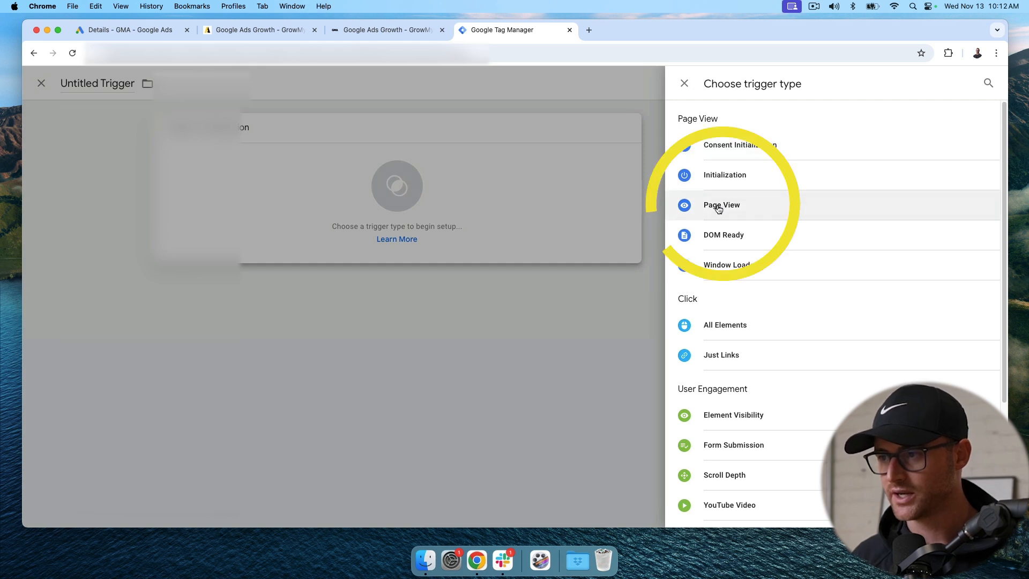
left_click(722, 205)
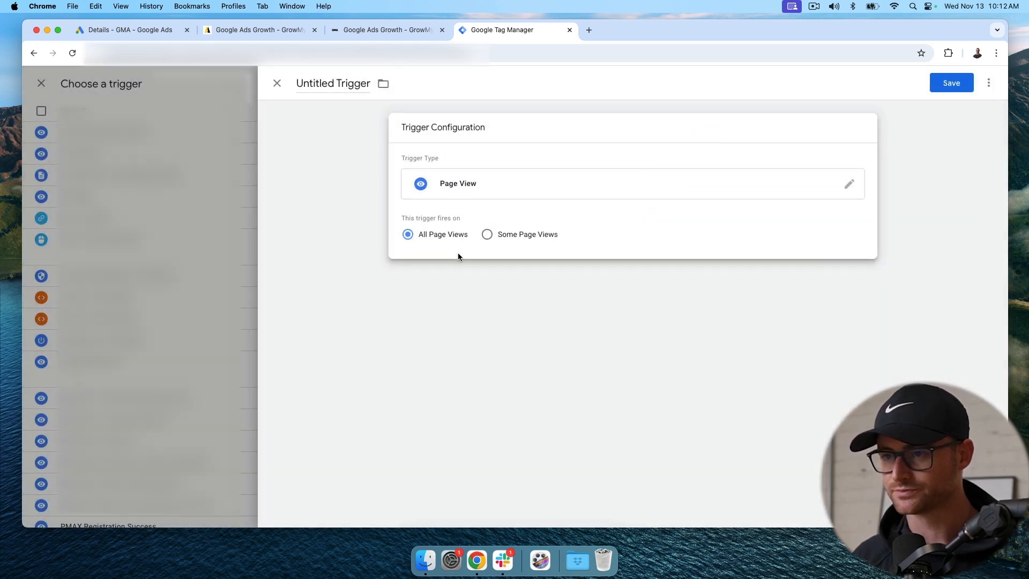
Limit it to Some Page Views where Page Path contains a value, ready for entry
left_click(486, 234)
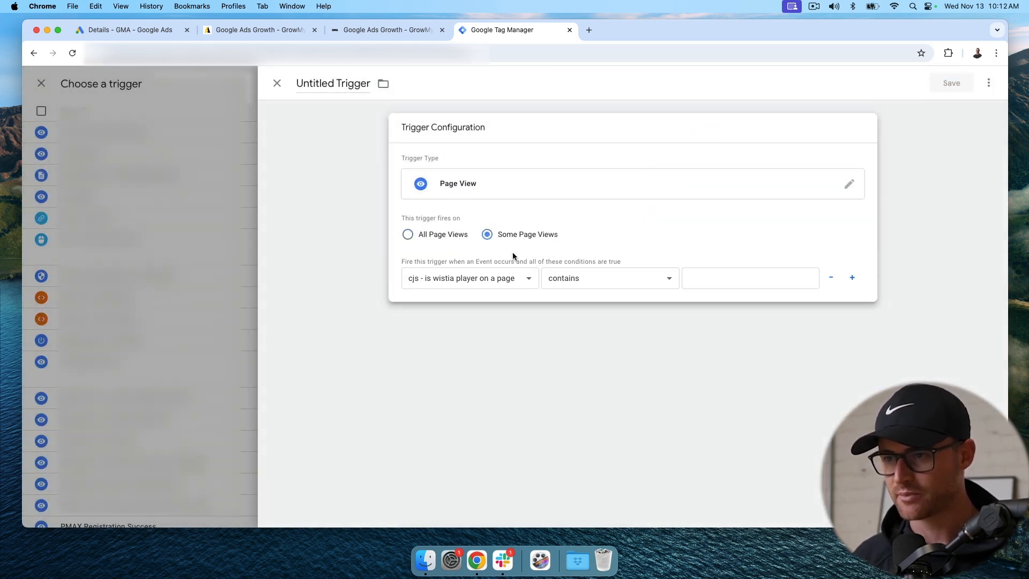
left_click(469, 279)
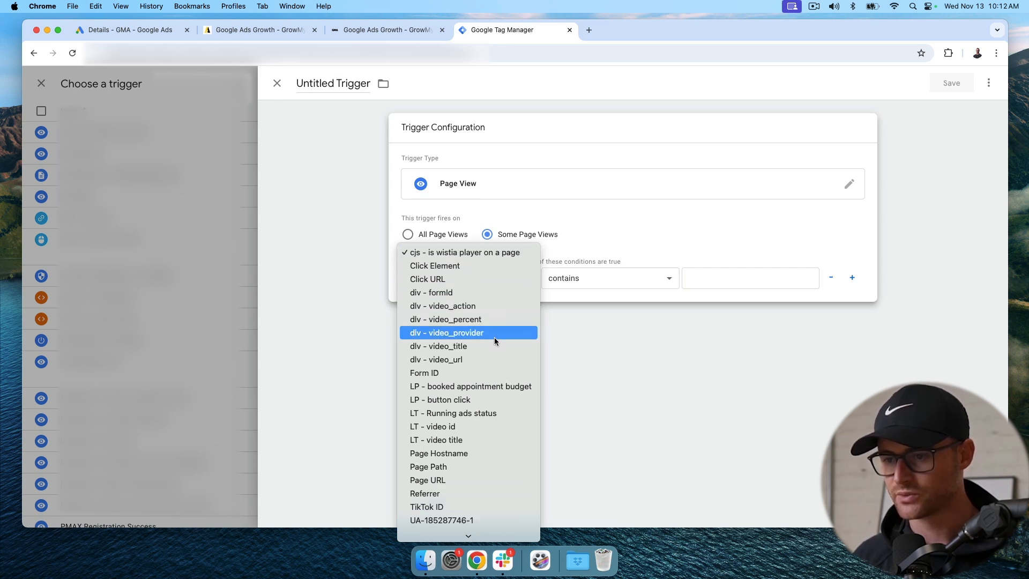
mouse_move(461, 471)
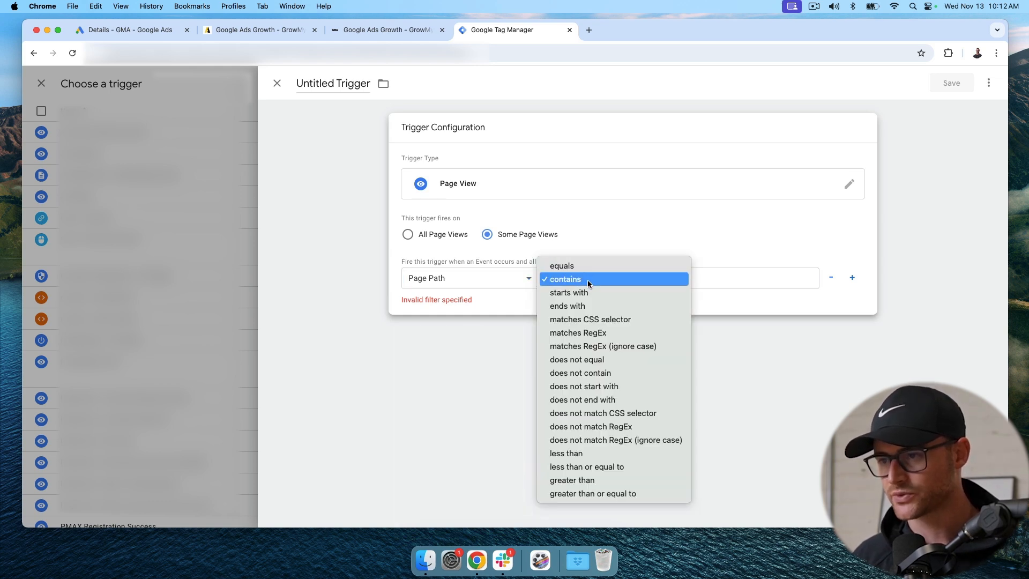
left_click(564, 279)
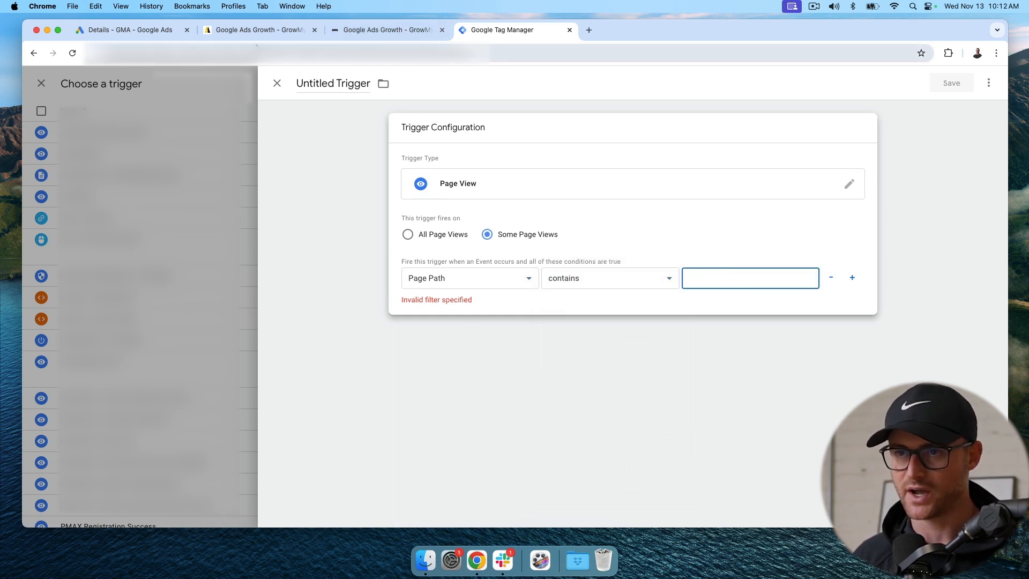
left_click(382, 30)
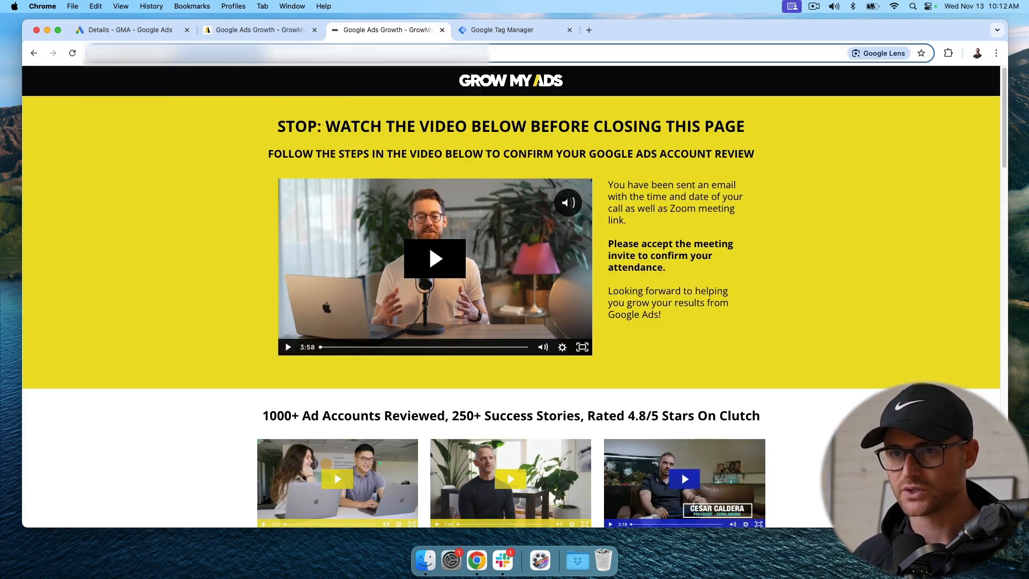
Fetch the success page's path from the site tab for the Page Path condition
left_click(502, 30)
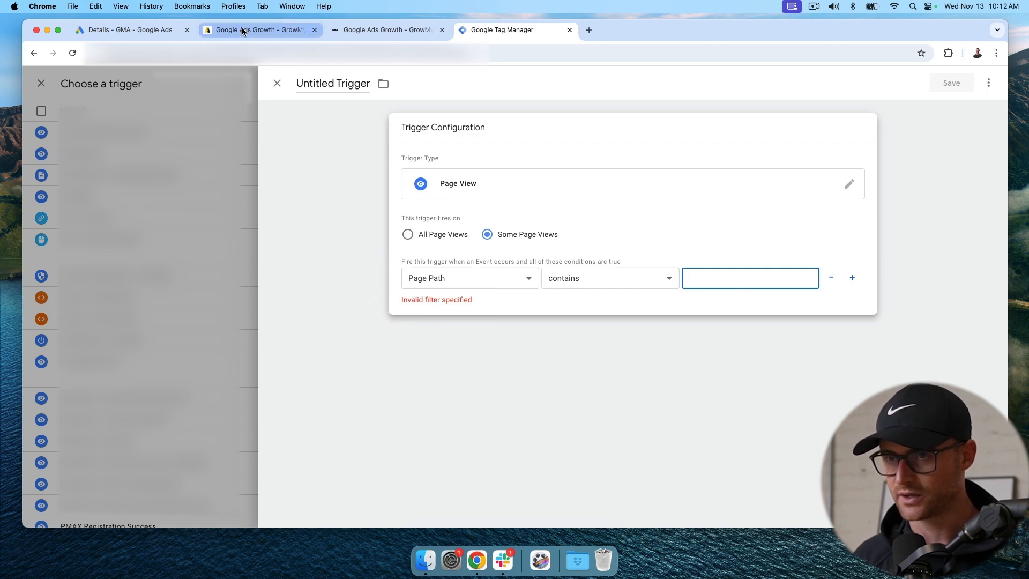
mouse_move(271, 133)
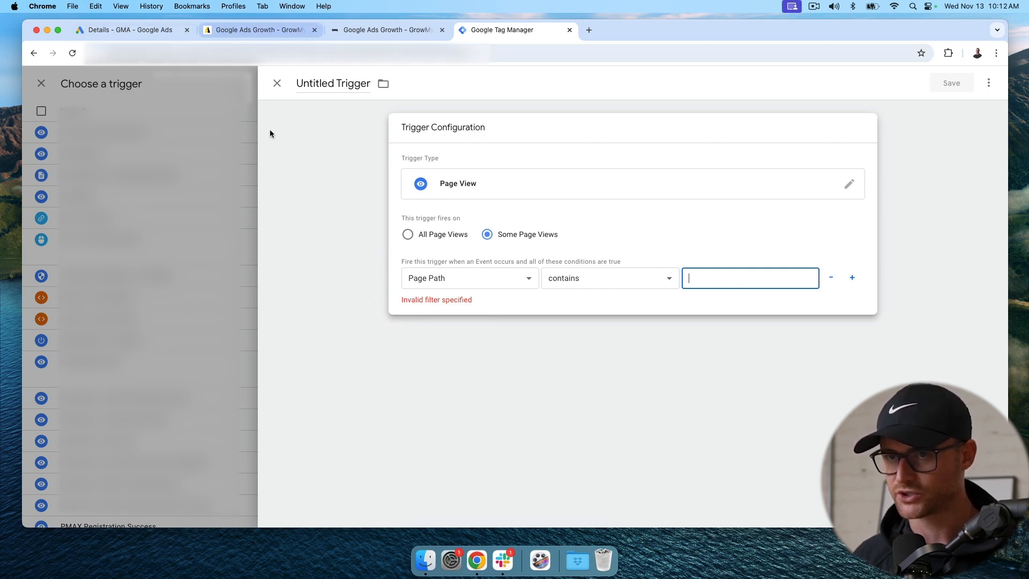
mouse_move(276, 88)
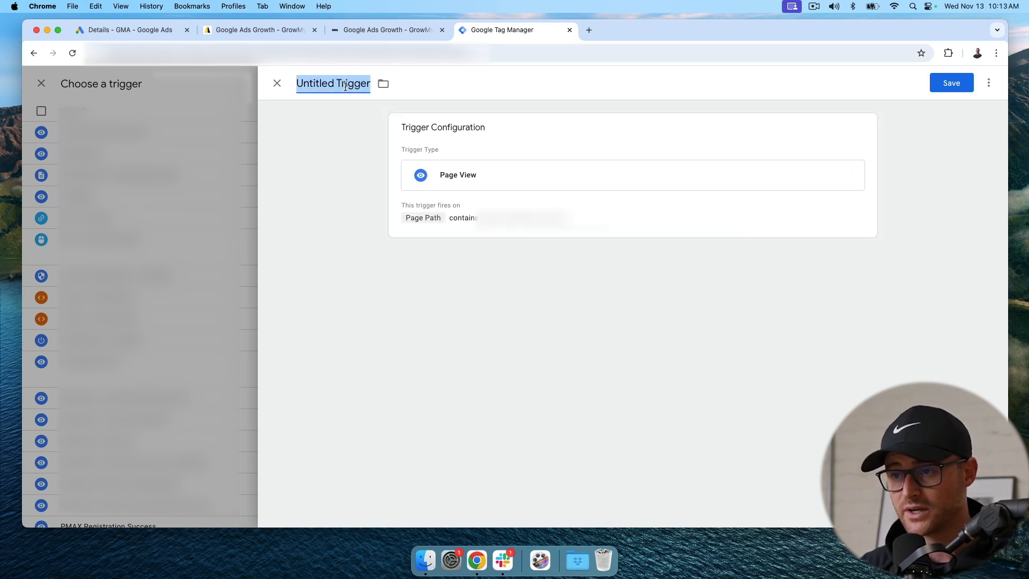
Name the trigger 'Account Review Success - Page View' and save it onto the tag
type("Account Review Success - Page View")
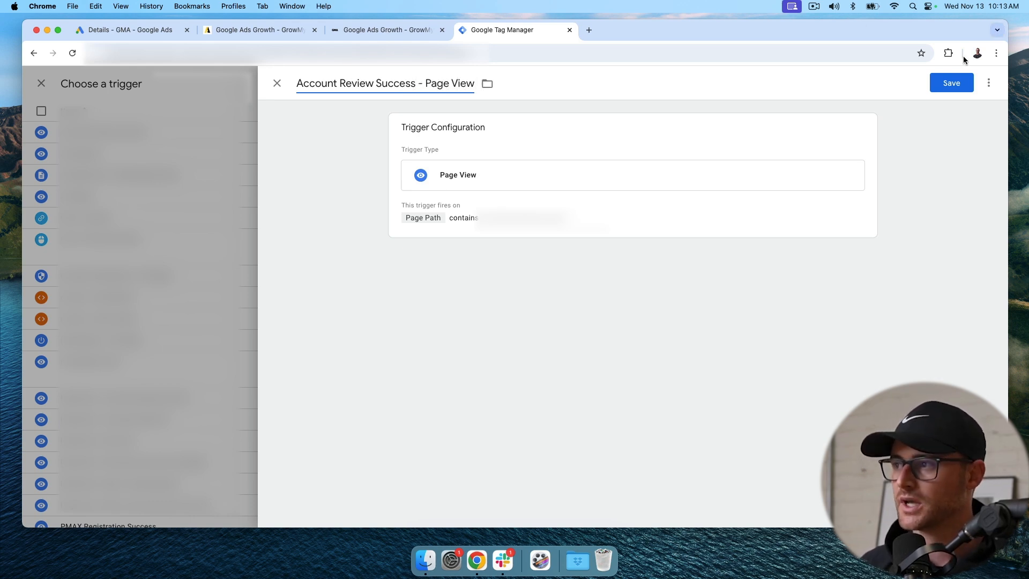
left_click(952, 83)
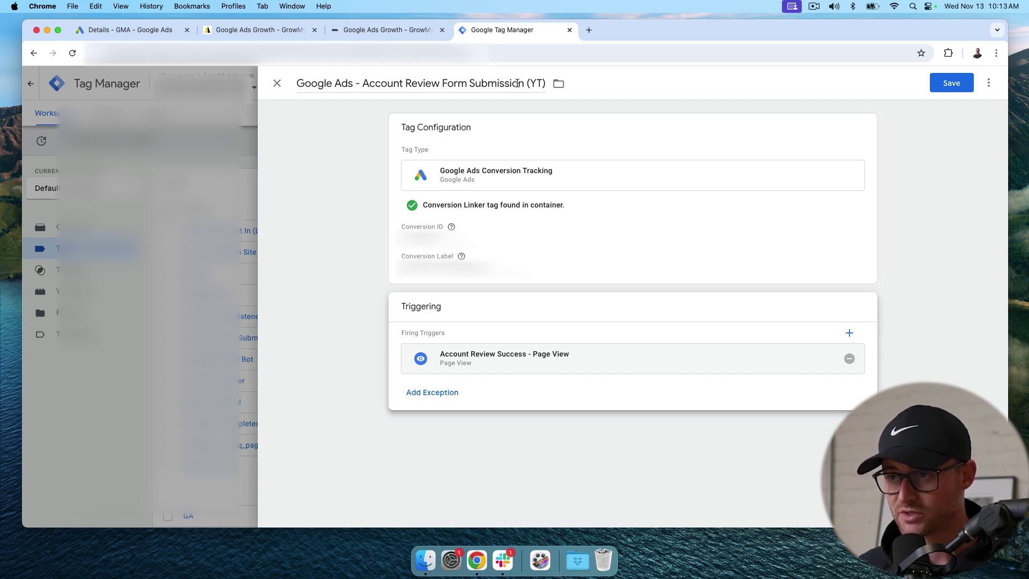
Review the attached trigger against Google Ads details, then save the conversion tag
left_click(123, 30)
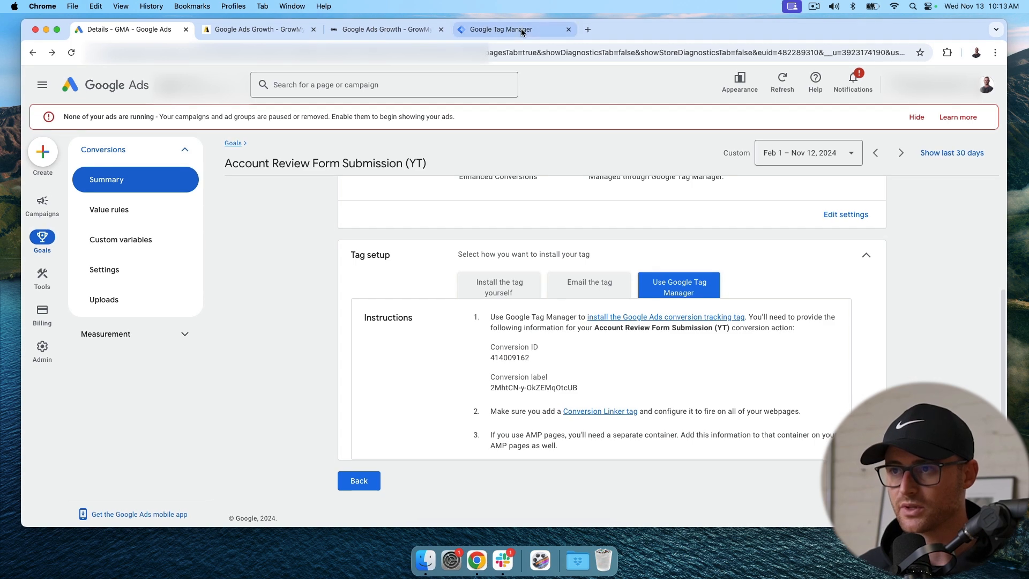
left_click(501, 30)
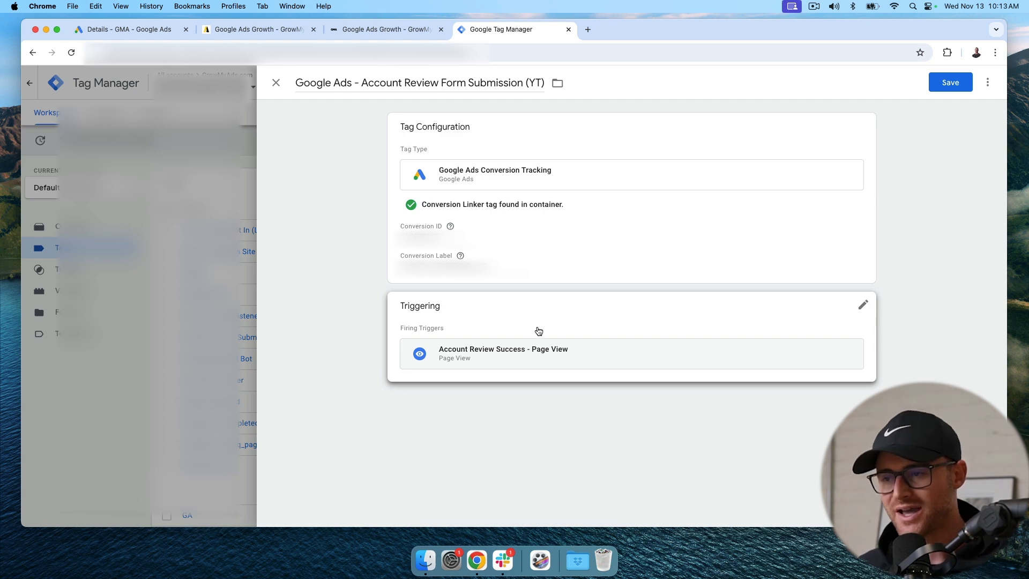
left_click(504, 353)
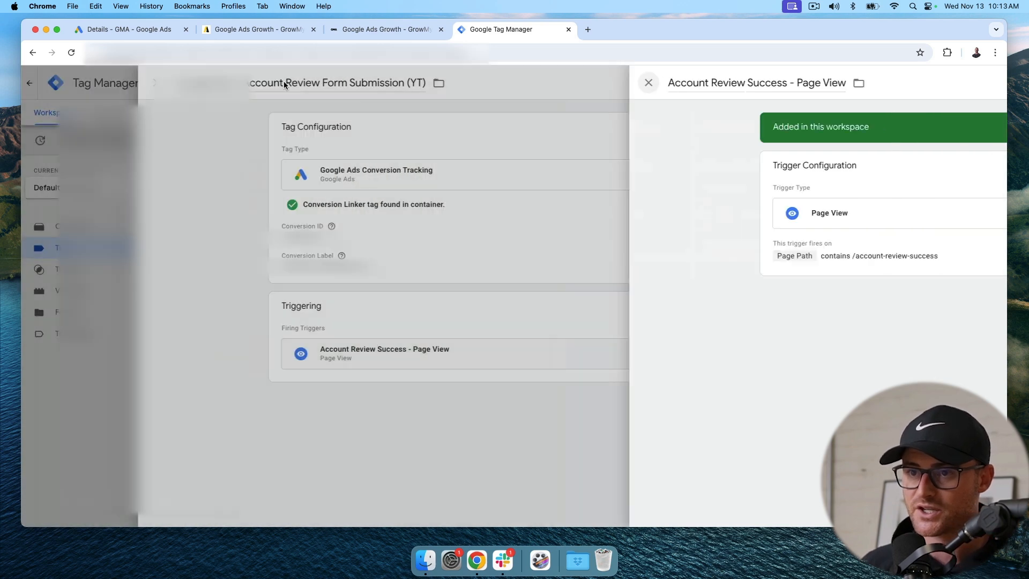
left_click(648, 82)
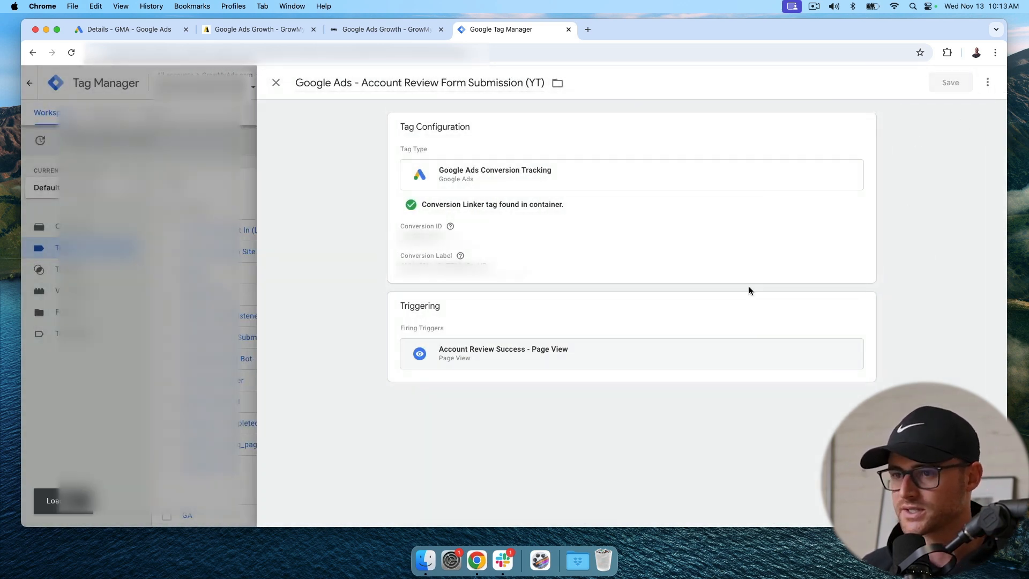
left_click(275, 83)
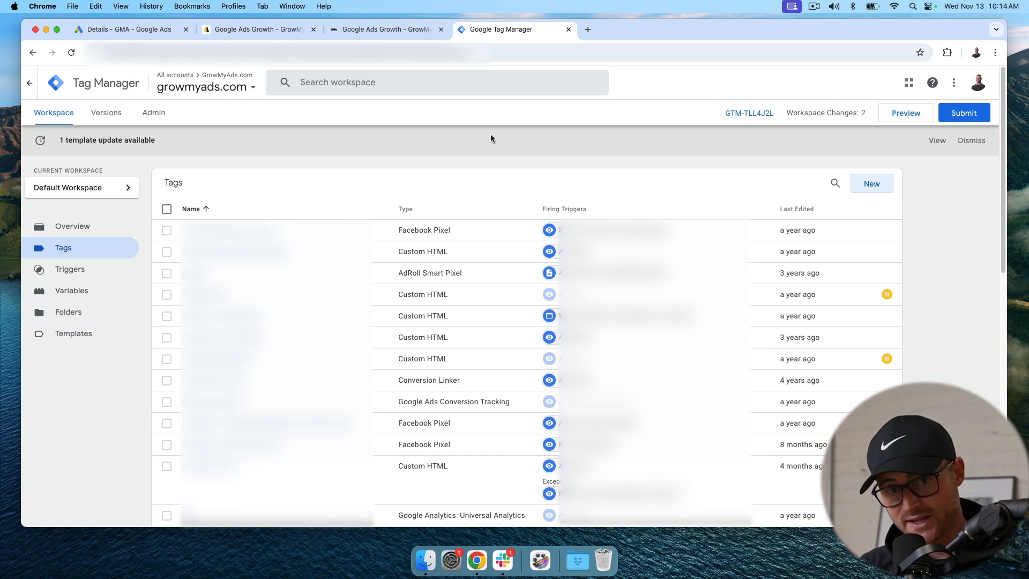
mouse_move(954, 138)
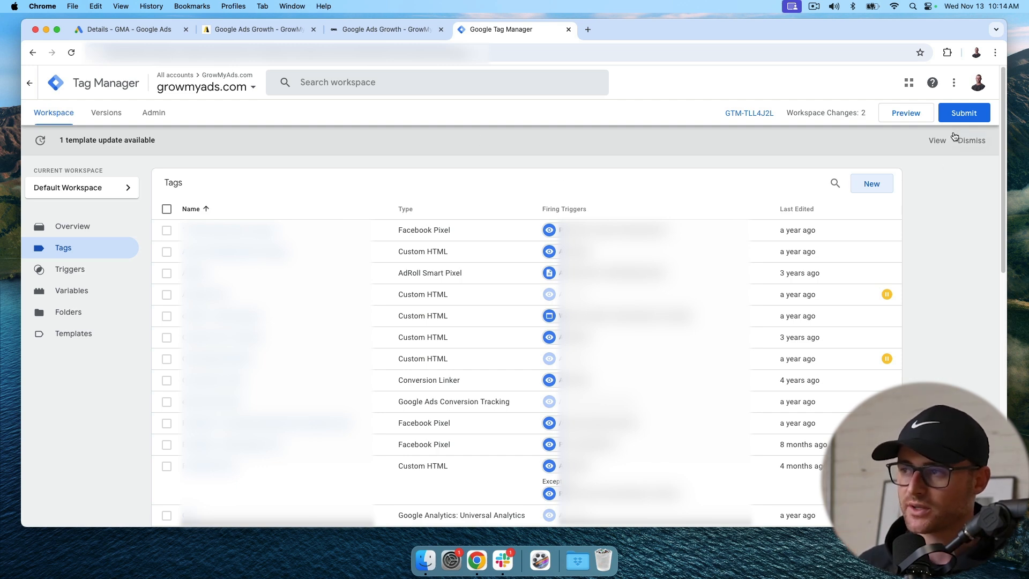
Launch Preview so Tag Assistant asks for a site URL for GTM-TLL4J2L
left_click(905, 112)
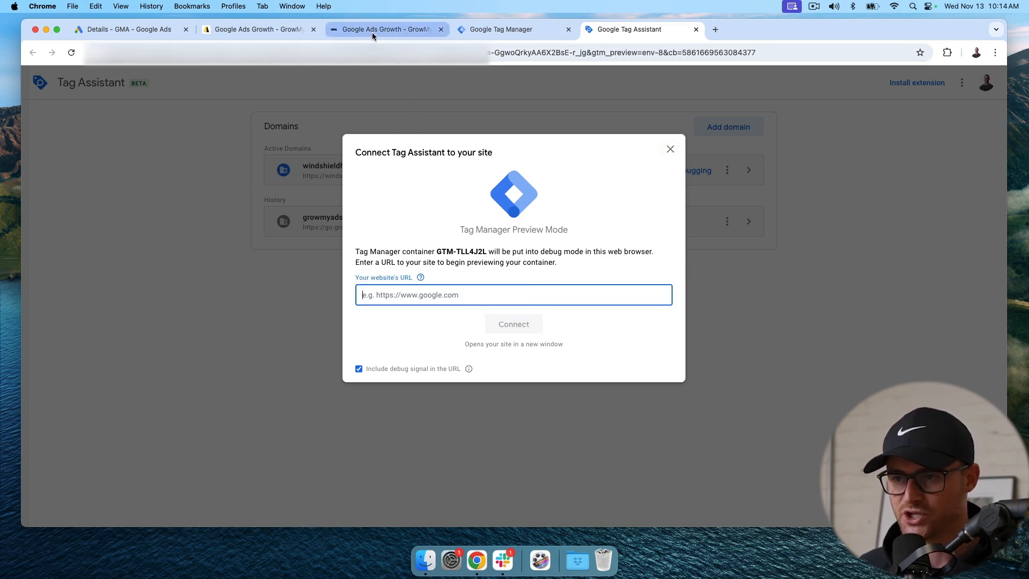
Connect Tag Assistant to the growmyads.com success page URL and load the debug summary
left_click(373, 29)
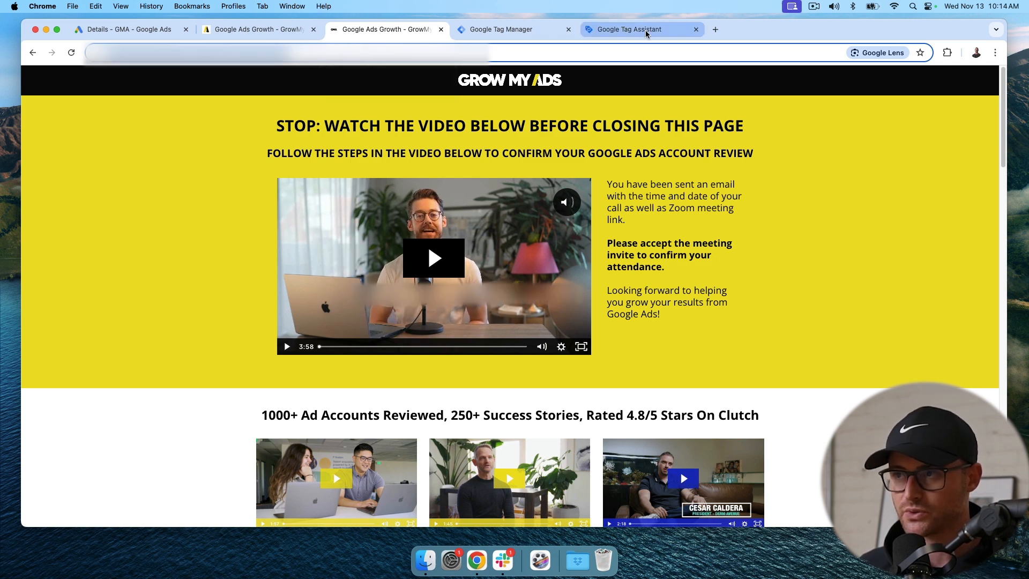
left_click(638, 30)
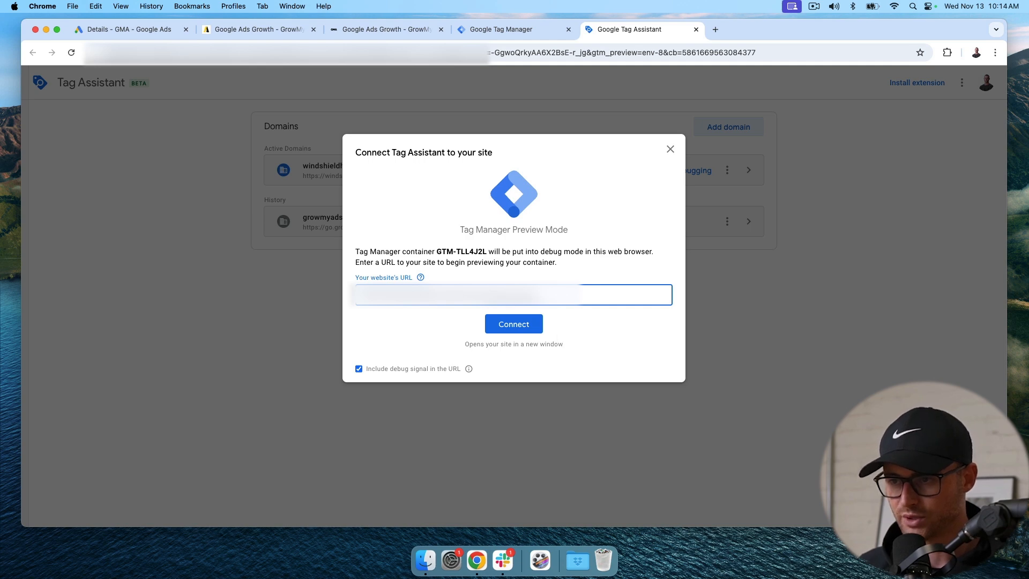
mouse_move(514, 330)
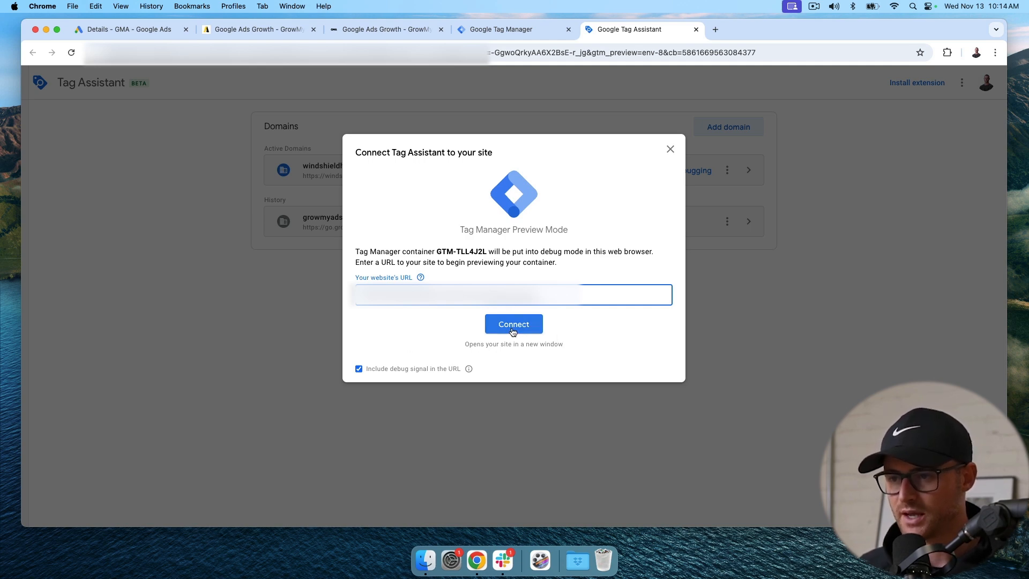
left_click(514, 323)
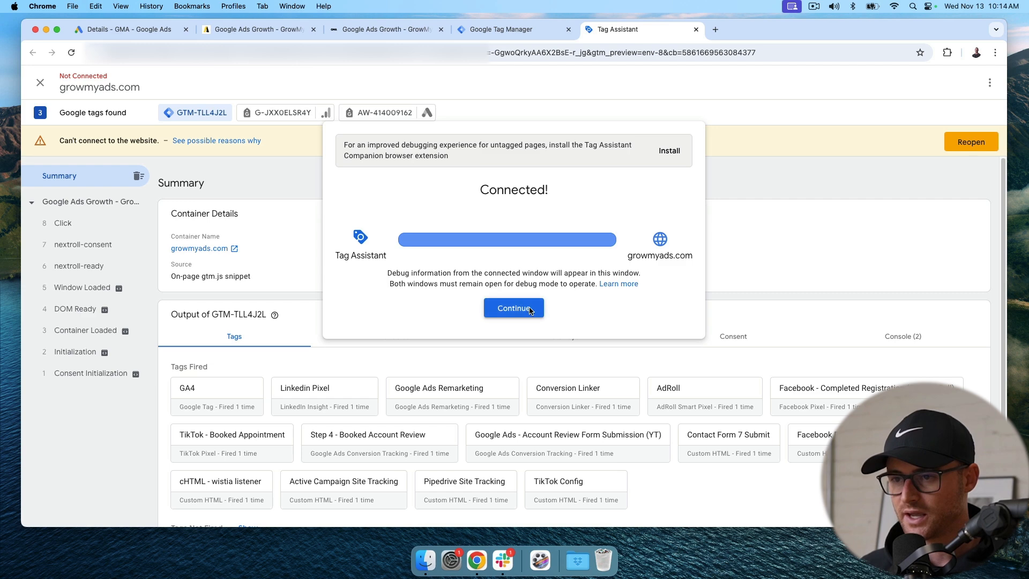
Continue past the Connected dialog and locate the Google Ads conversion tag under Tags Fired
left_click(513, 309)
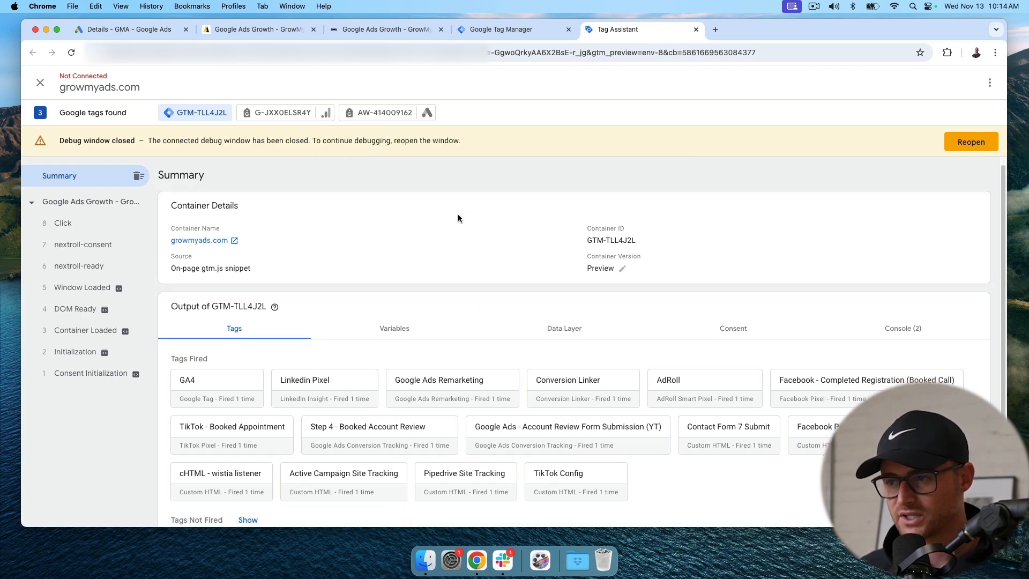
scroll("down", 3)
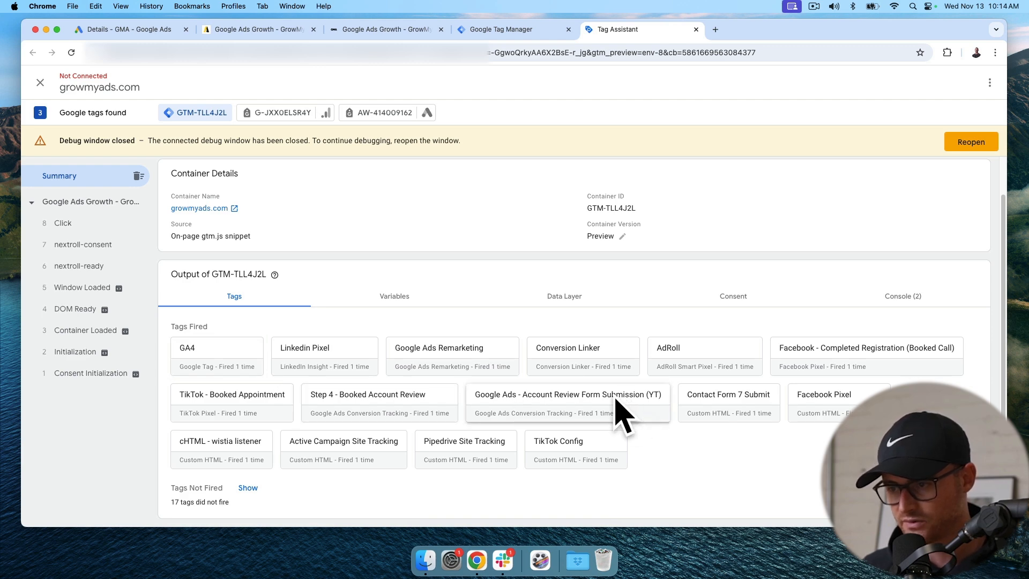
mouse_move(629, 403)
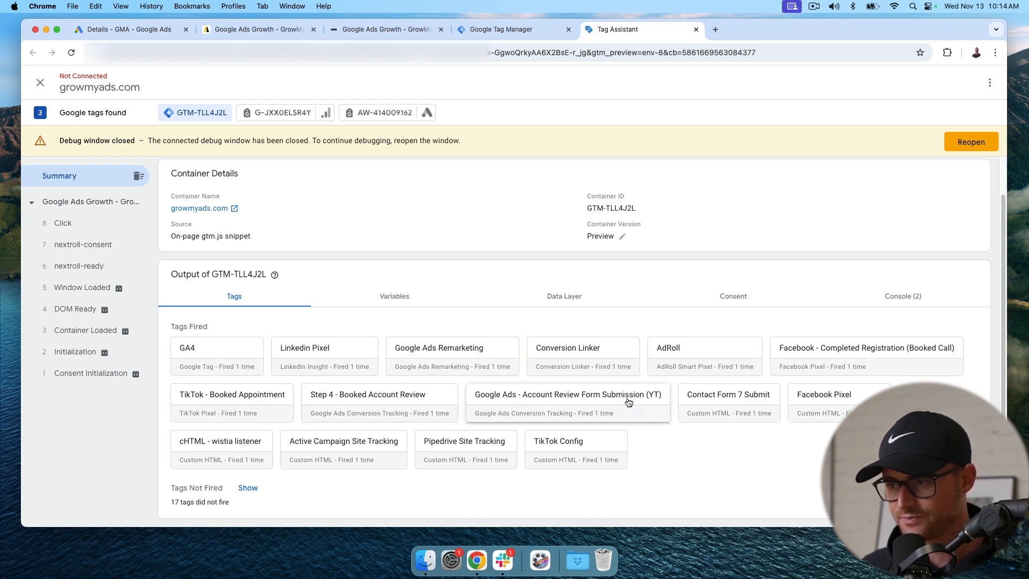
mouse_move(631, 401)
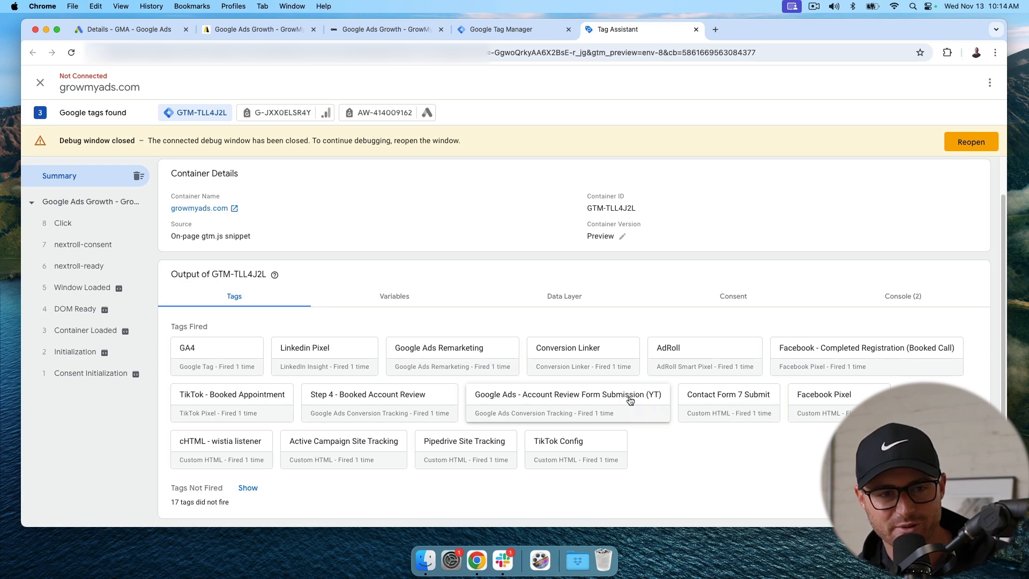